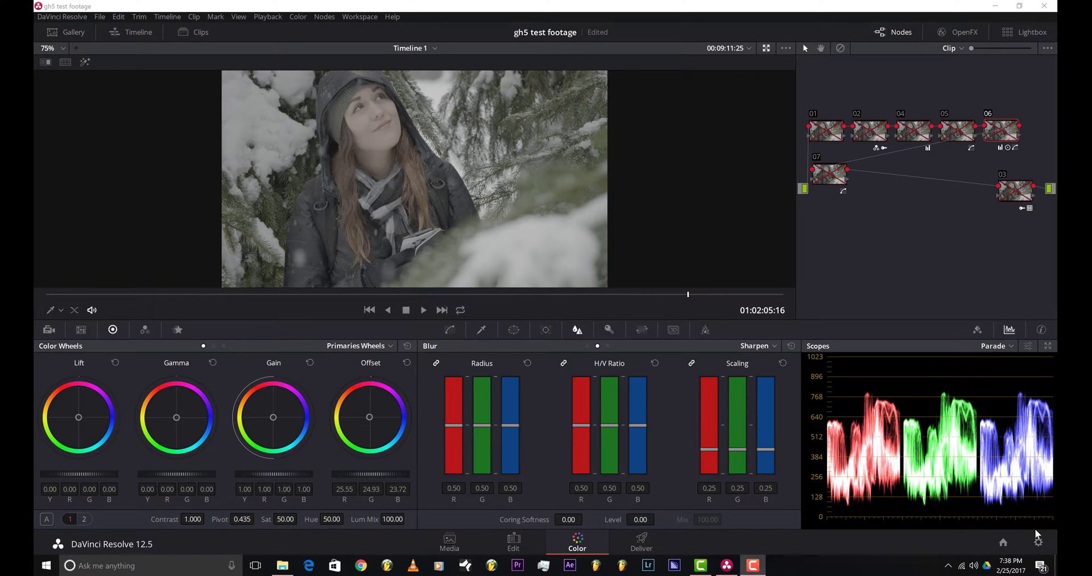
{"action": "mouse_move", "coordinate": [738, 139]}
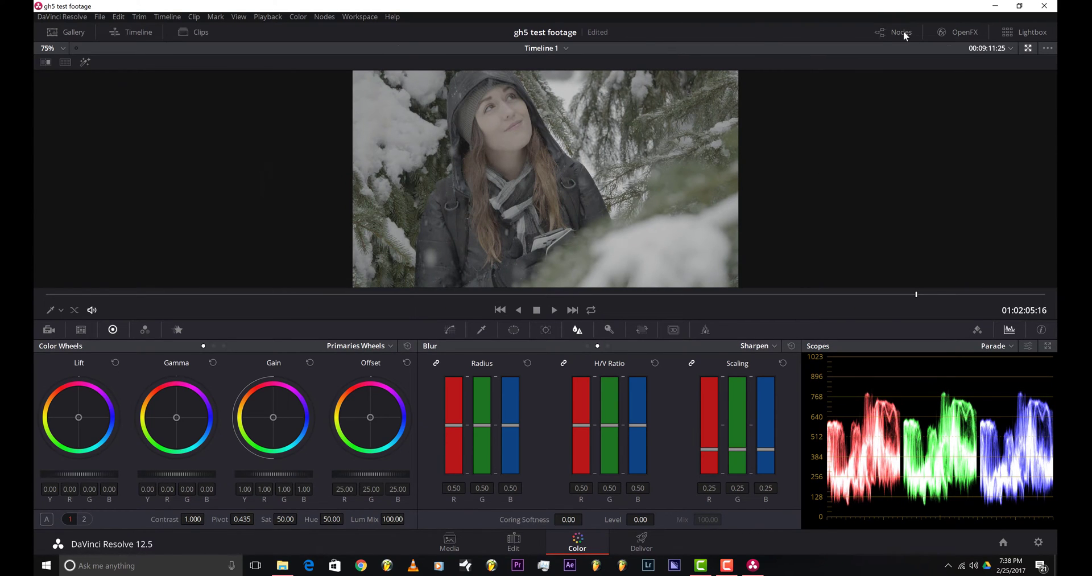
Step: Add serial node 02 after node 01 and position it beside the output connector
{"action": "left_click", "coordinate": [900, 32]}
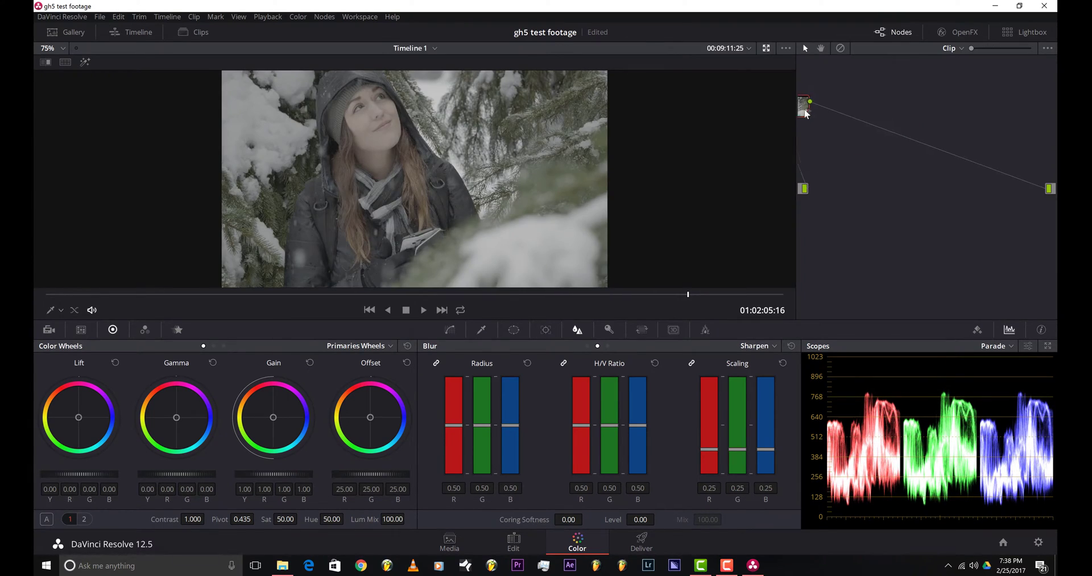
{"action": "left_click", "coordinate": [827, 108]}
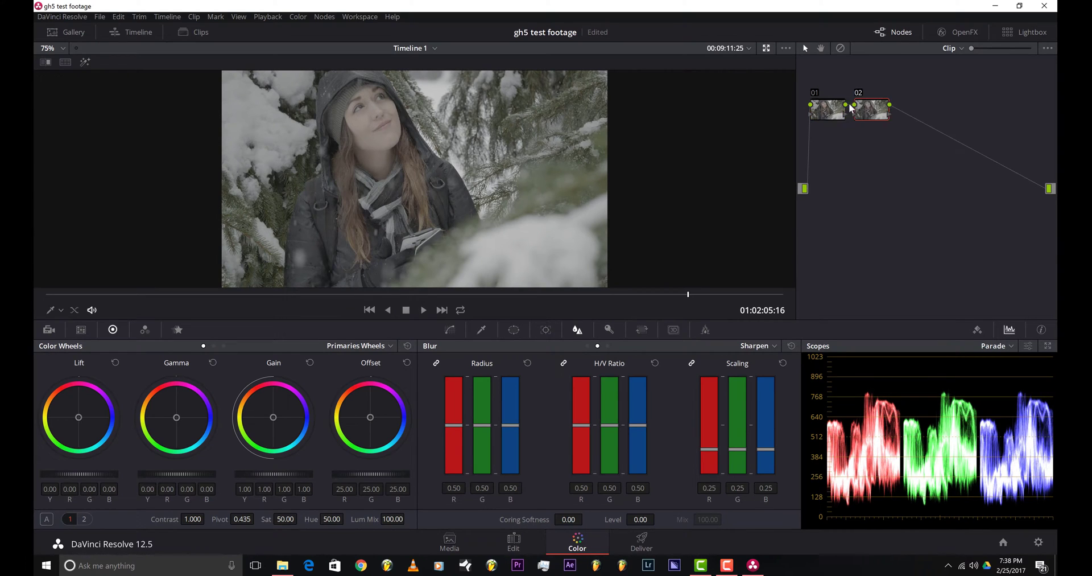
{"action": "left_click_drag", "start_coordinate": [871, 109], "coordinate": [1020, 193]}
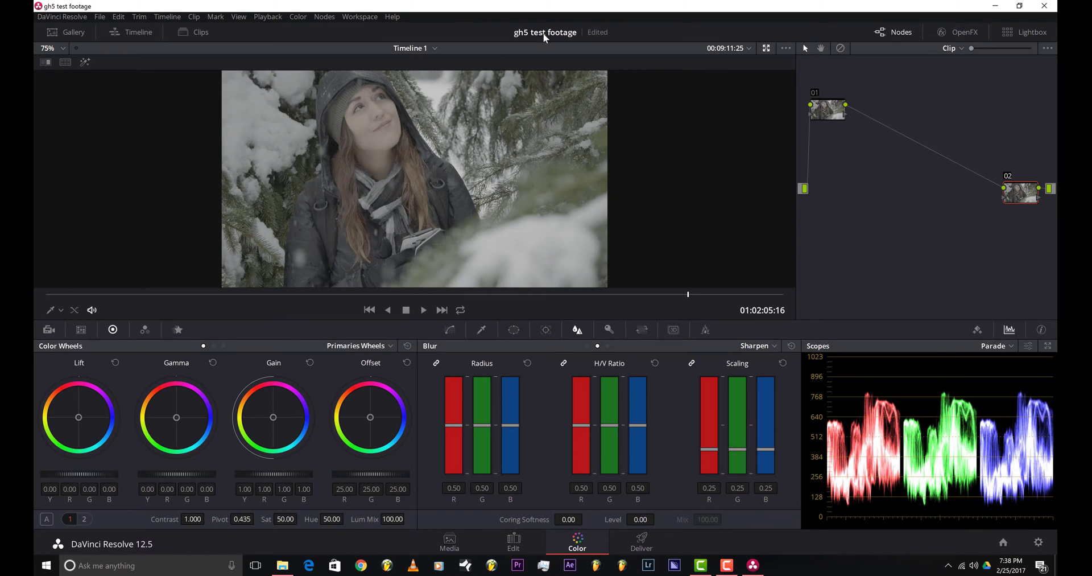
{"action": "mouse_move", "coordinate": [524, 96]}
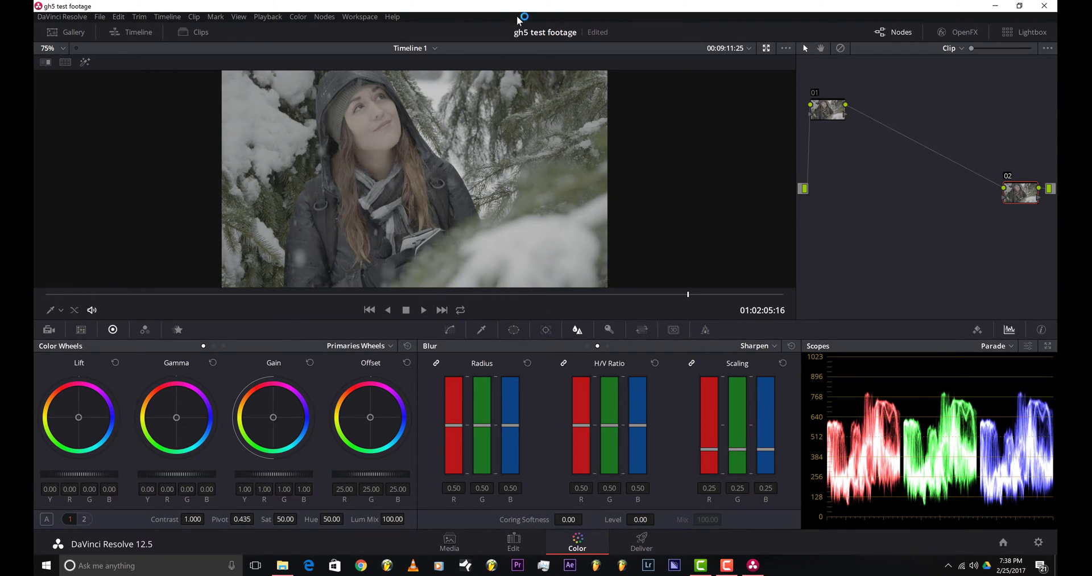
{"action": "mouse_move", "coordinate": [521, 62]}
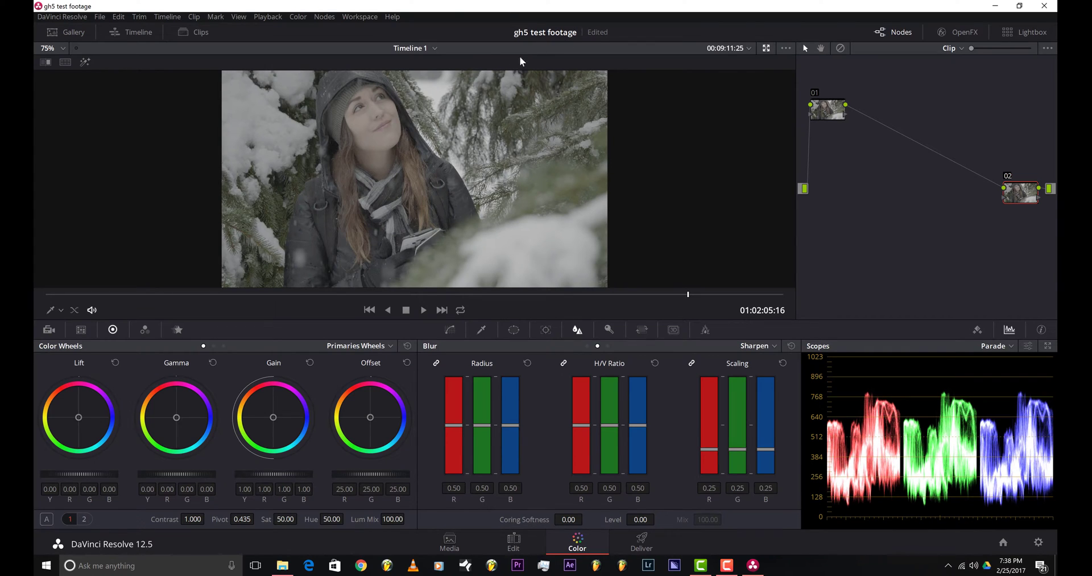
{"action": "mouse_move", "coordinate": [526, 23]}
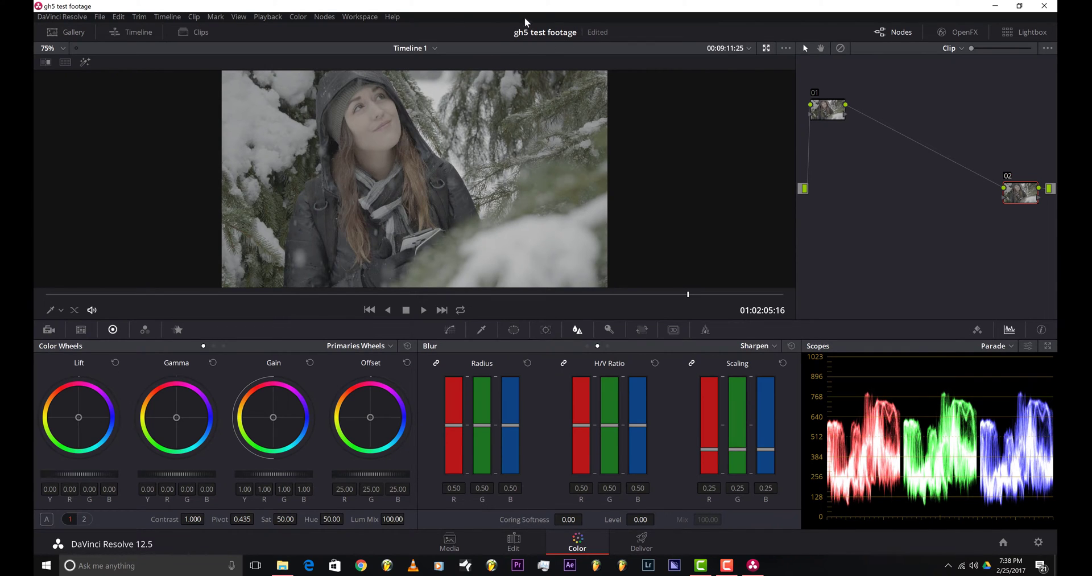
{"action": "mouse_move", "coordinate": [841, 106]}
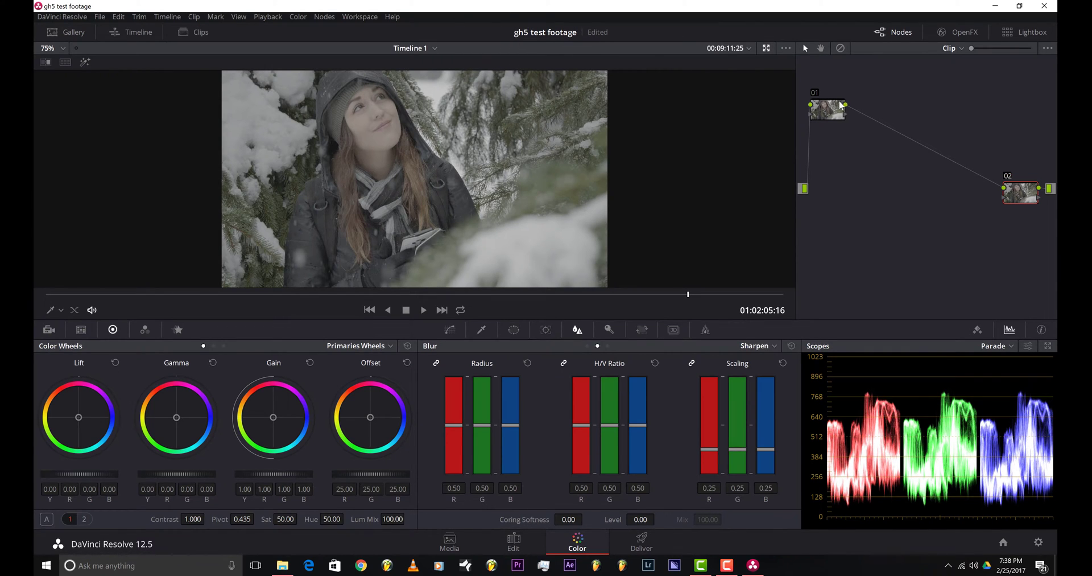
{"action": "mouse_move", "coordinate": [836, 108]}
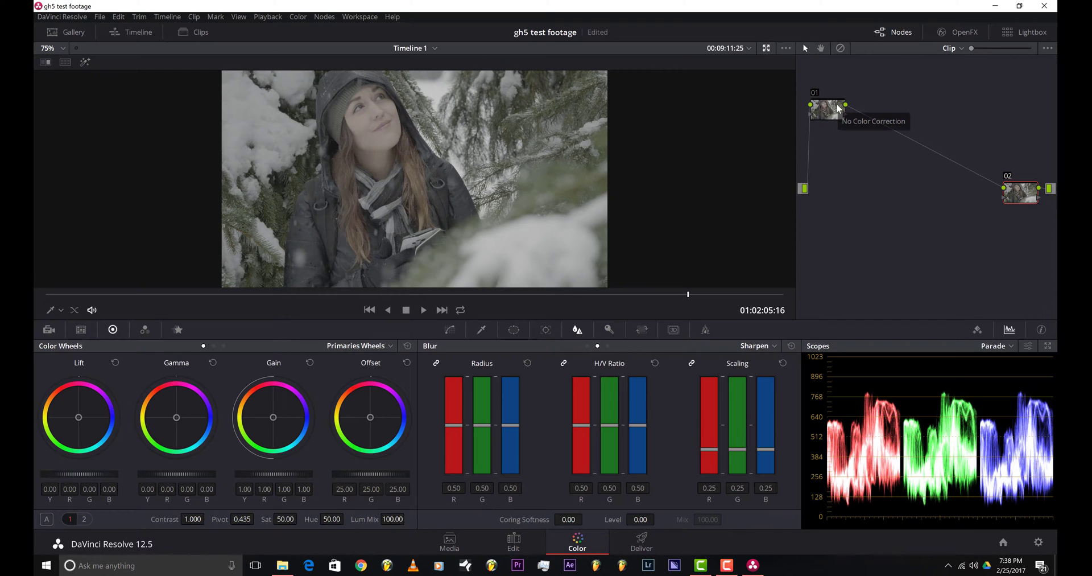
{"action": "mouse_move", "coordinate": [836, 112]}
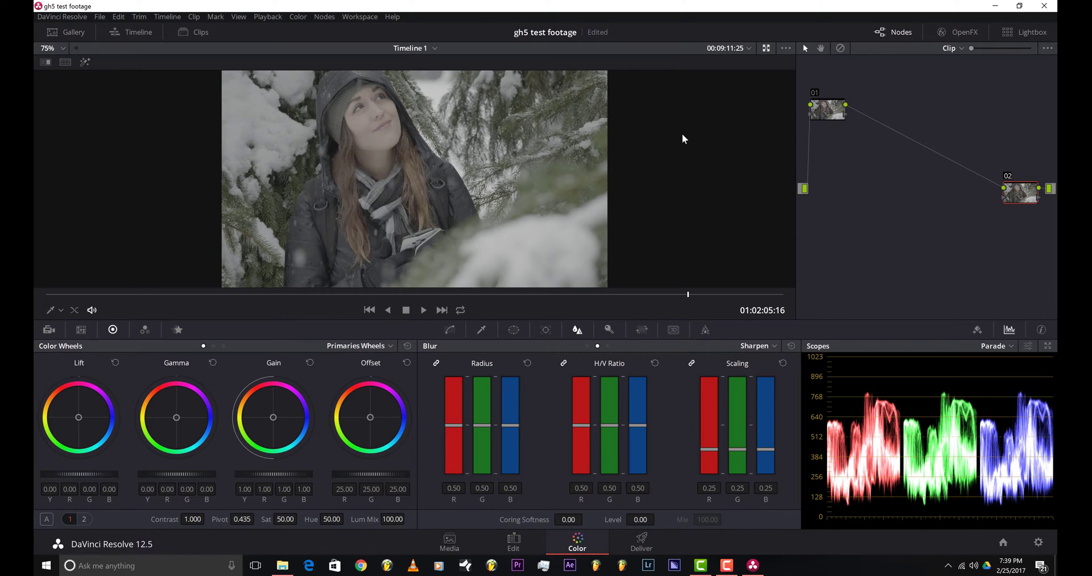
{"action": "mouse_move", "coordinate": [800, 251]}
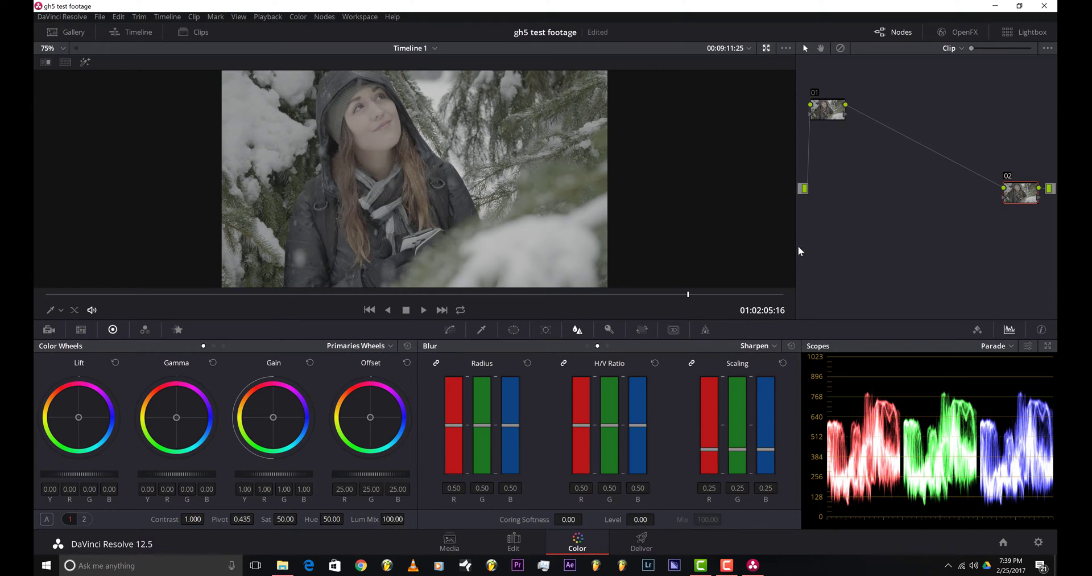
{"action": "left_click", "coordinate": [826, 110]}
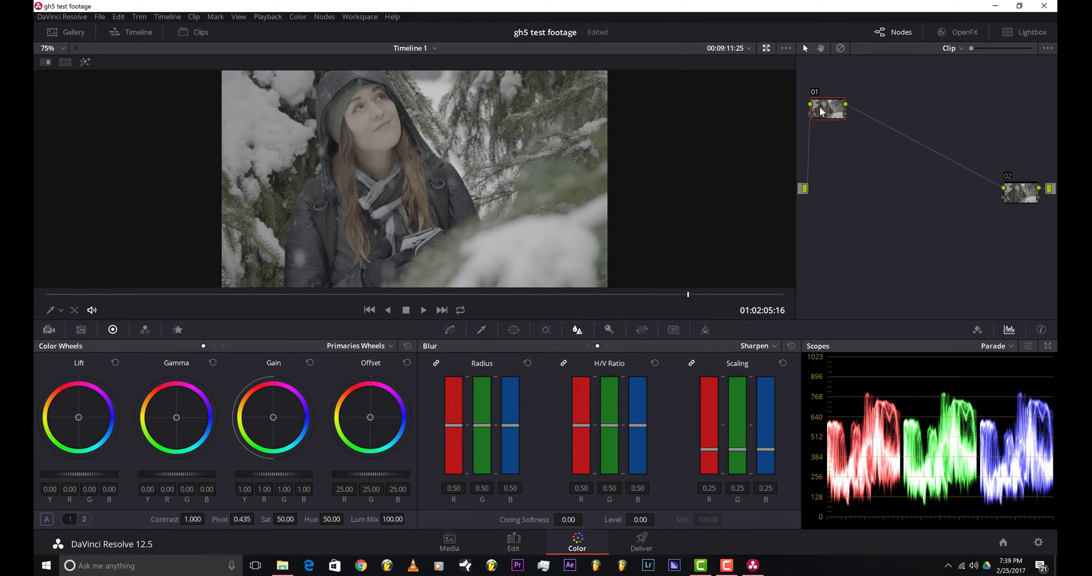
{"action": "mouse_move", "coordinate": [827, 108]}
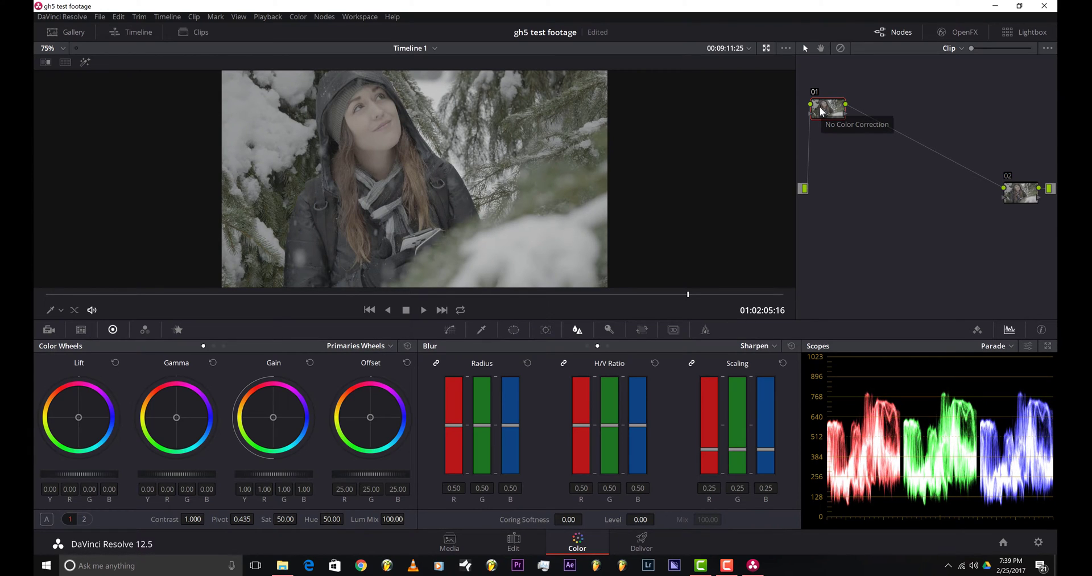
{"action": "mouse_move", "coordinate": [808, 114]}
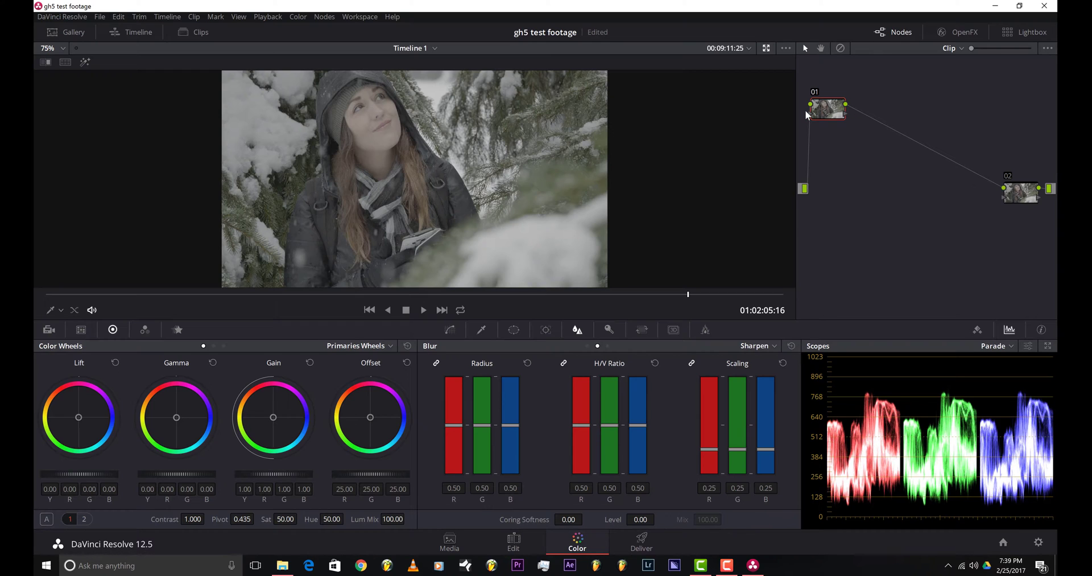
{"action": "left_click", "coordinate": [1021, 194]}
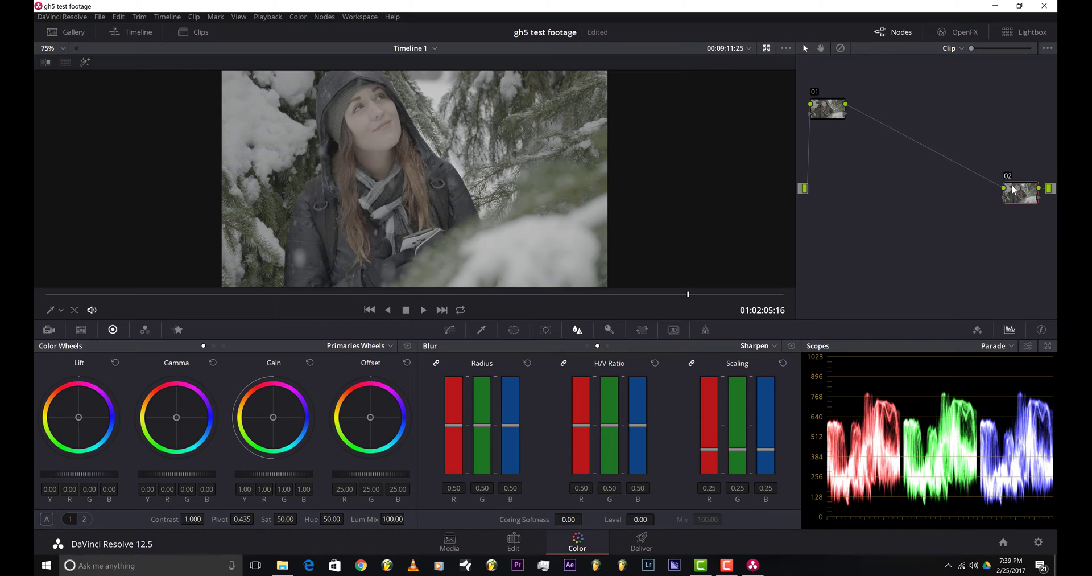
Step: Open node 02's context menu to browse the installed 3D LUT collections
{"action": "right_click", "coordinate": [1020, 192]}
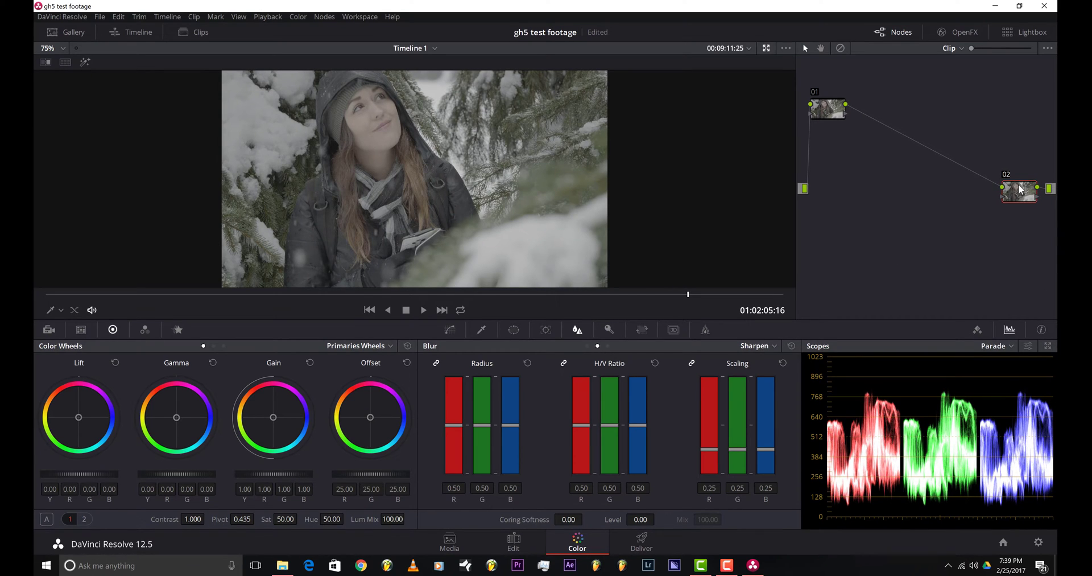
{"action": "right_click", "coordinate": [1019, 193]}
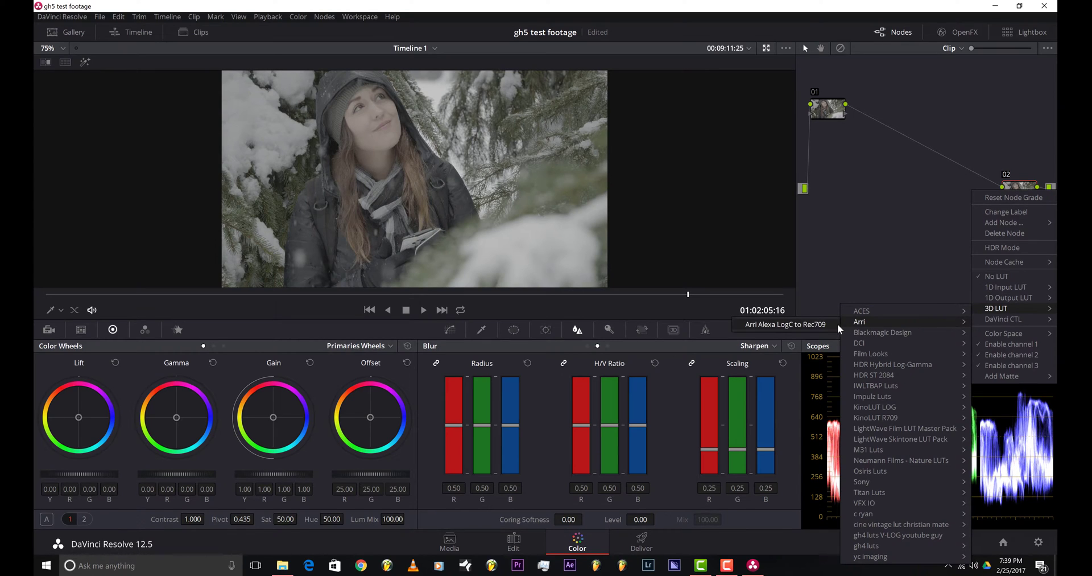
{"action": "mouse_move", "coordinate": [835, 330]}
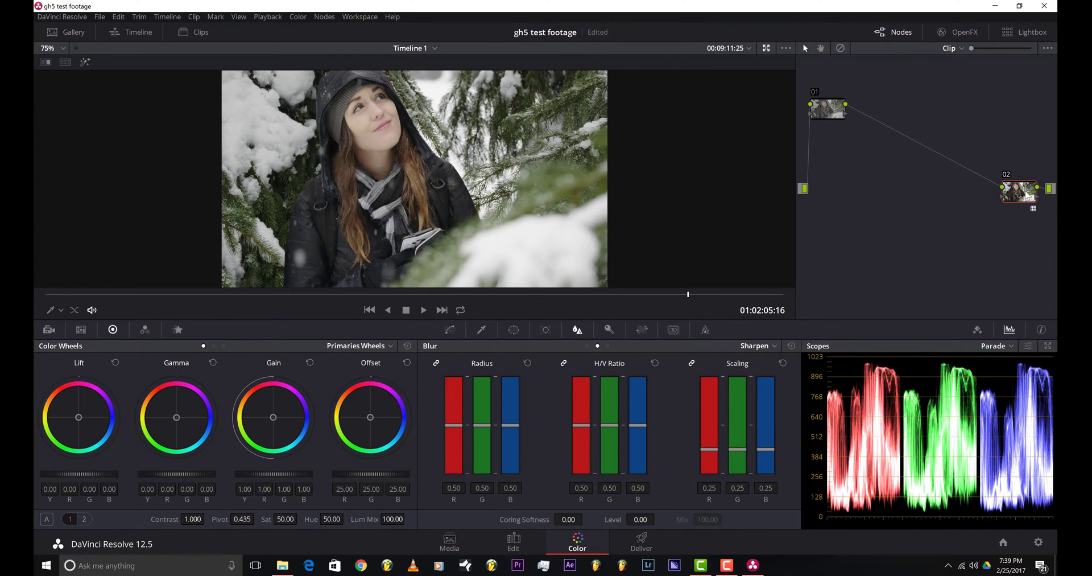
Step: Select node 01 and insert serial node 03 ahead of the LUT node
{"action": "left_click", "coordinate": [828, 108]}
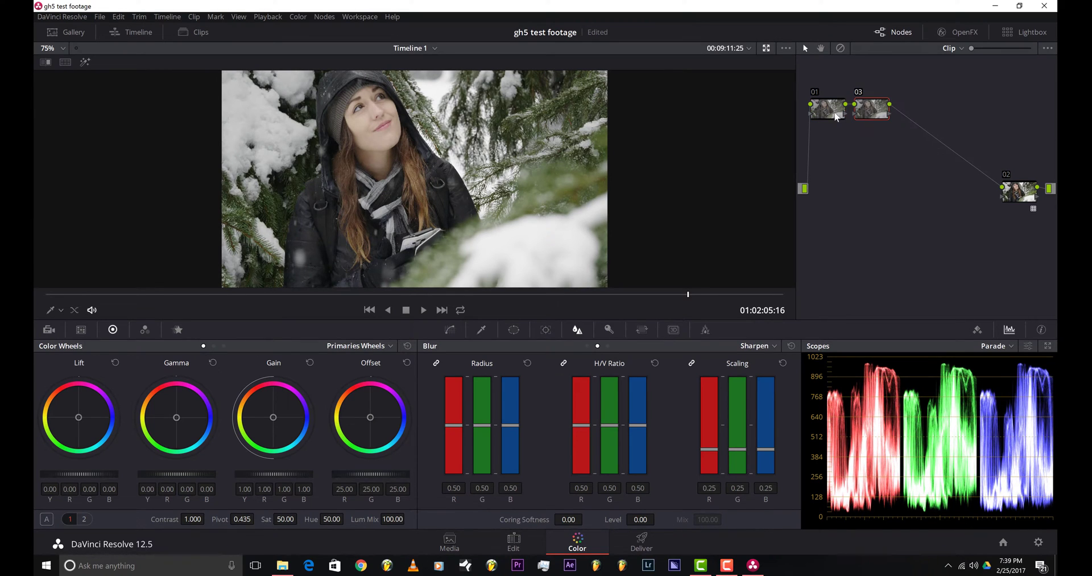
{"action": "right_click", "coordinate": [870, 109]}
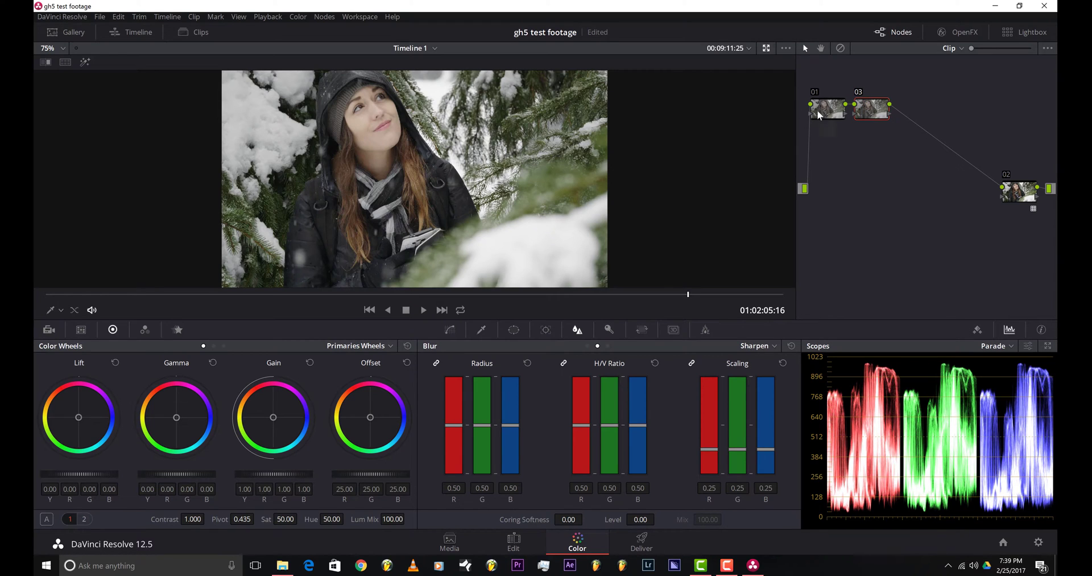
{"action": "mouse_move", "coordinate": [900, 94]}
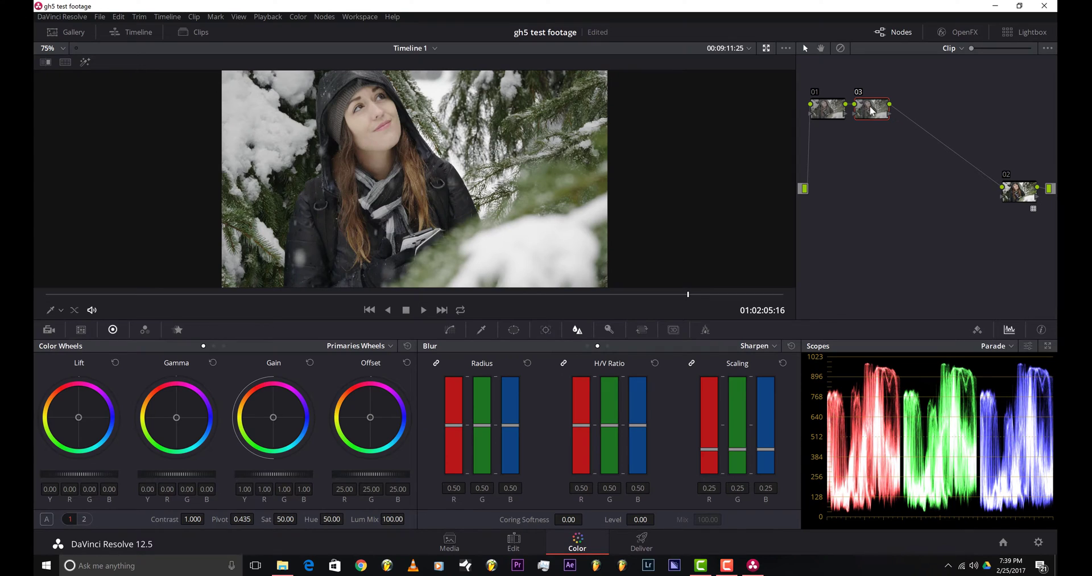
{"action": "mouse_move", "coordinate": [860, 118]}
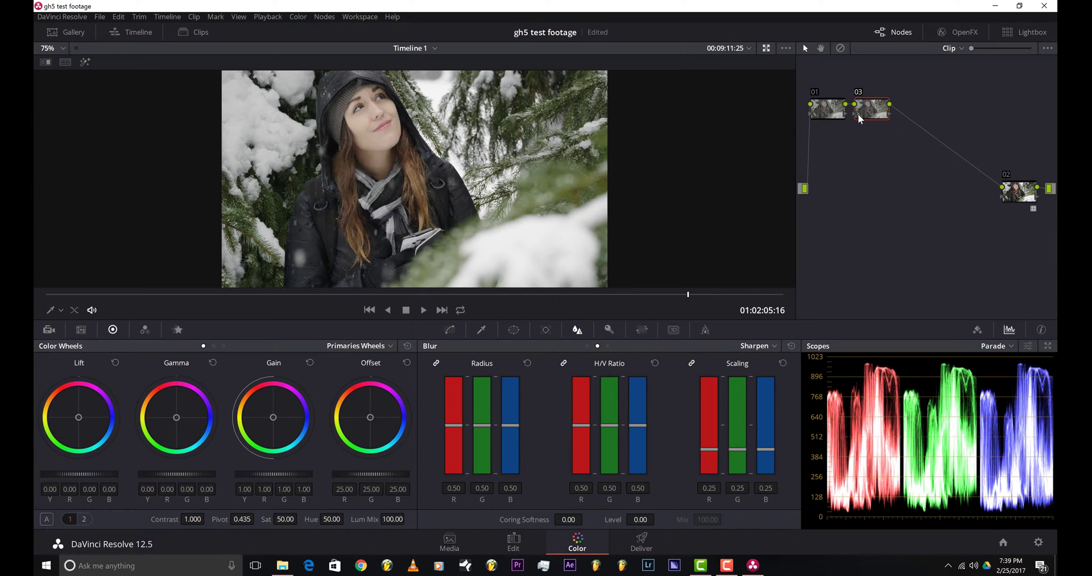
{"action": "mouse_move", "coordinate": [879, 120]}
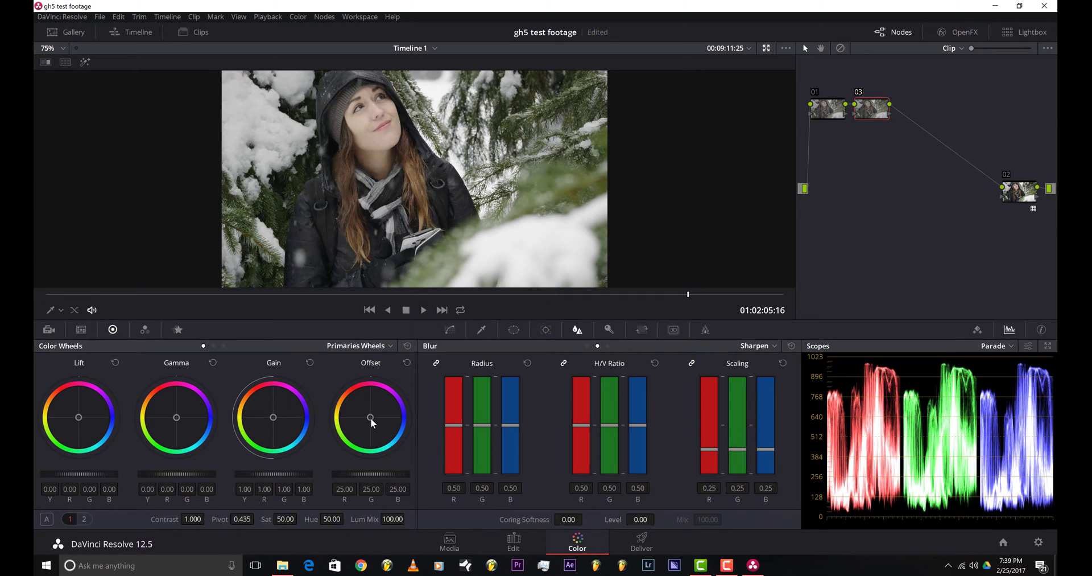
{"action": "mouse_move", "coordinate": [690, 428]}
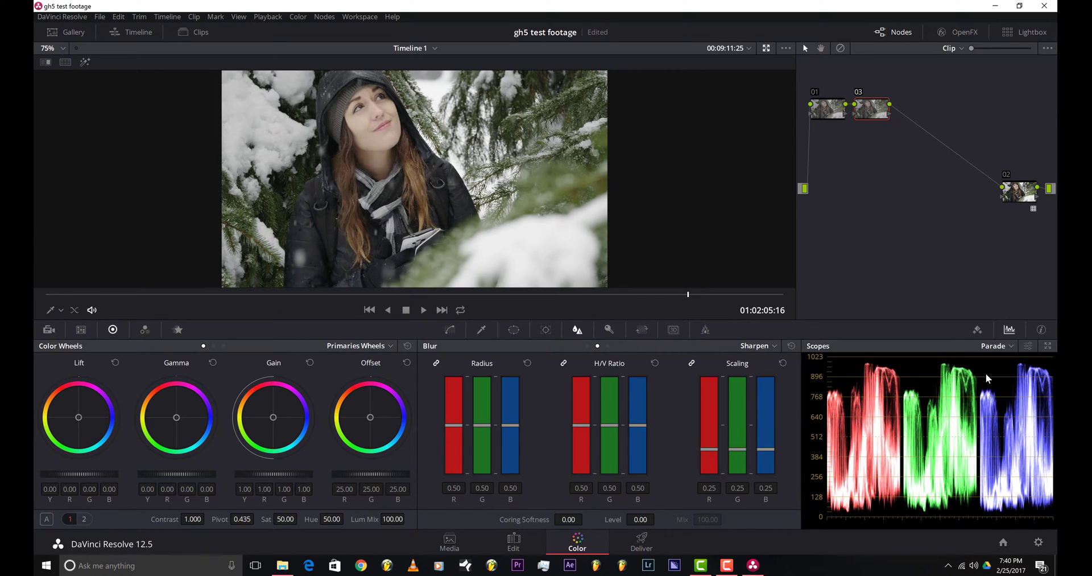
{"action": "mouse_move", "coordinate": [972, 457]}
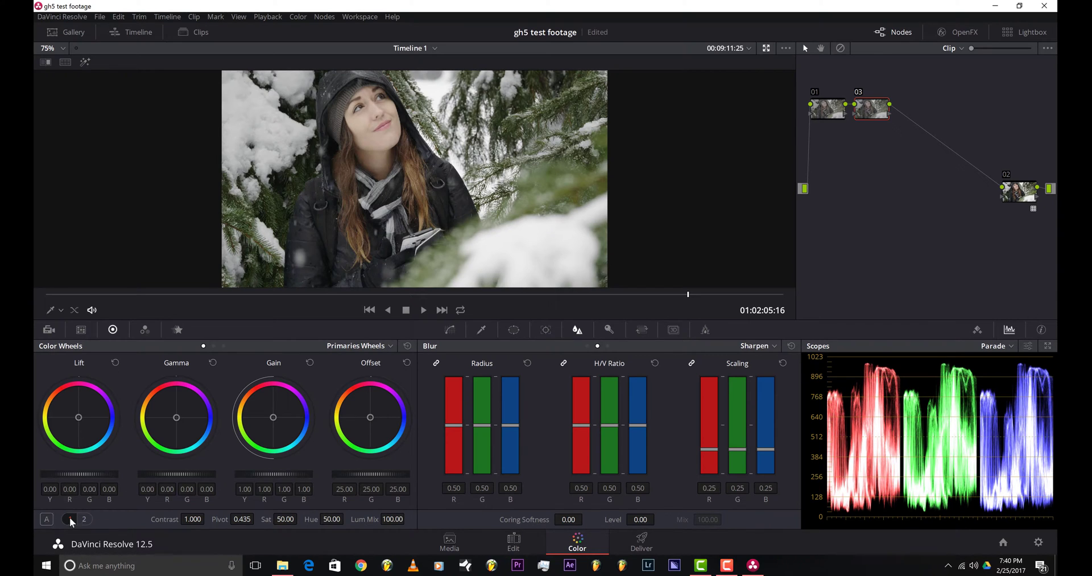
{"action": "left_click", "coordinate": [70, 519]}
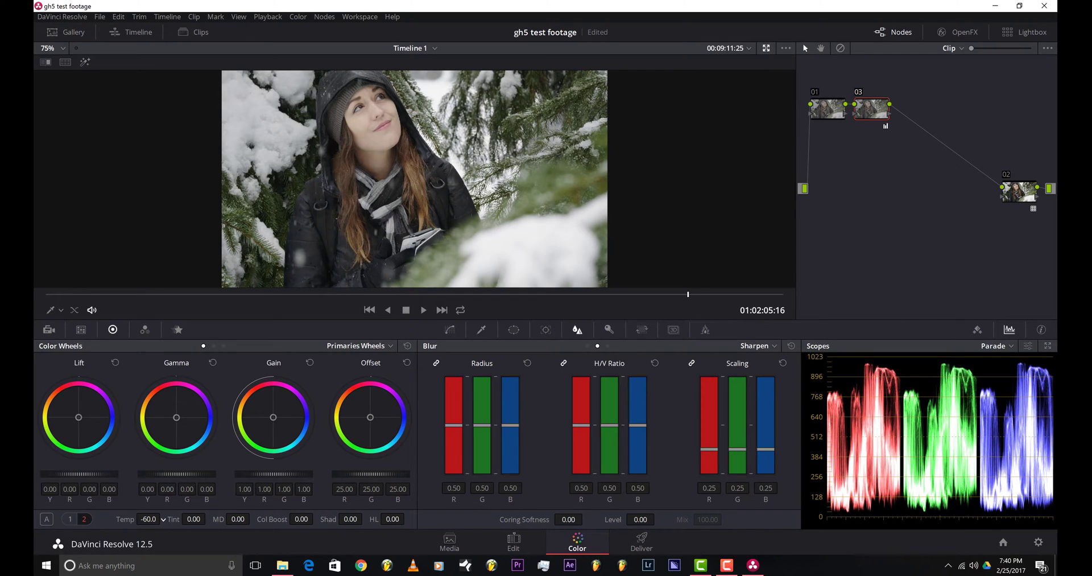
{"action": "left_click_drag", "start_coordinate": [149, 519], "coordinate": [133, 519]}
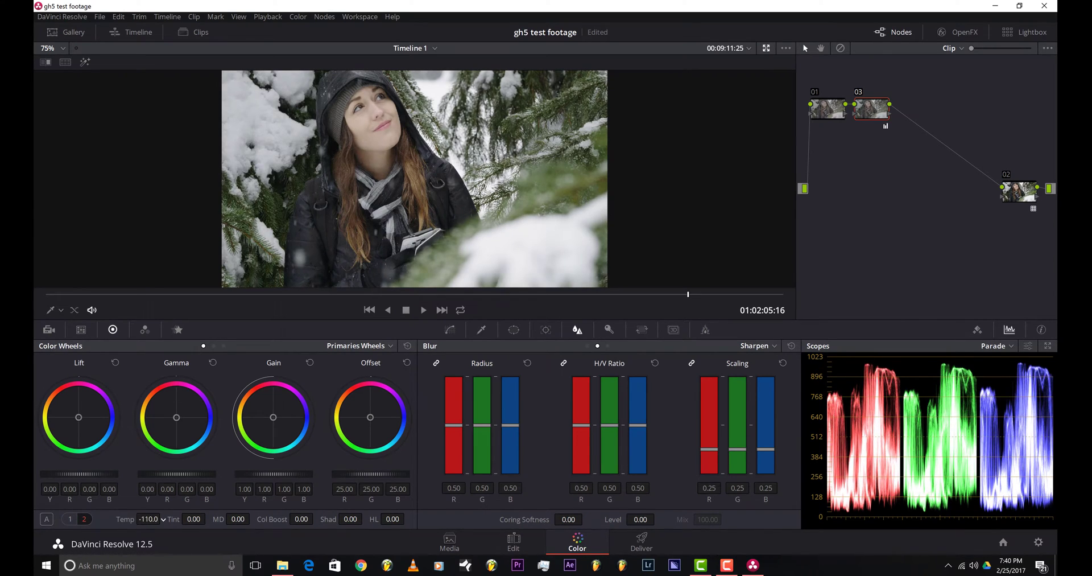
{"action": "left_click_drag", "start_coordinate": [148, 519], "coordinate": [161, 519]}
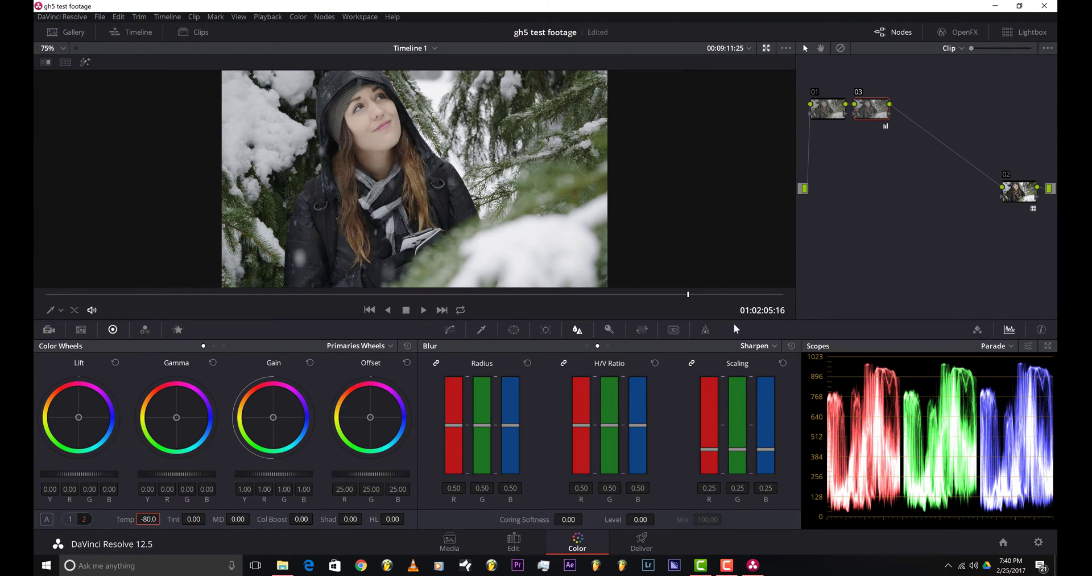
{"action": "mouse_move", "coordinate": [894, 376]}
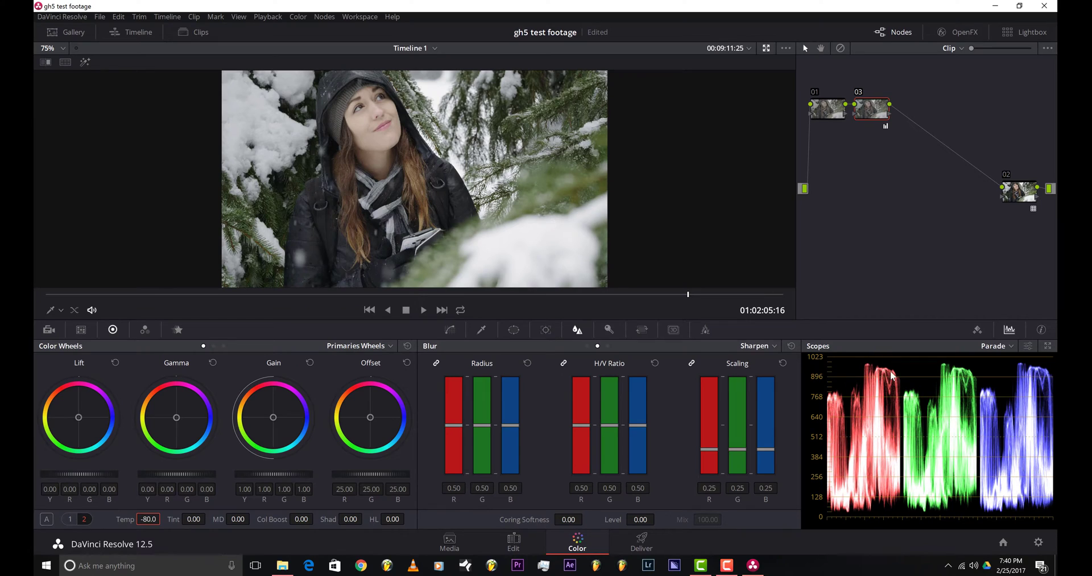
{"action": "mouse_move", "coordinate": [1017, 411]}
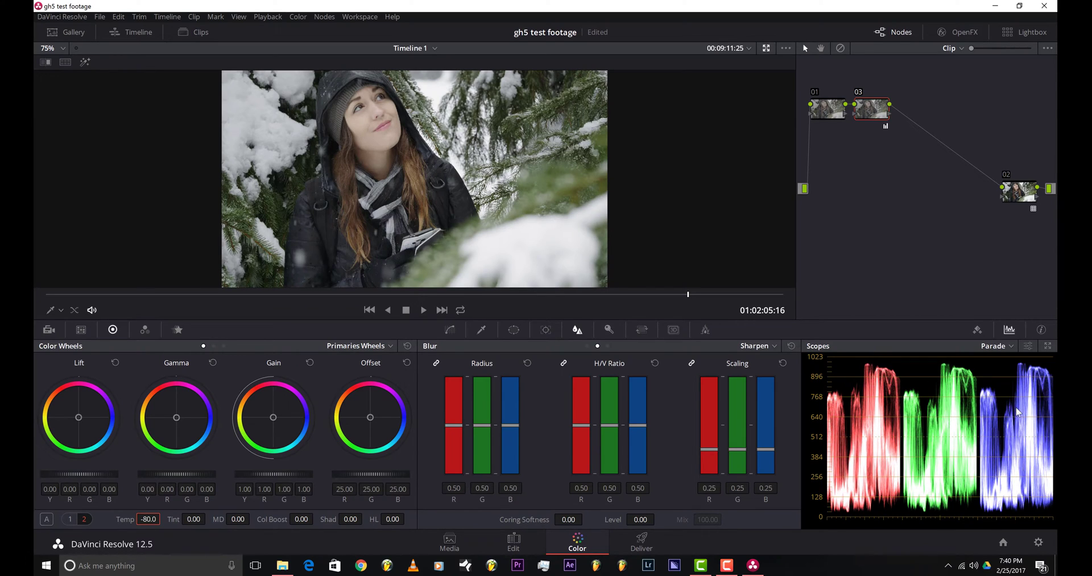
{"action": "mouse_move", "coordinate": [561, 250]}
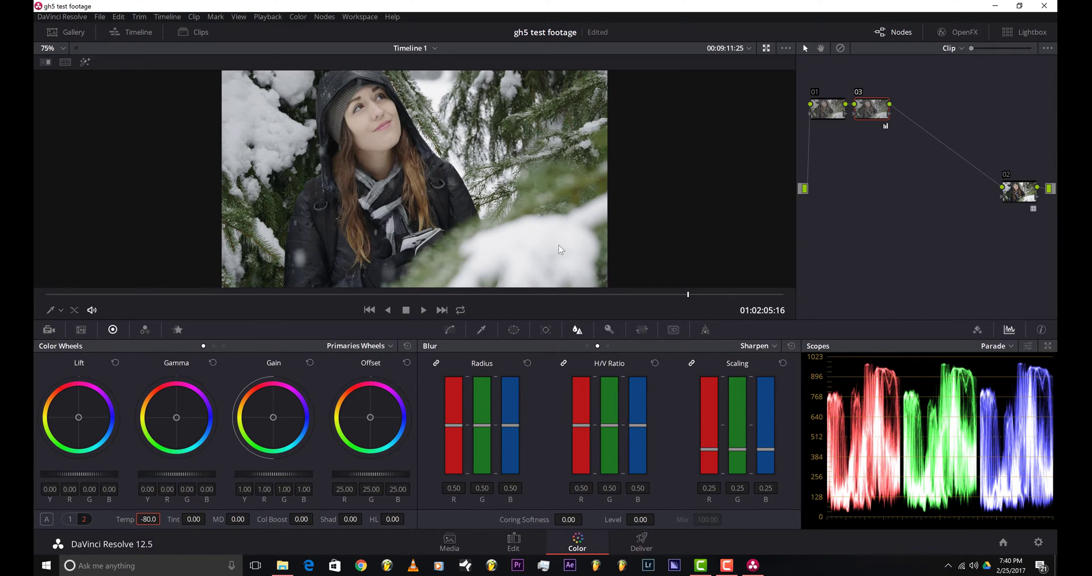
{"action": "mouse_move", "coordinate": [236, 237]}
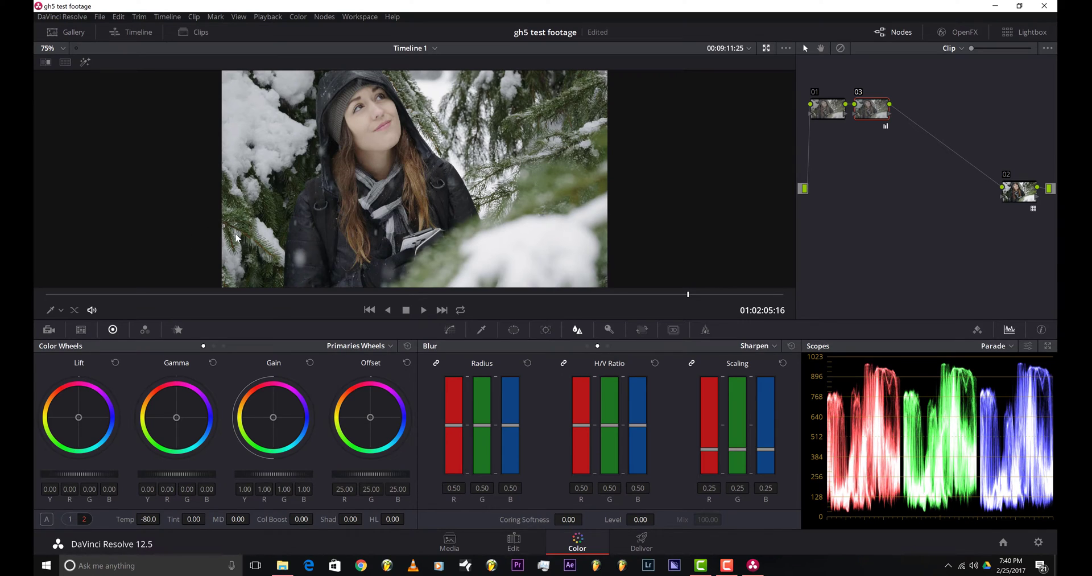
{"action": "mouse_move", "coordinate": [603, 218]}
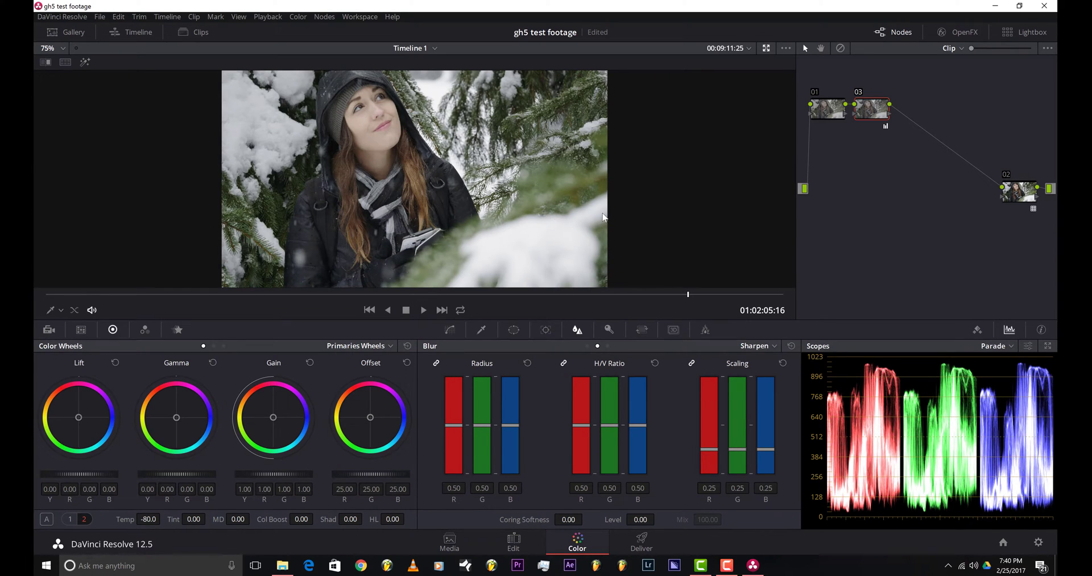
{"action": "mouse_move", "coordinate": [537, 242]}
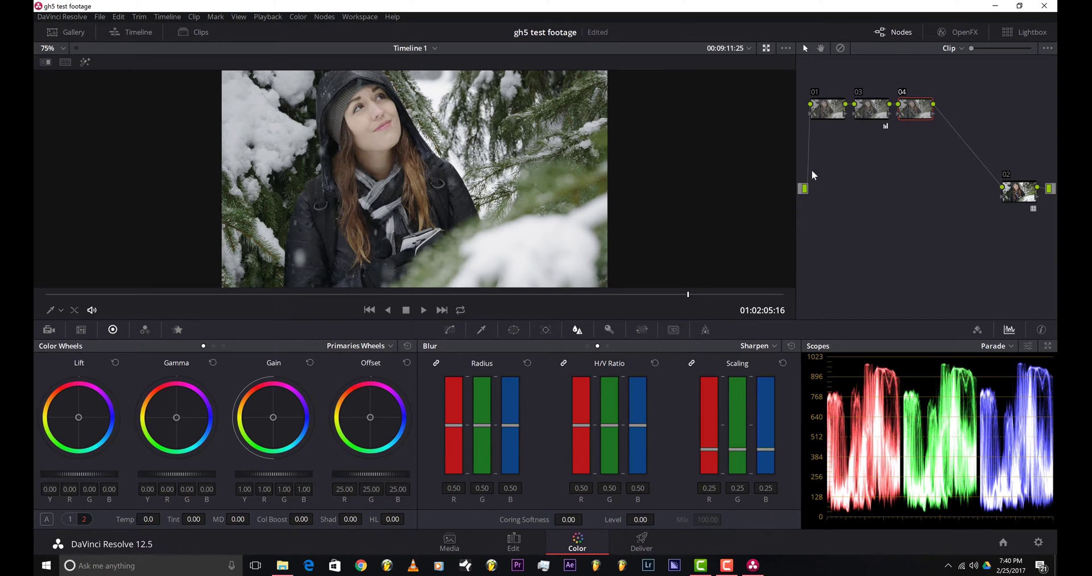
{"action": "mouse_move", "coordinate": [199, 355]}
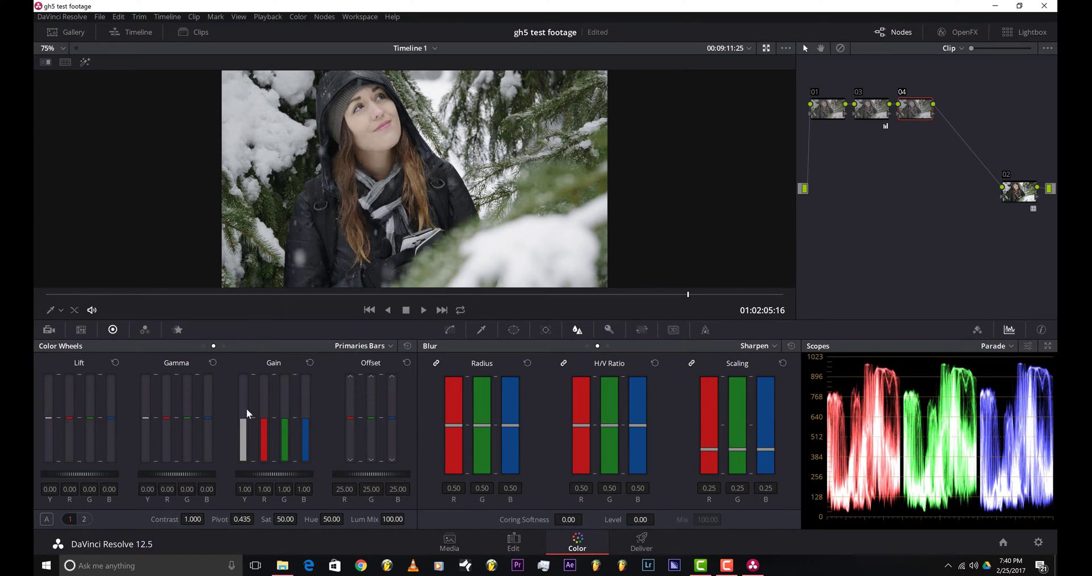
Step: Set node 04's RGB Mixer outputs to 2.00 and key output gain to 0.254
{"action": "left_click", "coordinate": [144, 330]}
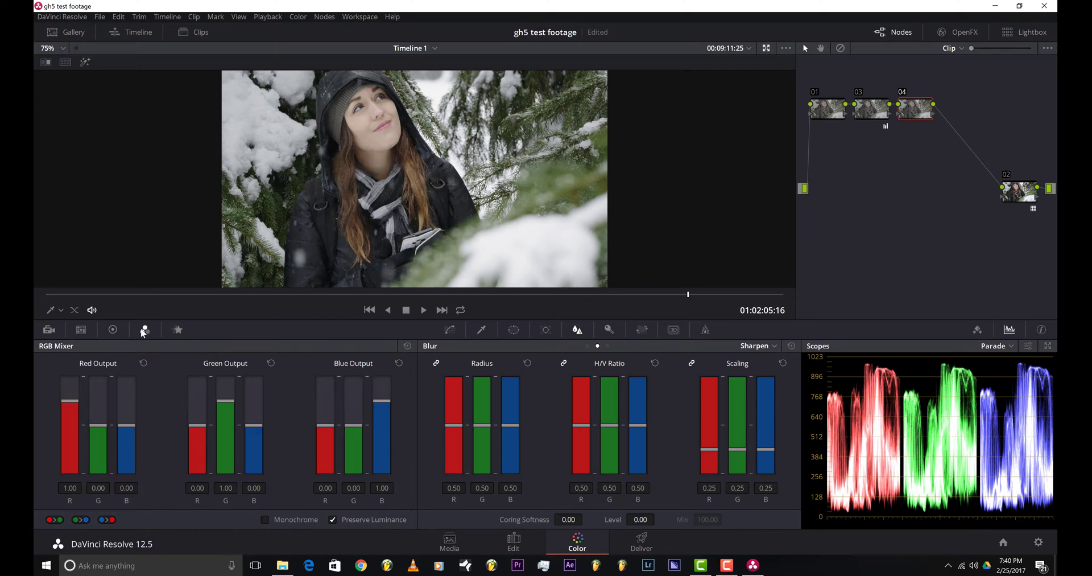
{"action": "mouse_move", "coordinate": [81, 416]}
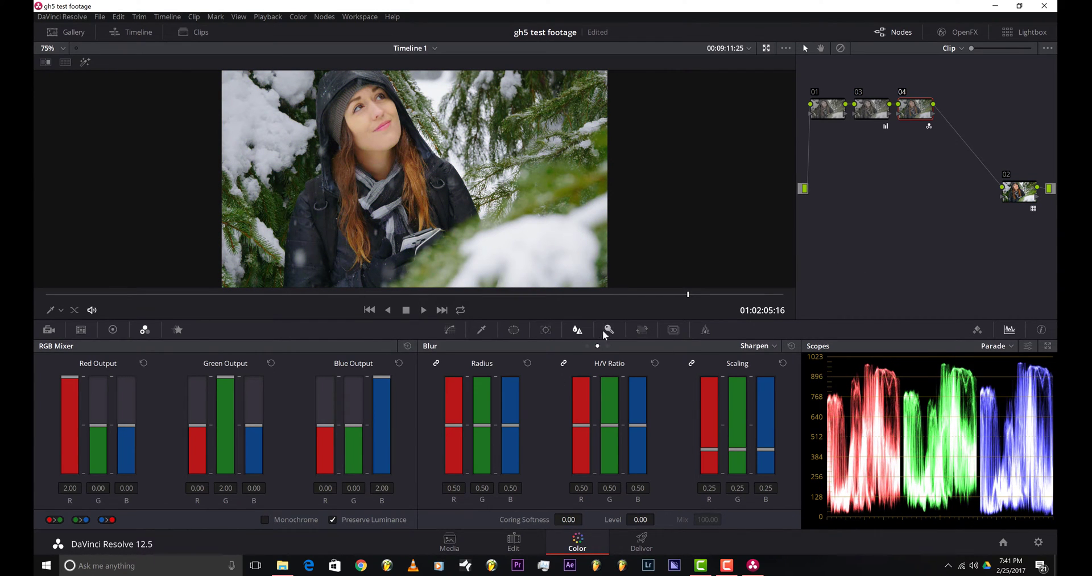
{"action": "left_click", "coordinate": [609, 329]}
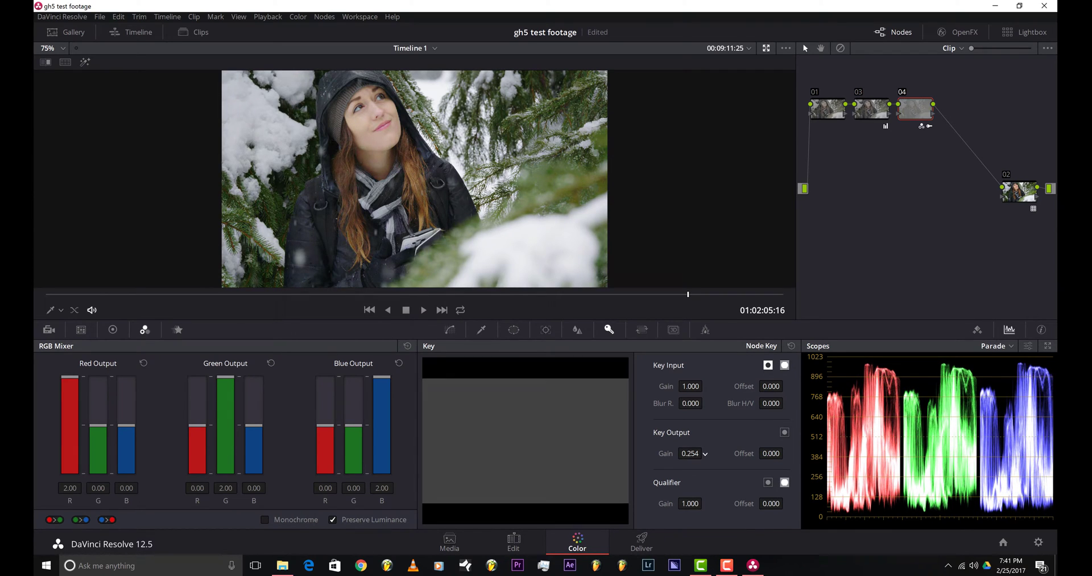
{"action": "left_click", "coordinate": [705, 452]}
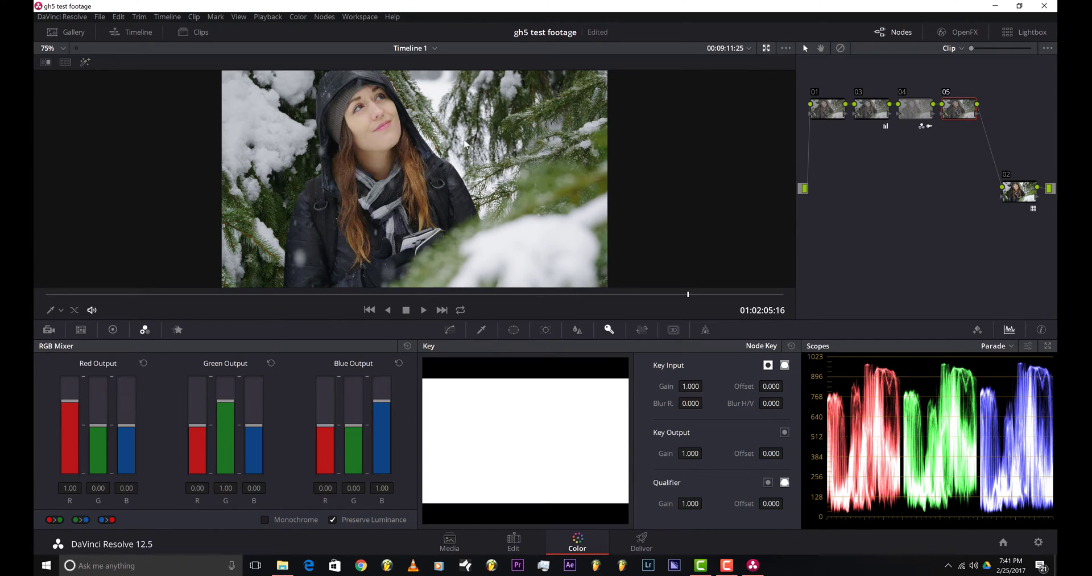
{"action": "mouse_move", "coordinate": [462, 345]}
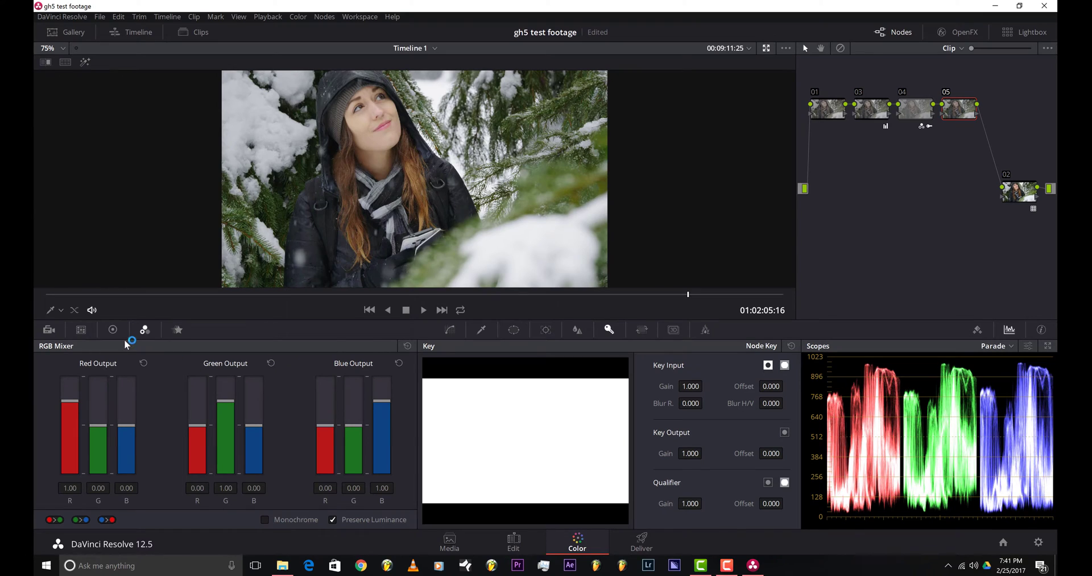
Step: Bring up node 05's Primaries lift, gamma and gain wheels to lower gain to 0.89
{"action": "left_click", "coordinate": [112, 329]}
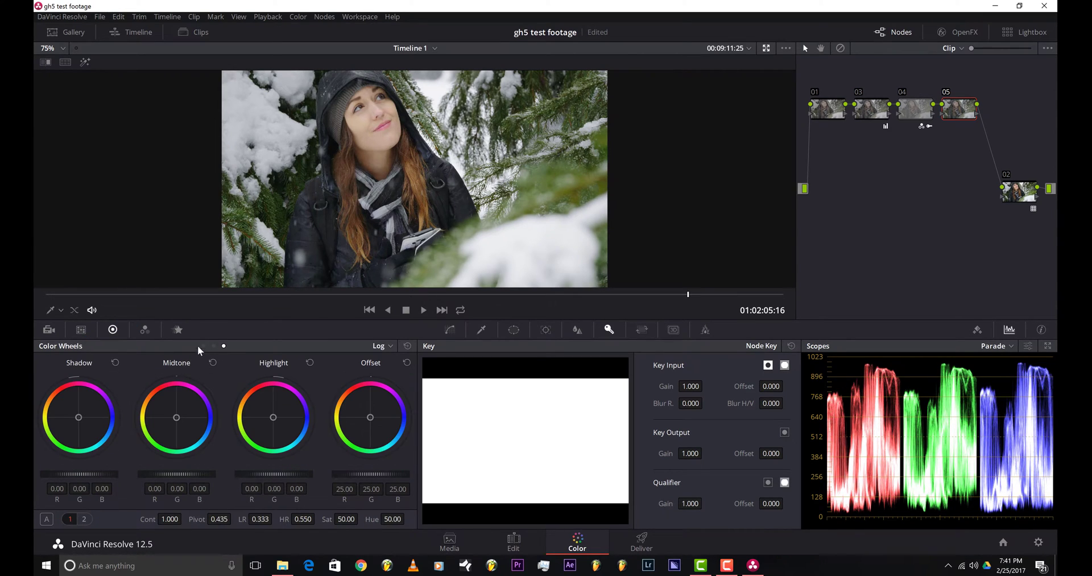
{"action": "left_click", "coordinate": [378, 344]}
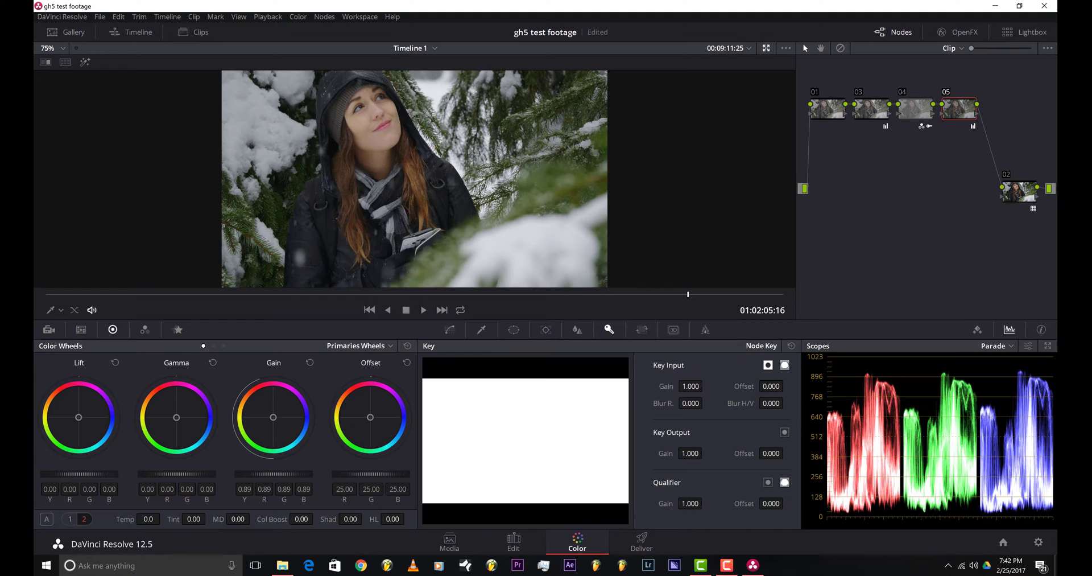
{"action": "mouse_move", "coordinate": [305, 480]}
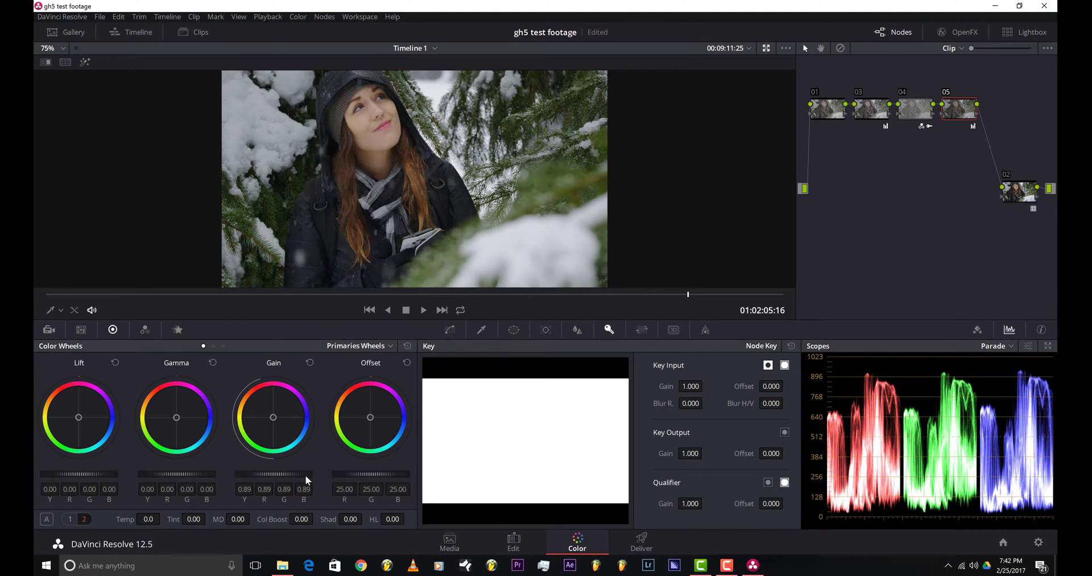
{"action": "mouse_move", "coordinate": [40, 382]}
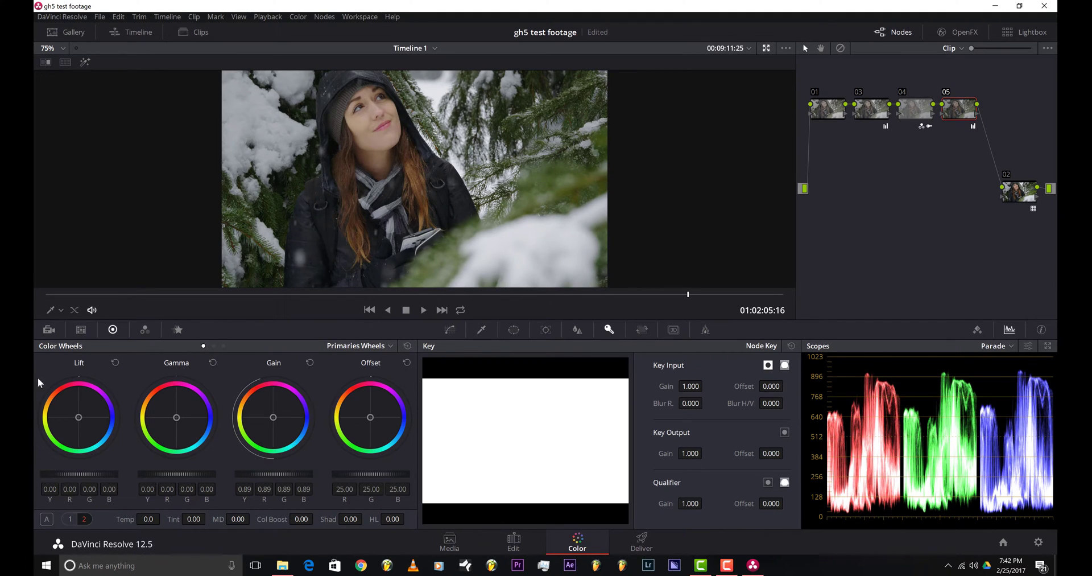
{"action": "mouse_move", "coordinate": [77, 374]}
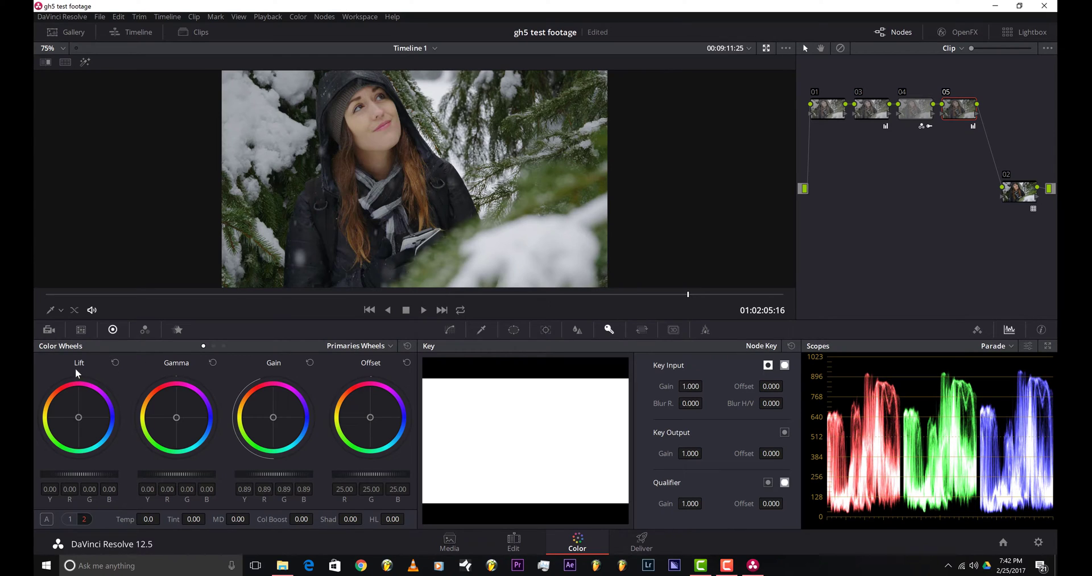
{"action": "mouse_move", "coordinate": [281, 381]}
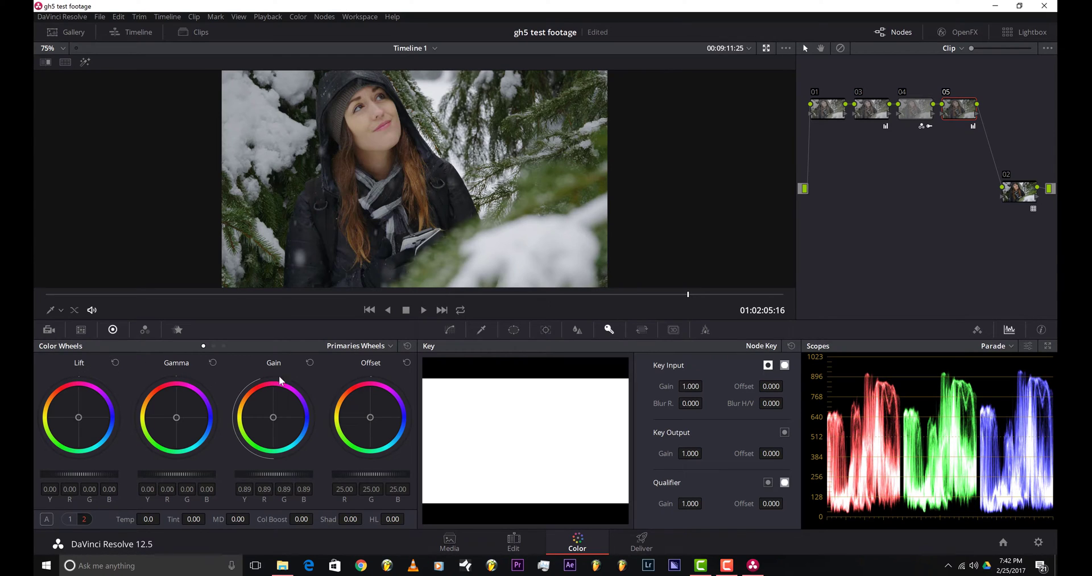
{"action": "mouse_move", "coordinate": [75, 364]}
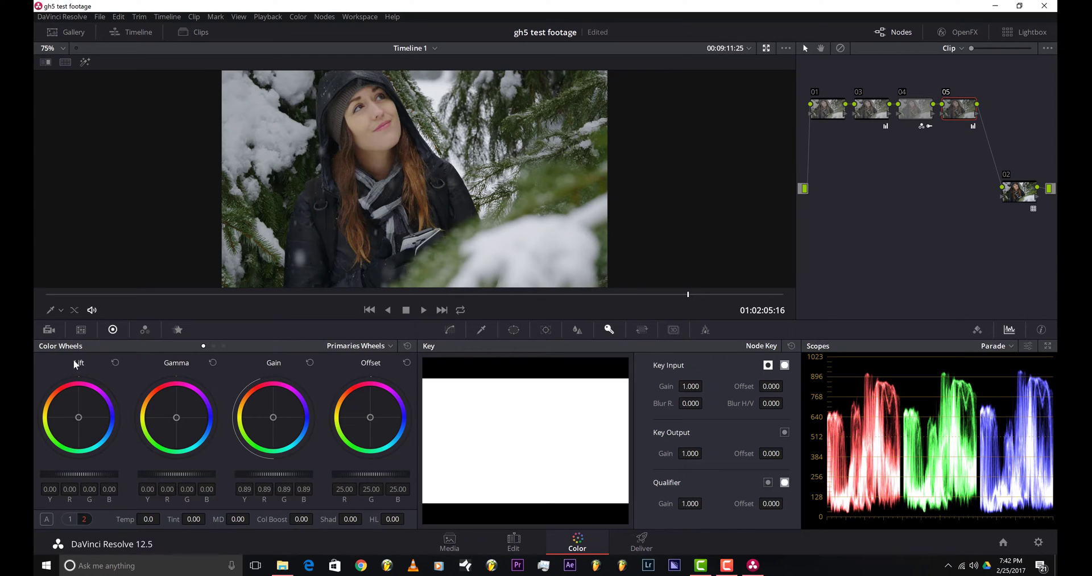
{"action": "mouse_move", "coordinate": [188, 363]}
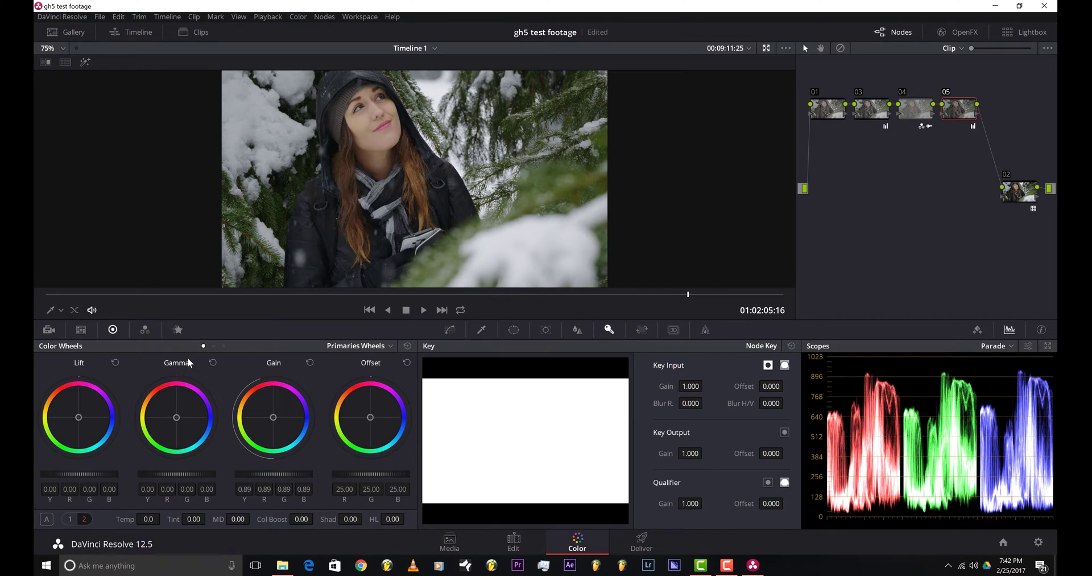
{"action": "mouse_move", "coordinate": [167, 365]}
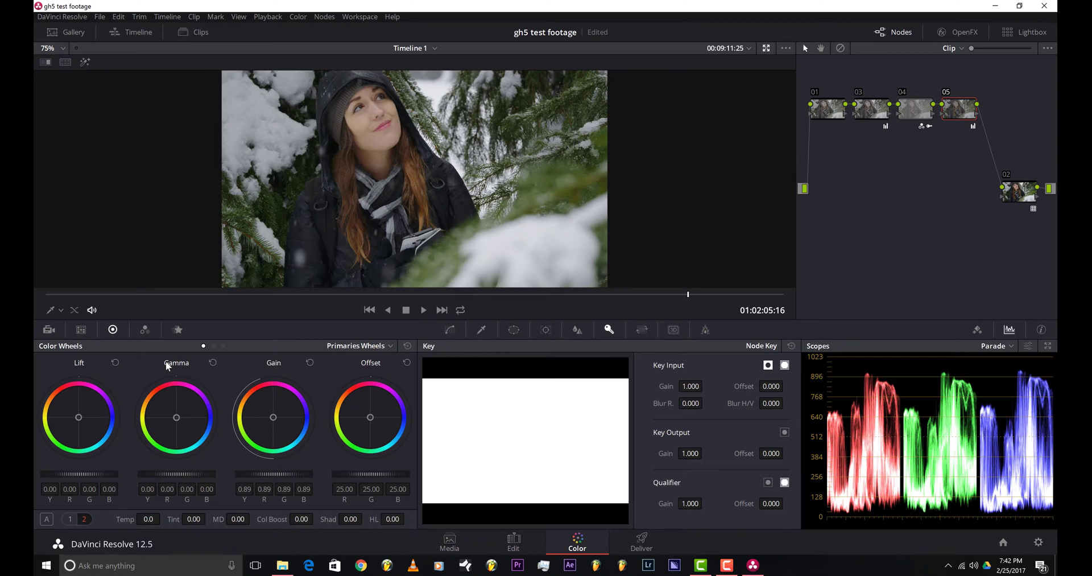
{"action": "mouse_move", "coordinate": [162, 365]}
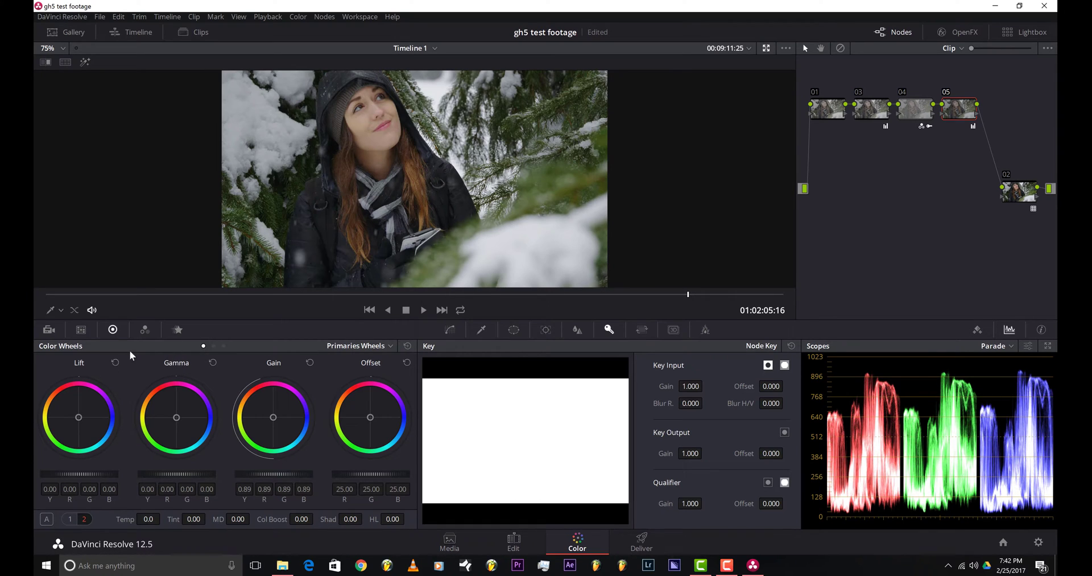
{"action": "mouse_move", "coordinate": [252, 377]}
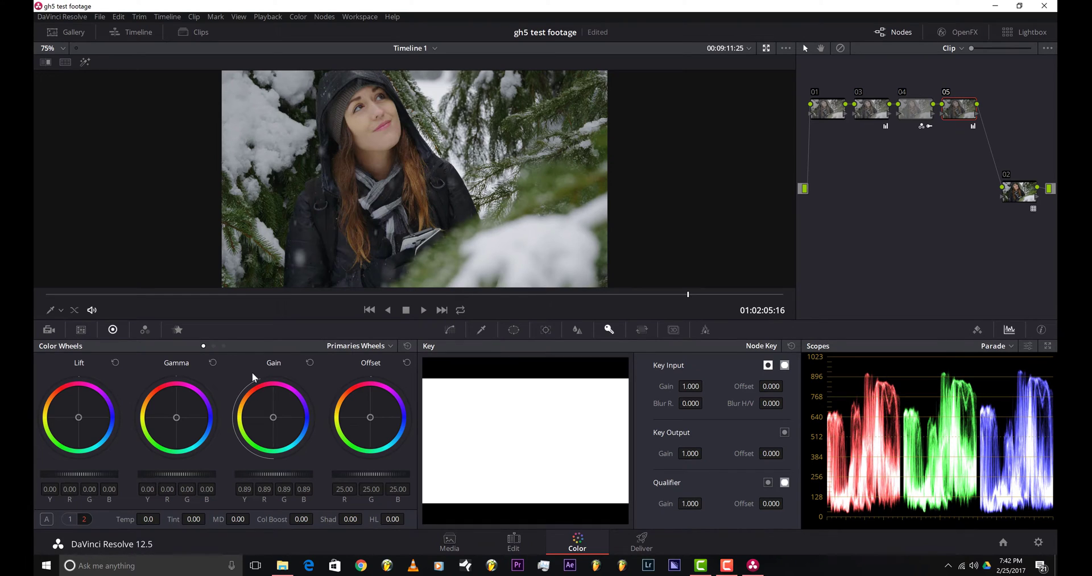
{"action": "mouse_move", "coordinate": [394, 383]}
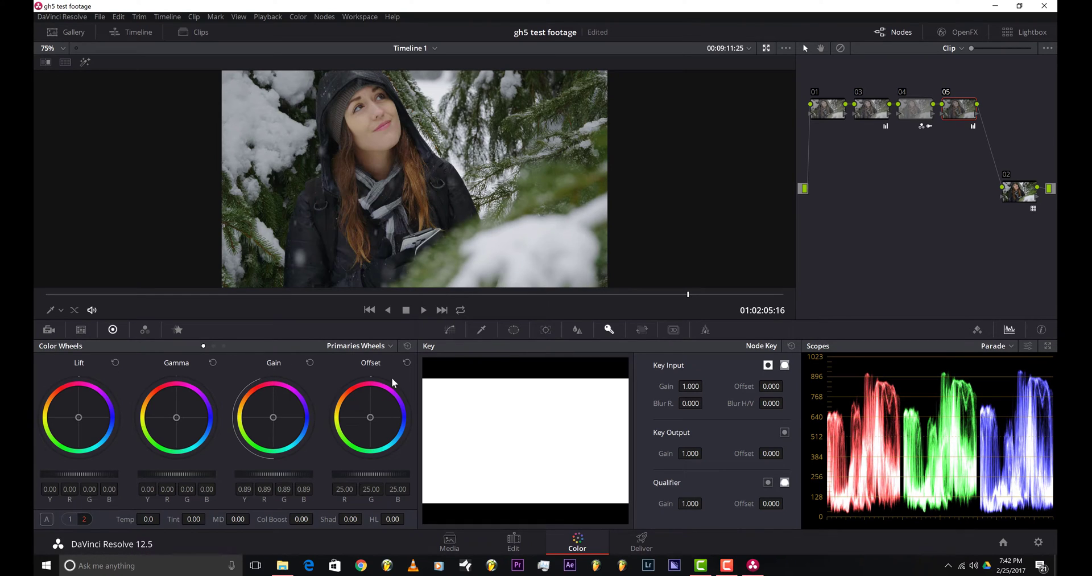
{"action": "mouse_move", "coordinate": [959, 108]}
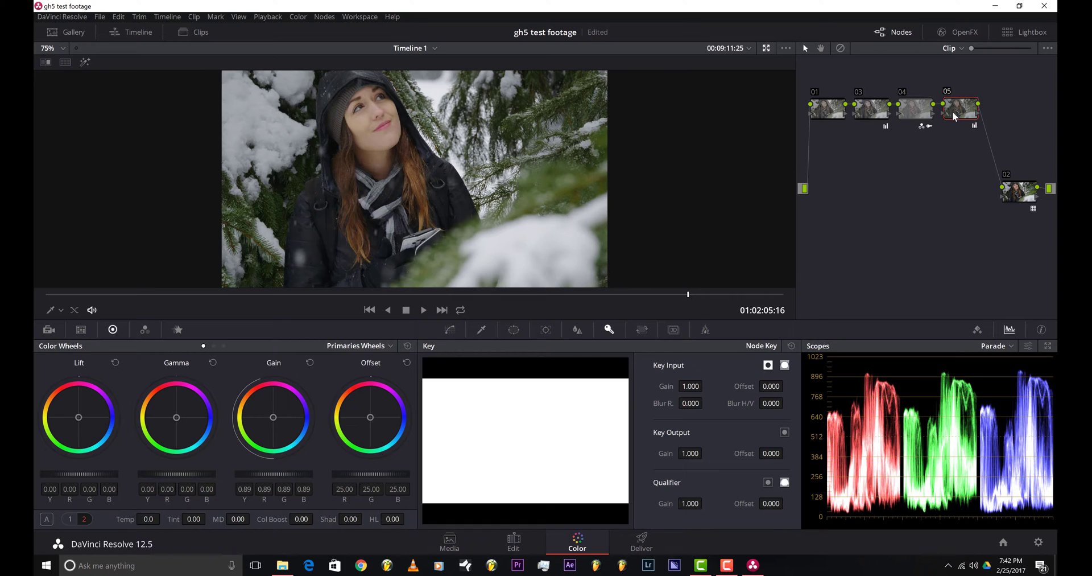
{"action": "mouse_move", "coordinate": [88, 376]}
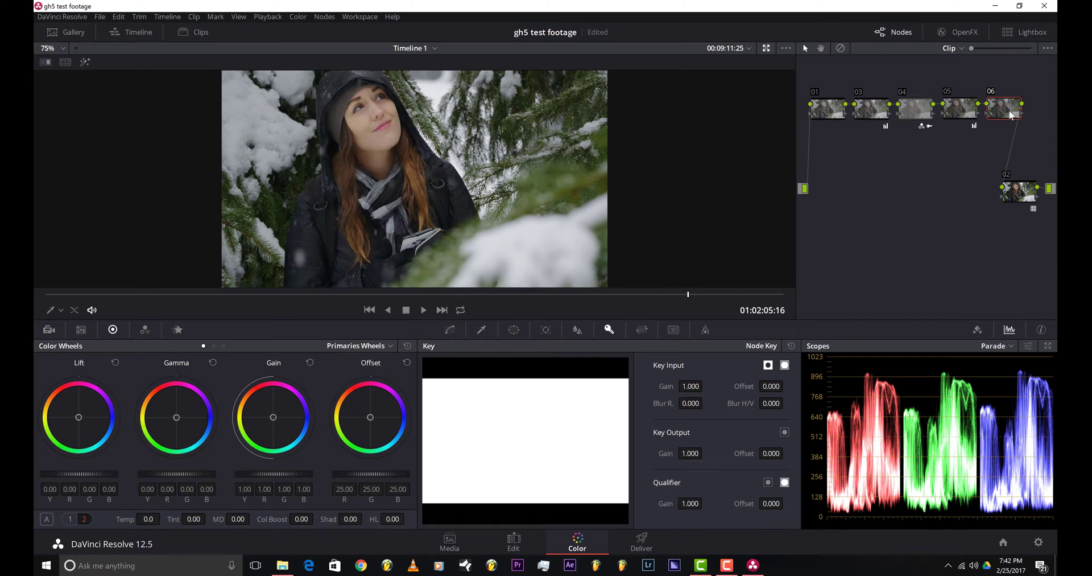
{"action": "mouse_move", "coordinate": [1008, 108]}
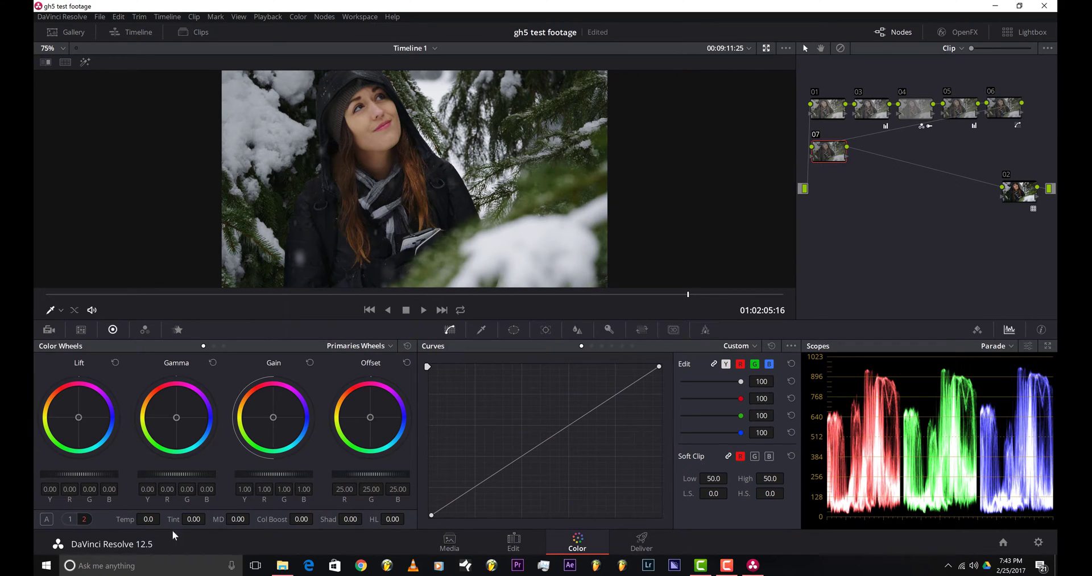
Step: Switch node 07's Color Wheels from Primaries to the Log shadow, midtone and highlight wheels
{"action": "left_click", "coordinate": [69, 519]}
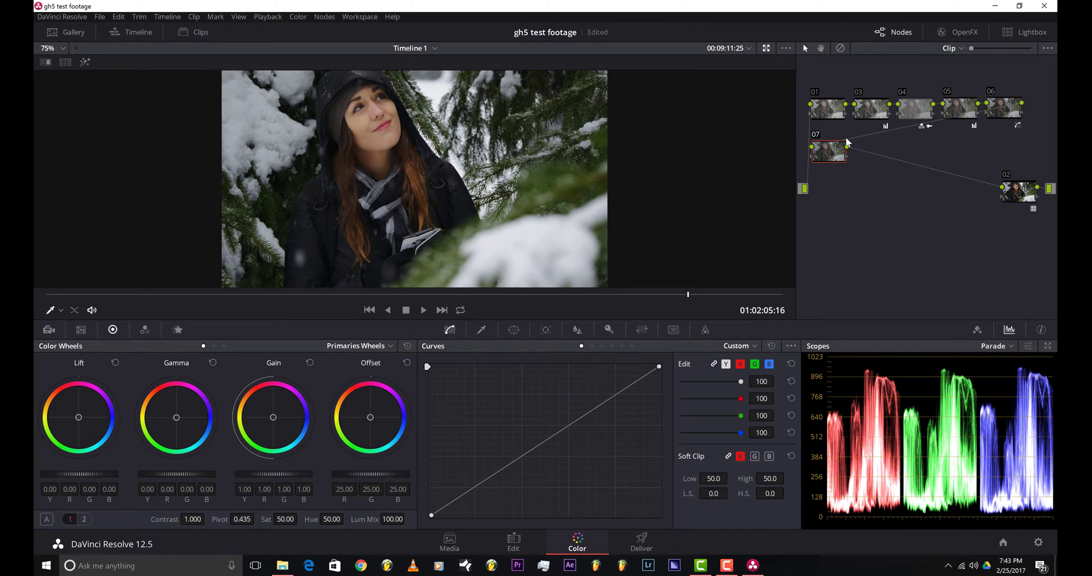
{"action": "mouse_move", "coordinate": [49, 483]}
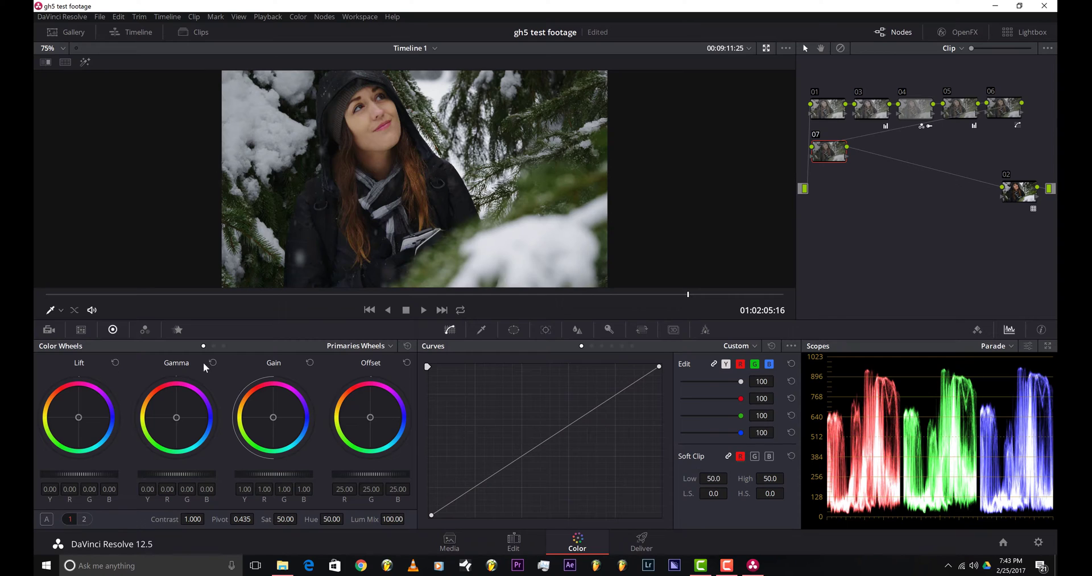
{"action": "mouse_move", "coordinate": [55, 356]}
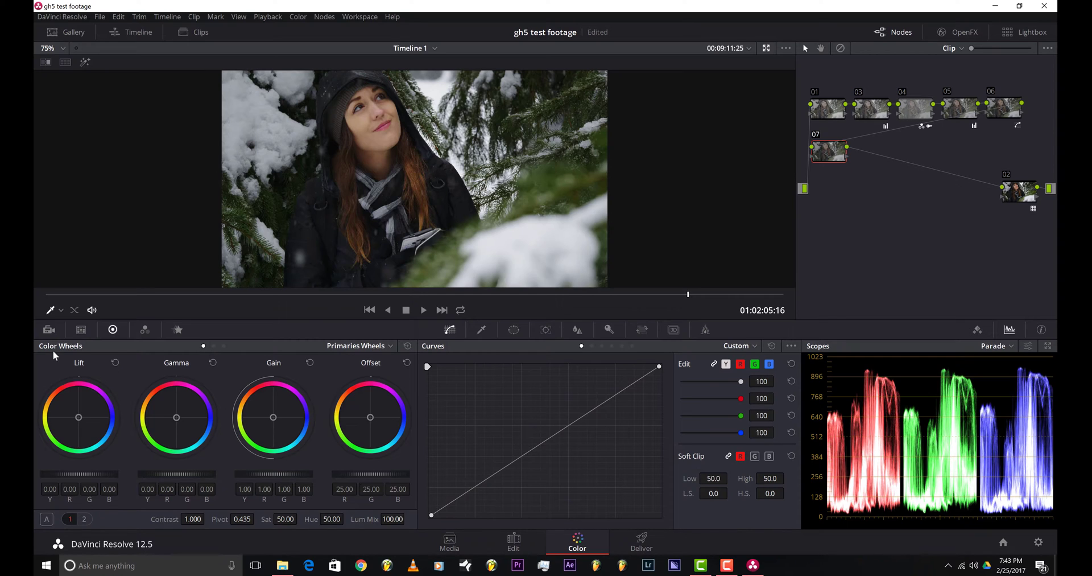
{"action": "mouse_move", "coordinate": [194, 364]}
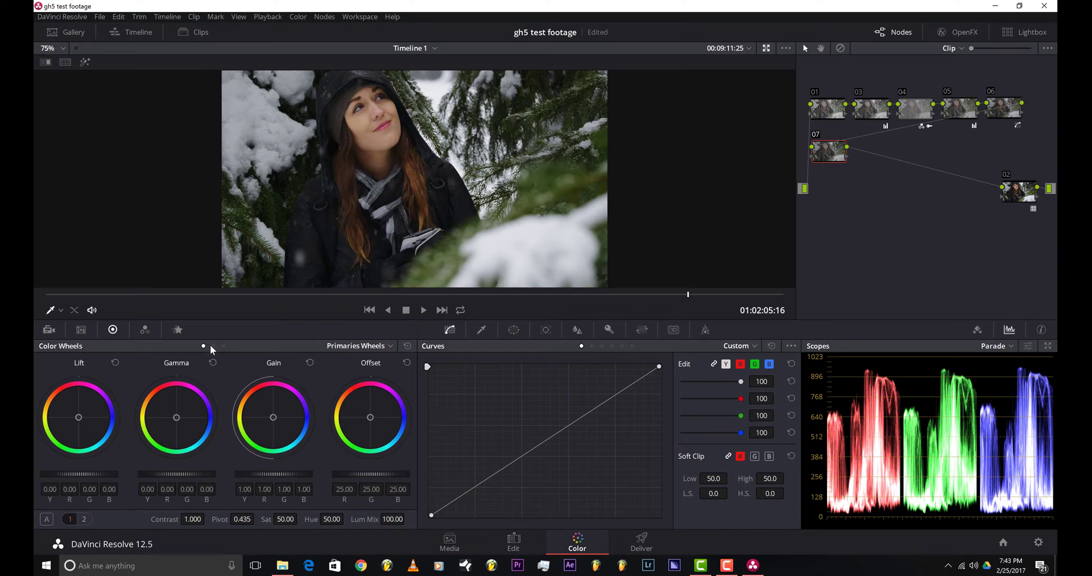
{"action": "mouse_move", "coordinate": [215, 349]}
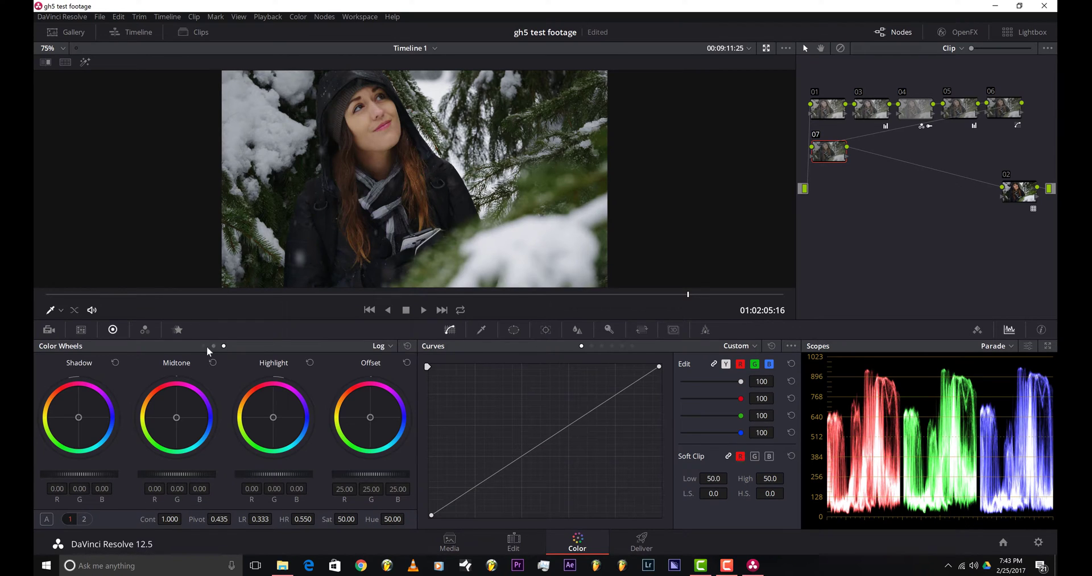
{"action": "left_click", "coordinate": [378, 346]}
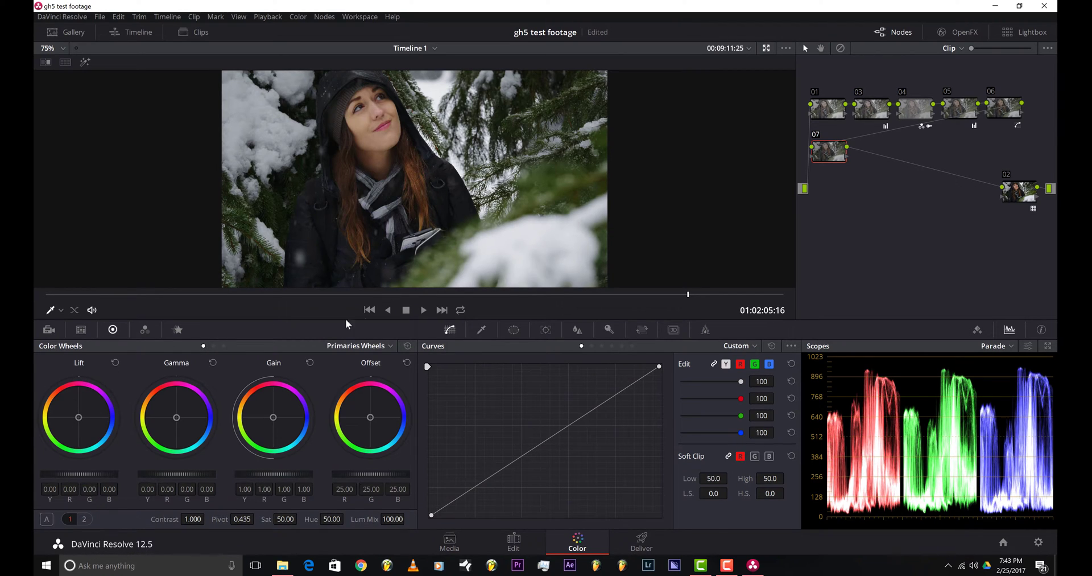
{"action": "left_click_drag", "start_coordinate": [79, 417], "coordinate": [82, 418]}
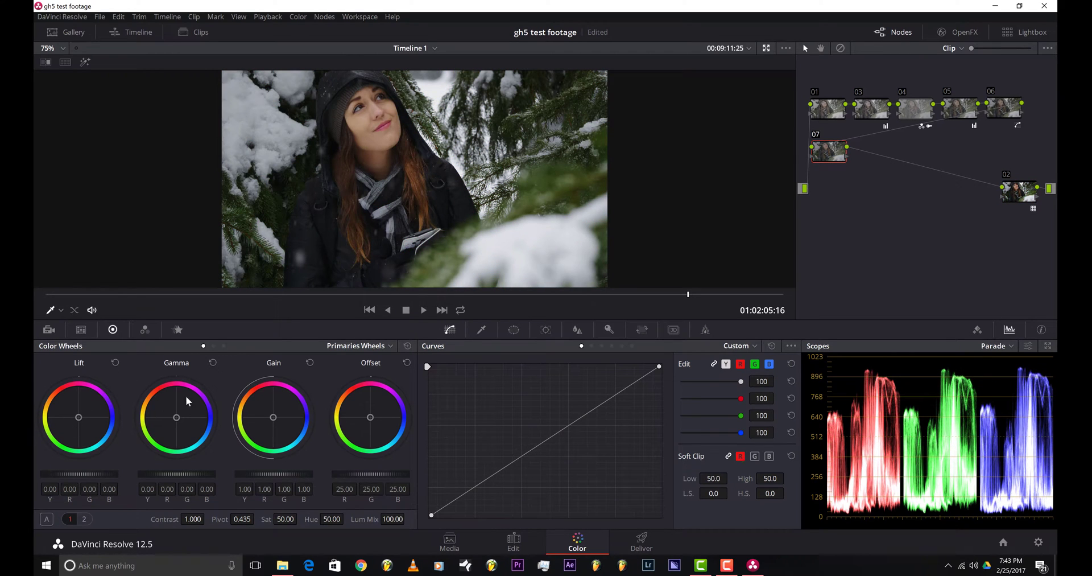
{"action": "left_click", "coordinate": [379, 346]}
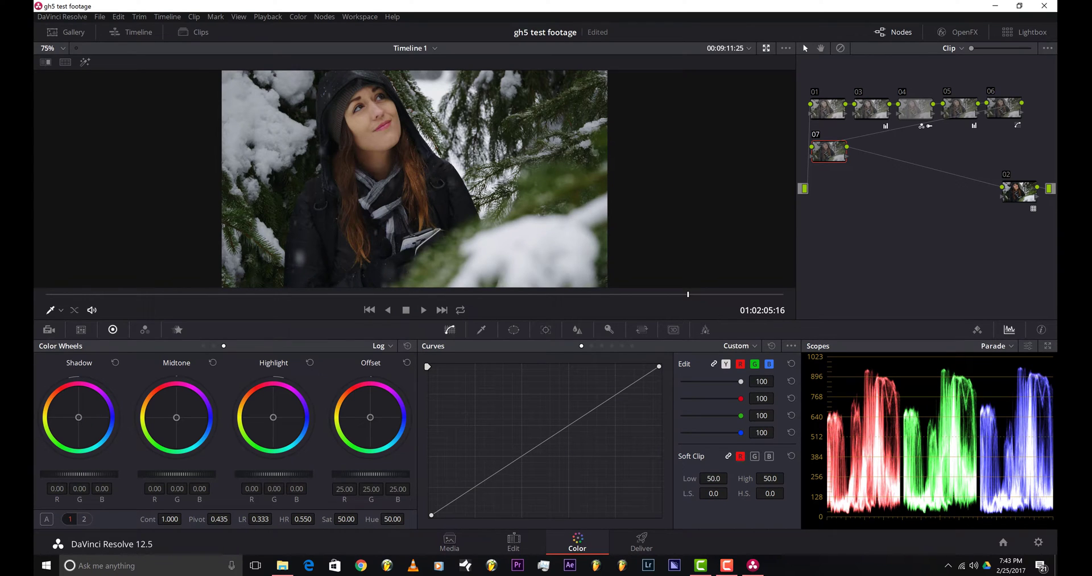
Step: Tint node 07's Log shadow wheel toward teal
{"action": "left_click_drag", "start_coordinate": [78, 416], "coordinate": [86, 425]}
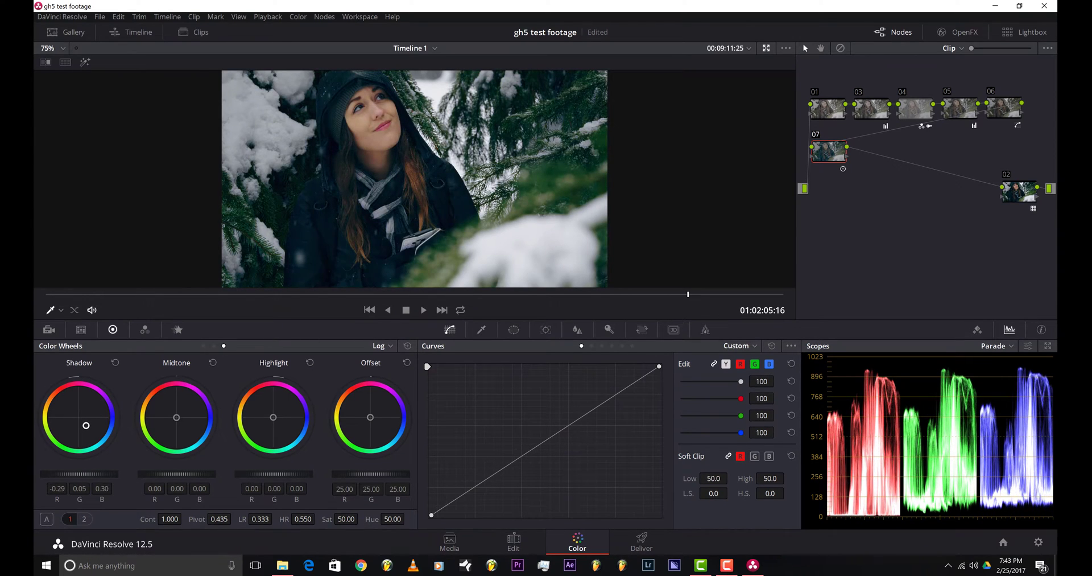
{"action": "left_click_drag", "start_coordinate": [85, 425], "coordinate": [87, 427]}
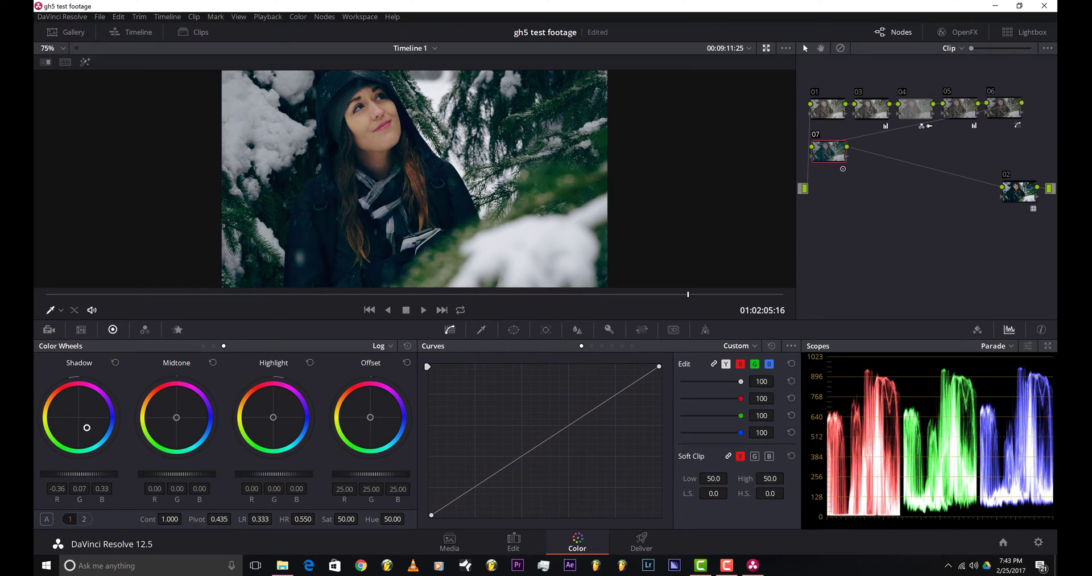
{"action": "left_click_drag", "start_coordinate": [87, 427], "coordinate": [85, 424]}
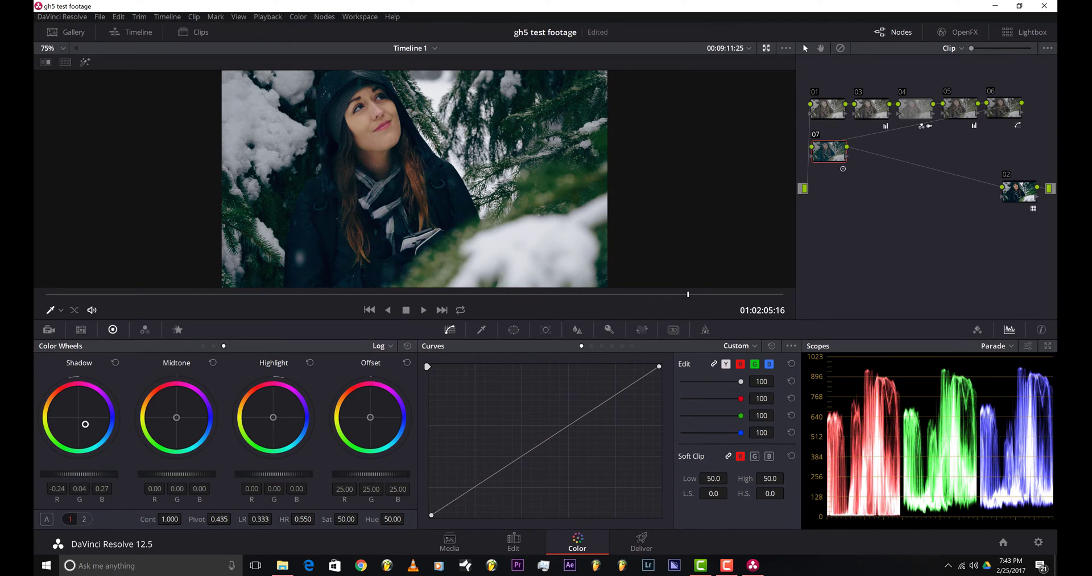
{"action": "left_click_drag", "start_coordinate": [85, 424], "coordinate": [83, 423]}
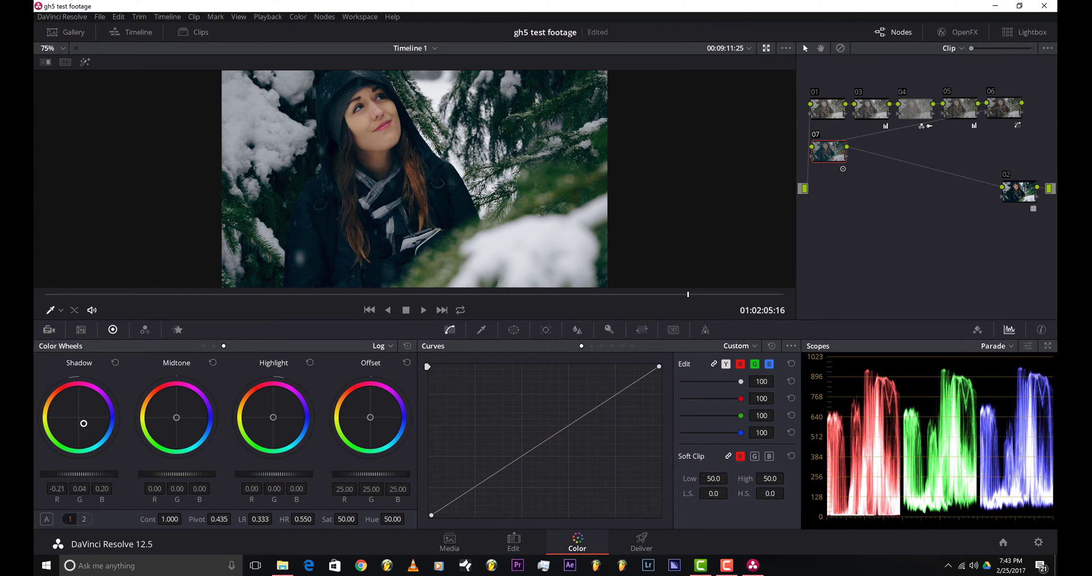
{"action": "left_click_drag", "start_coordinate": [83, 423], "coordinate": [85, 426]}
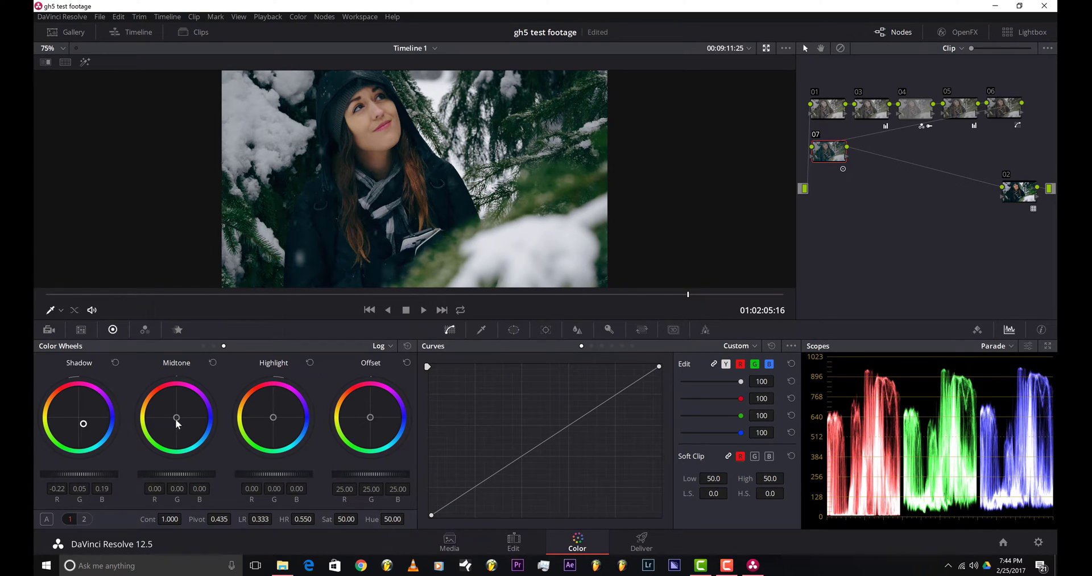
Step: Warm the midtones toward orange and shift the offset slightly warm
{"action": "left_click_drag", "start_coordinate": [176, 417], "coordinate": [162, 409]}
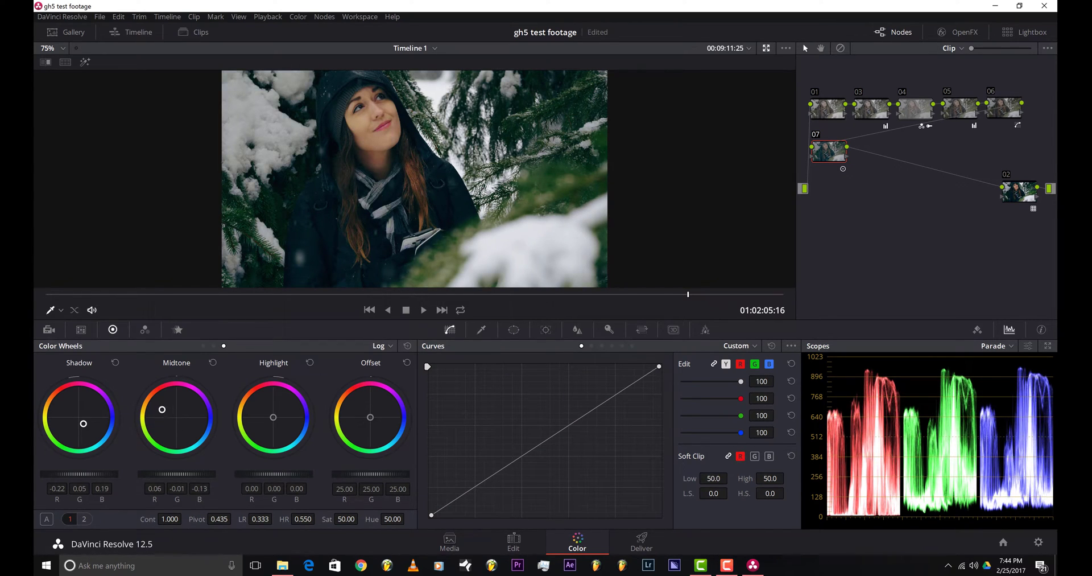
{"action": "left_click_drag", "start_coordinate": [162, 409], "coordinate": [159, 414]}
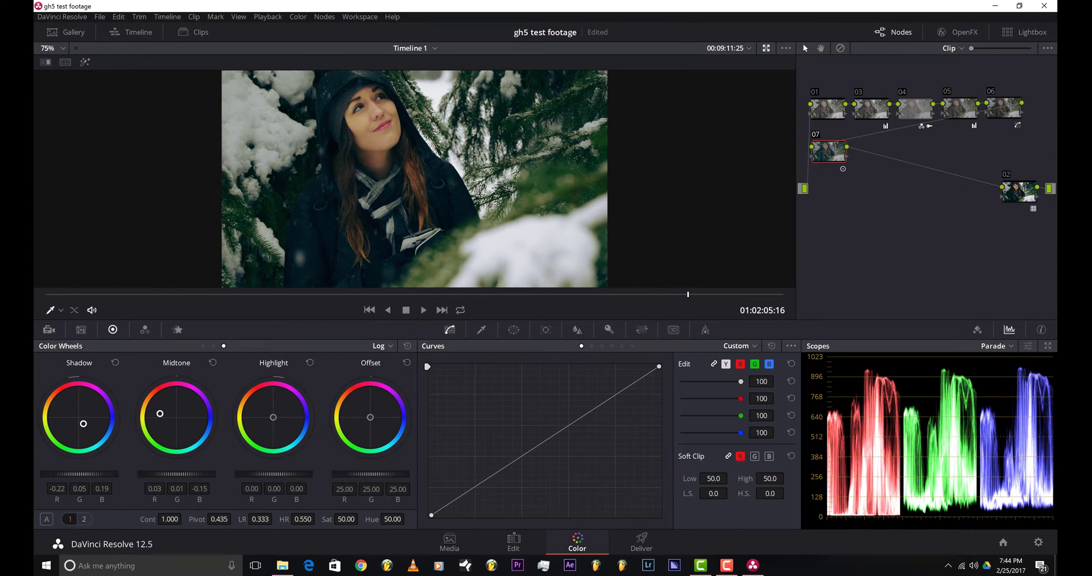
{"action": "left_click_drag", "start_coordinate": [160, 414], "coordinate": [169, 414]}
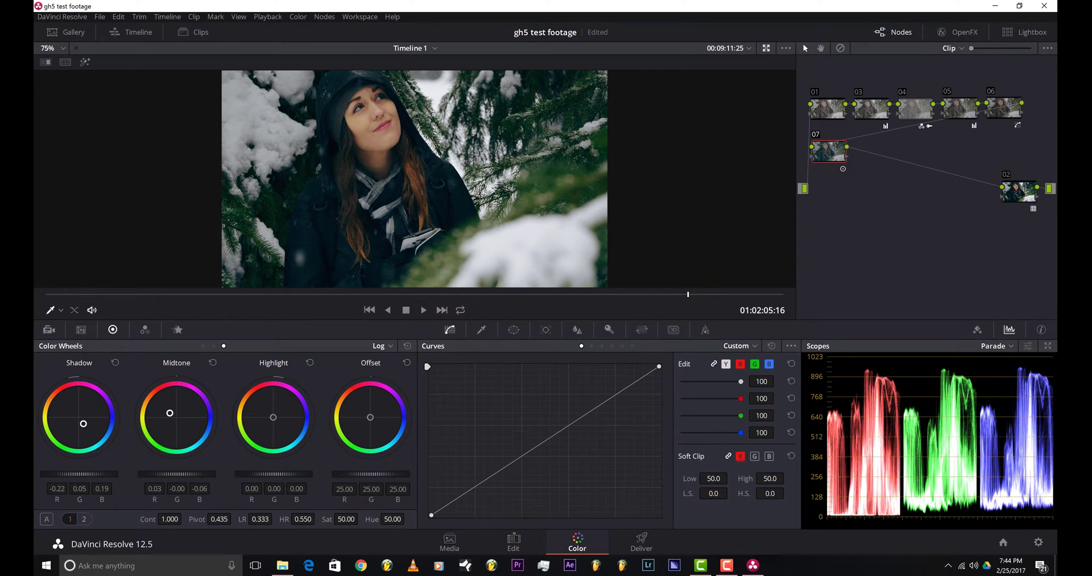
{"action": "left_click_drag", "start_coordinate": [370, 416], "coordinate": [367, 416]}
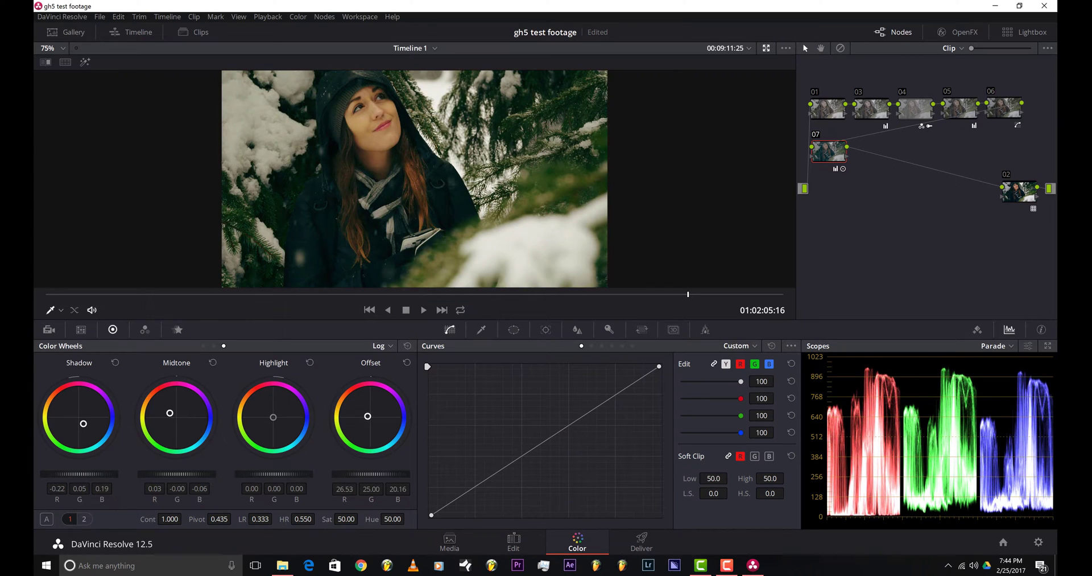
{"action": "left_click_drag", "start_coordinate": [370, 416], "coordinate": [367, 418]}
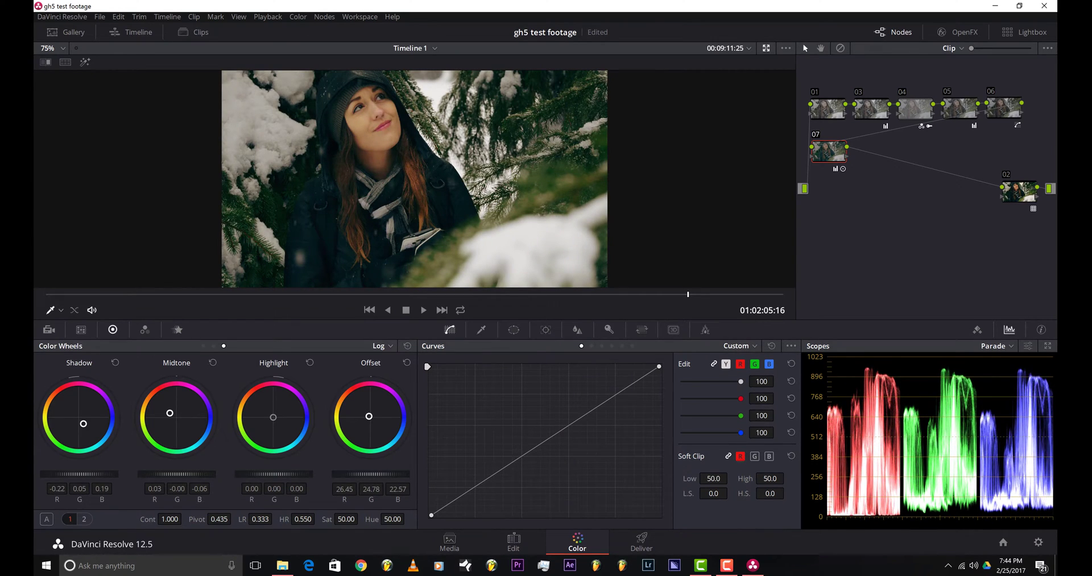
{"action": "left_click_drag", "start_coordinate": [369, 416], "coordinate": [366, 418]}
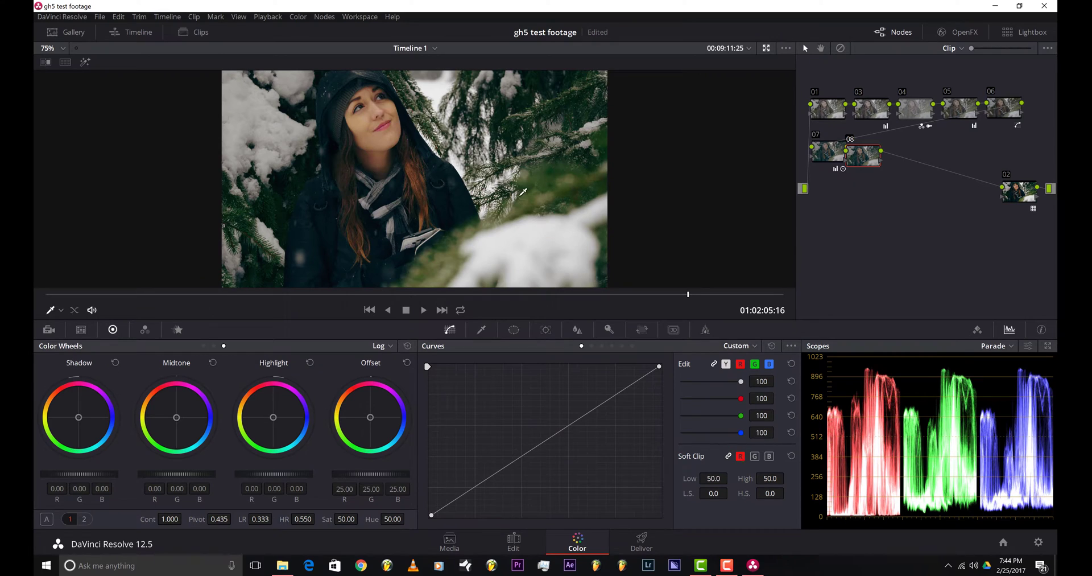
{"action": "mouse_move", "coordinate": [573, 104]}
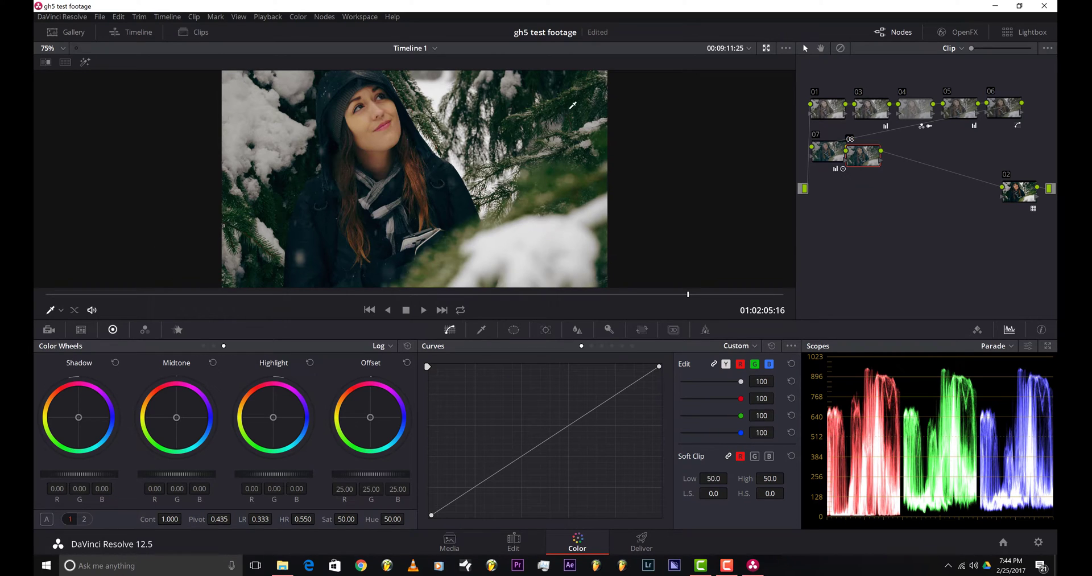
{"action": "mouse_move", "coordinate": [566, 123]}
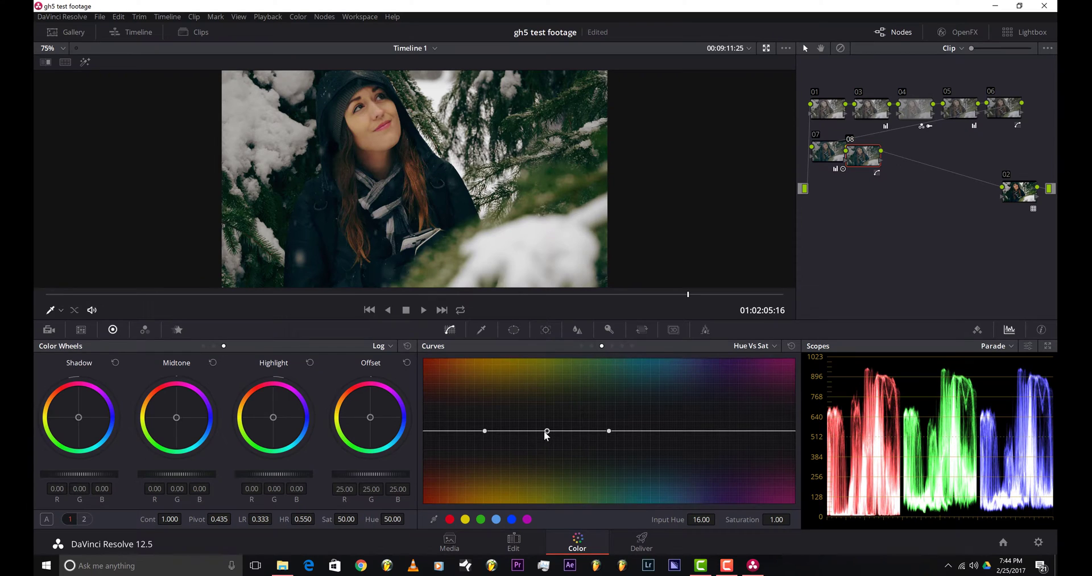
Step: Pull node 08's Hue vs Sat curve down to about 0.58 over the foliage hues
{"action": "left_click_drag", "start_coordinate": [546, 431], "coordinate": [547, 449]}
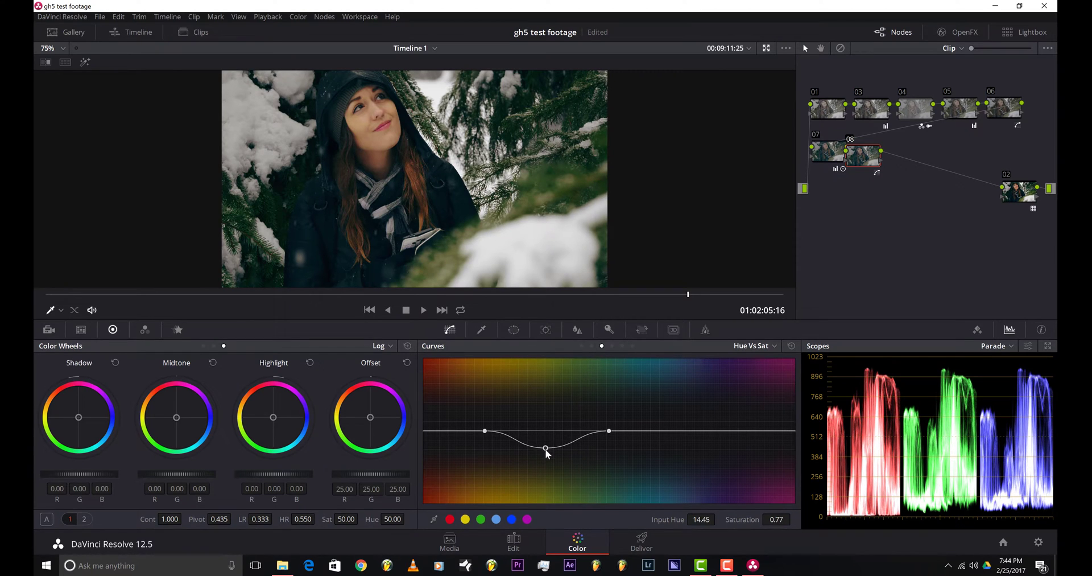
{"action": "left_click_drag", "start_coordinate": [545, 450], "coordinate": [515, 470]}
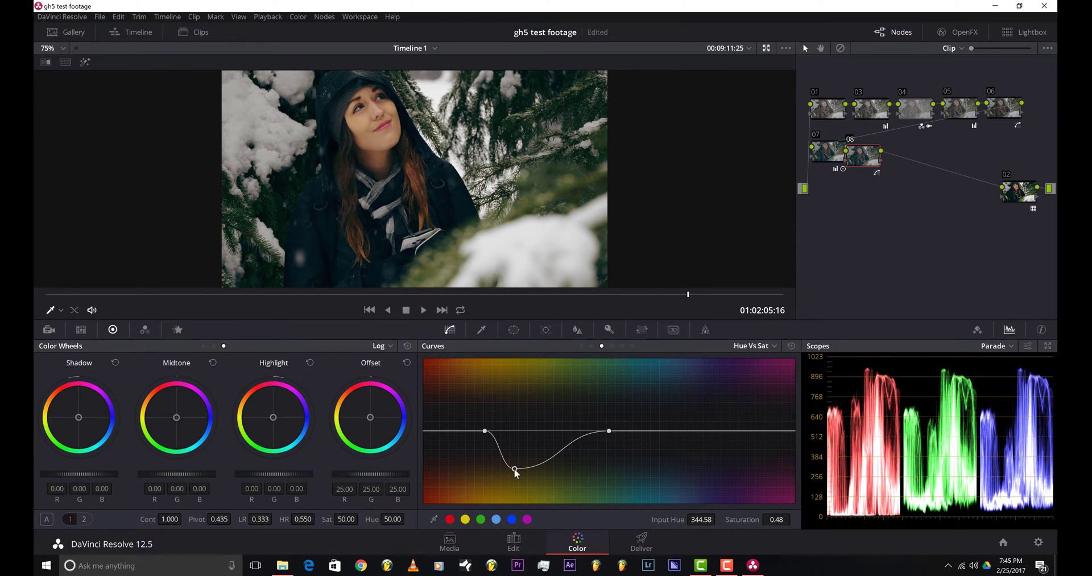
{"action": "left_click_drag", "start_coordinate": [514, 473], "coordinate": [514, 463]}
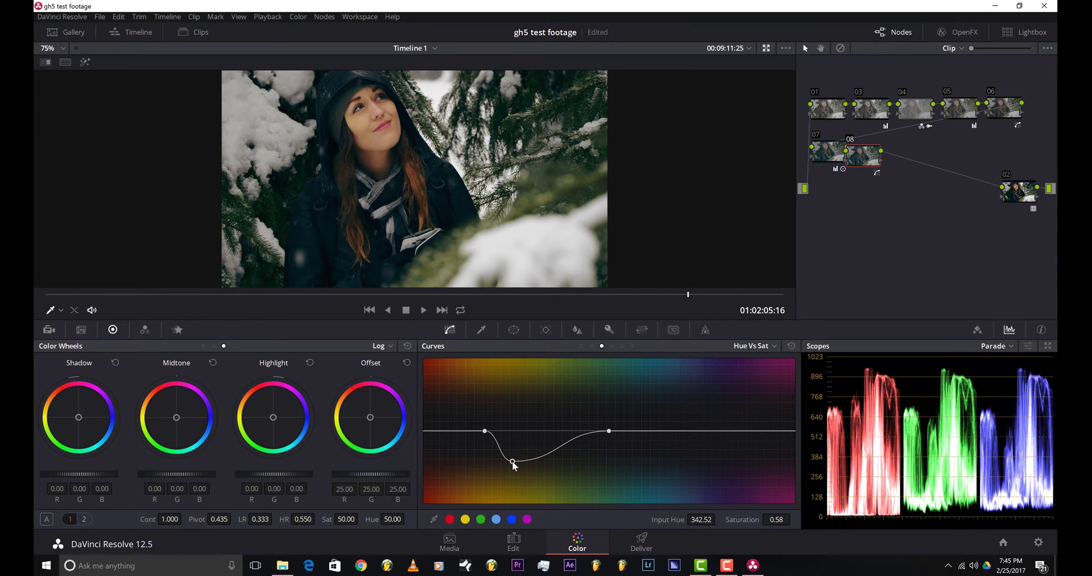
{"action": "left_click_drag", "start_coordinate": [512, 464], "coordinate": [512, 467]}
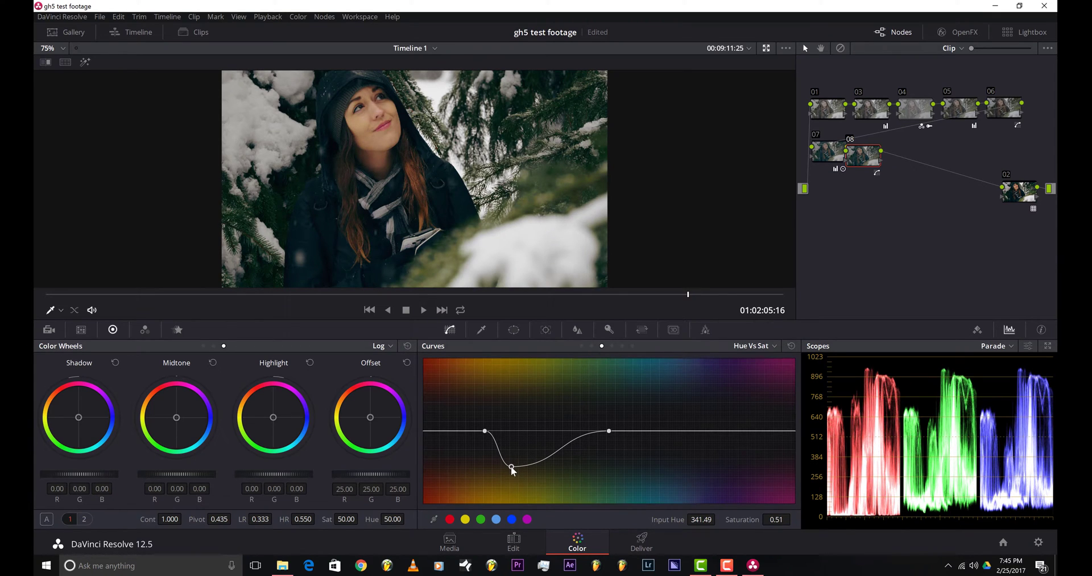
{"action": "left_click_drag", "start_coordinate": [511, 467], "coordinate": [507, 387]}
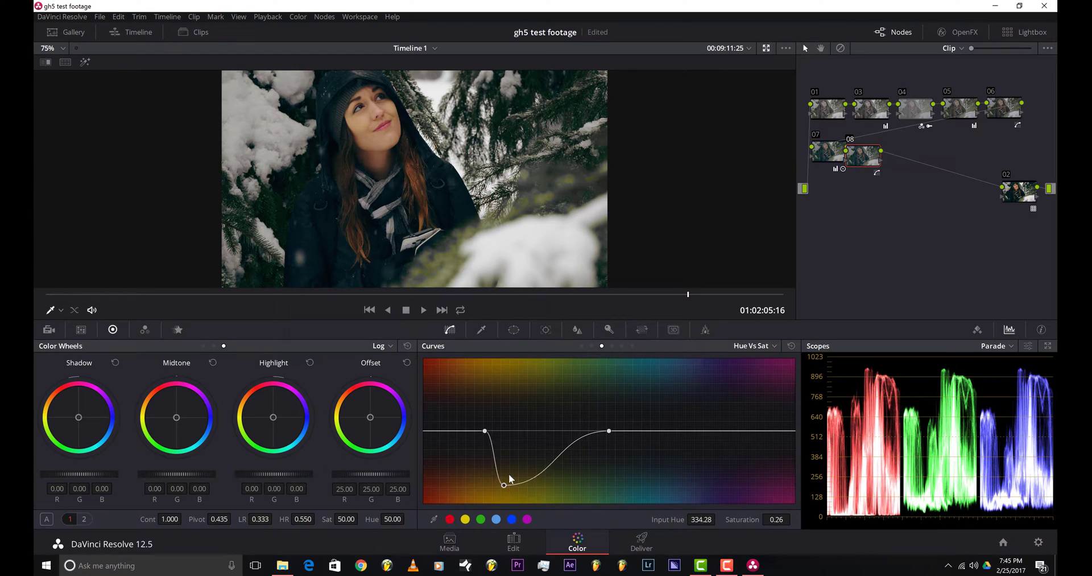
{"action": "left_click_drag", "start_coordinate": [504, 485], "coordinate": [510, 462]}
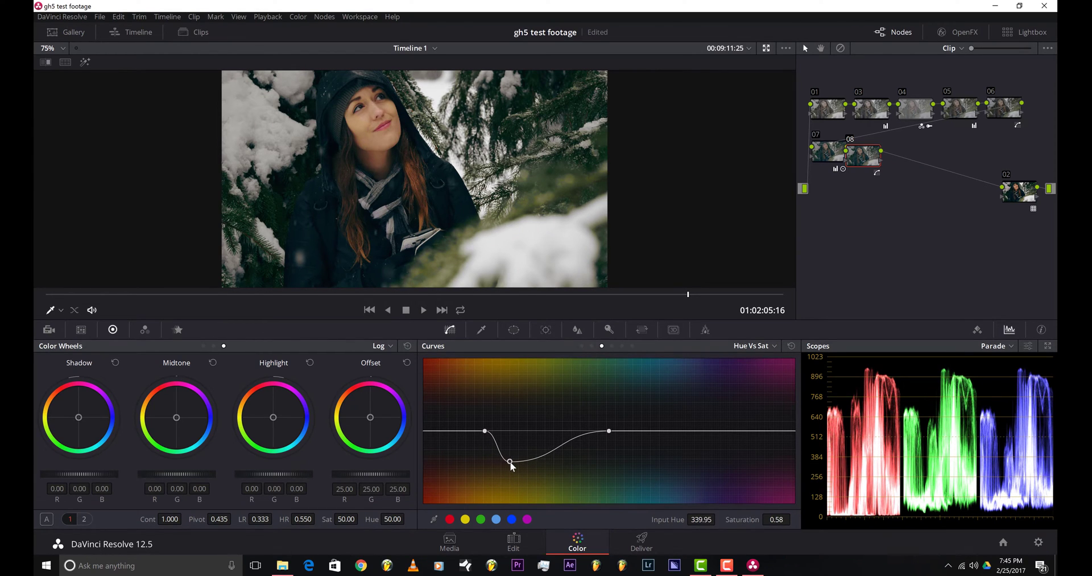
{"action": "left_click_drag", "start_coordinate": [510, 461], "coordinate": [511, 463]}
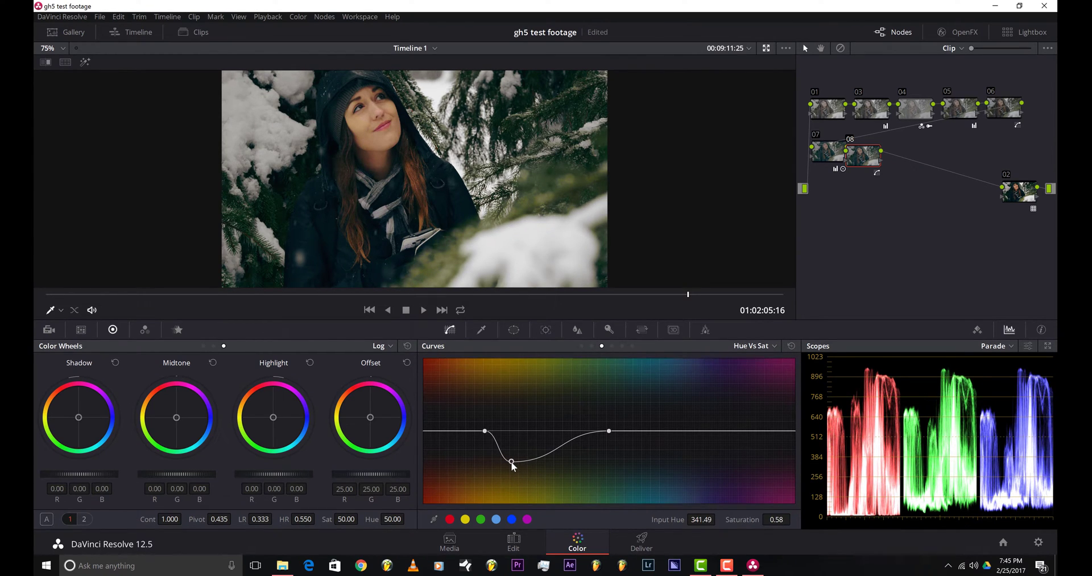
{"action": "mouse_move", "coordinate": [621, 417]}
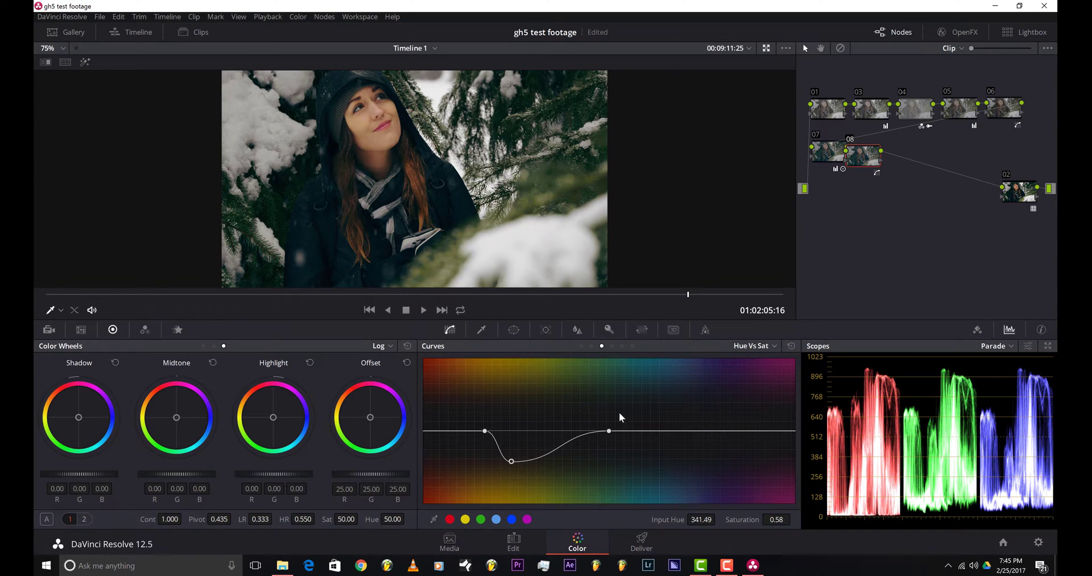
{"action": "mouse_move", "coordinate": [985, 188]}
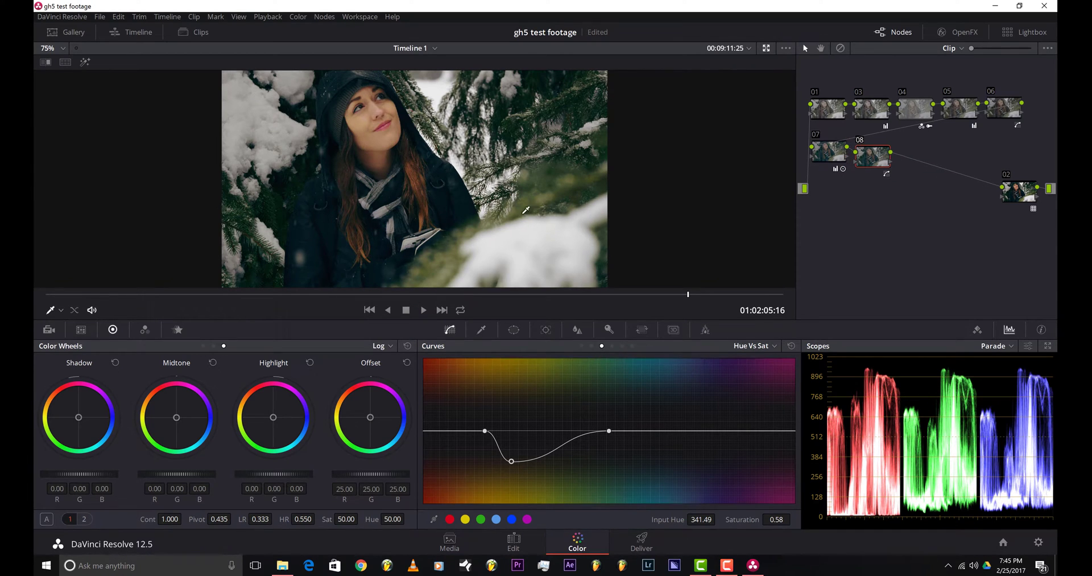
{"action": "mouse_move", "coordinate": [290, 235]}
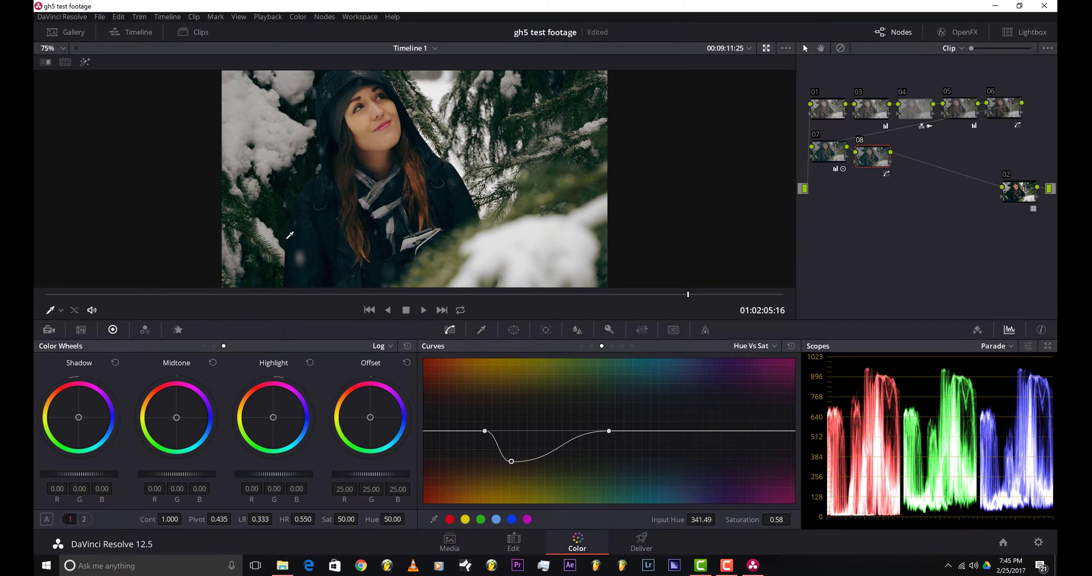
{"action": "mouse_move", "coordinate": [457, 245]}
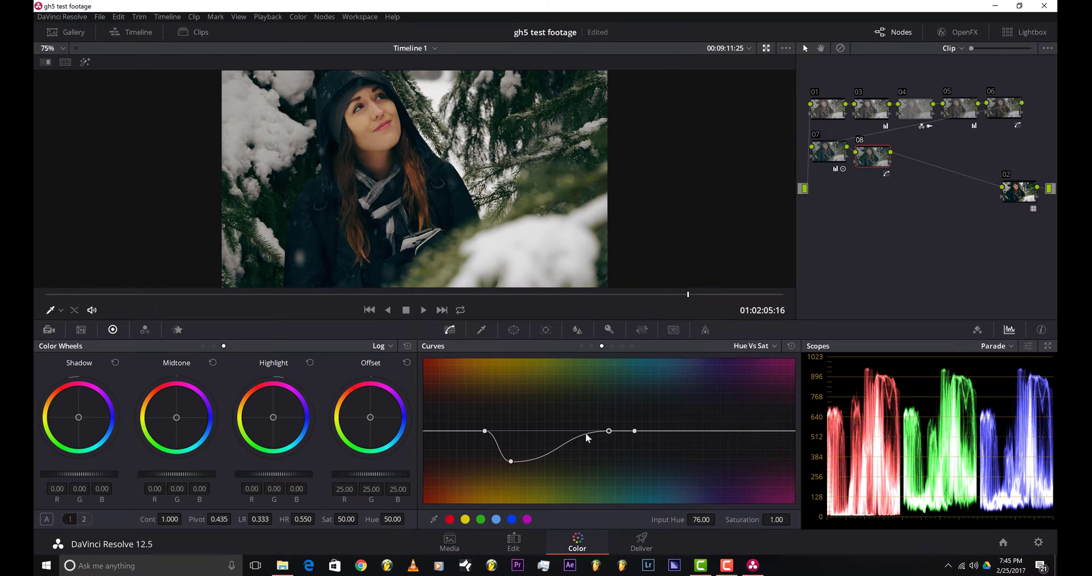
Step: Add a second, shallower Hue vs Sat dip over the jacket's hue range
{"action": "left_click_drag", "start_coordinate": [609, 430], "coordinate": [587, 432]}
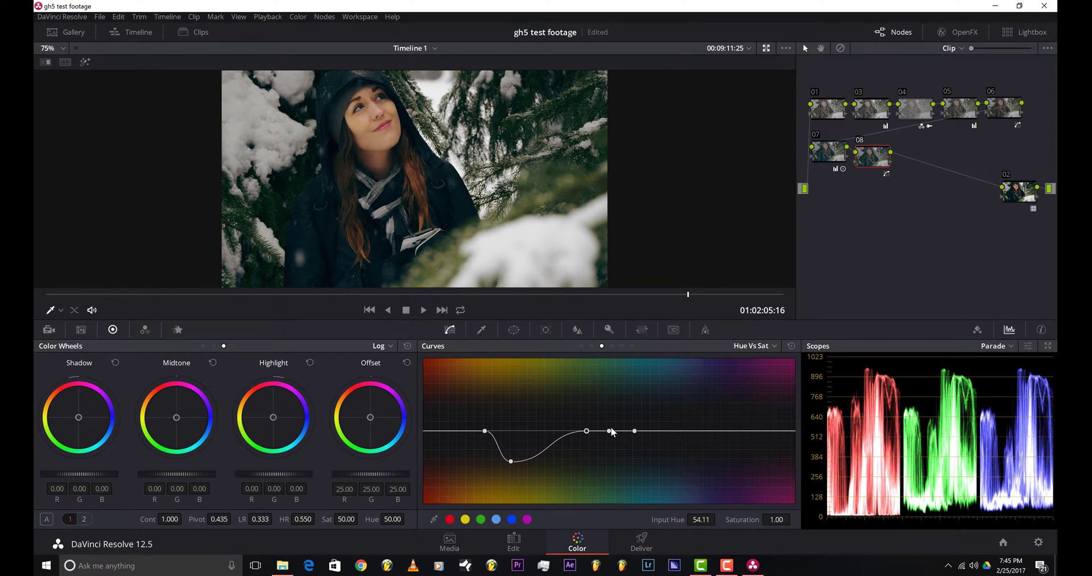
{"action": "left_click_drag", "start_coordinate": [610, 431], "coordinate": [610, 449]}
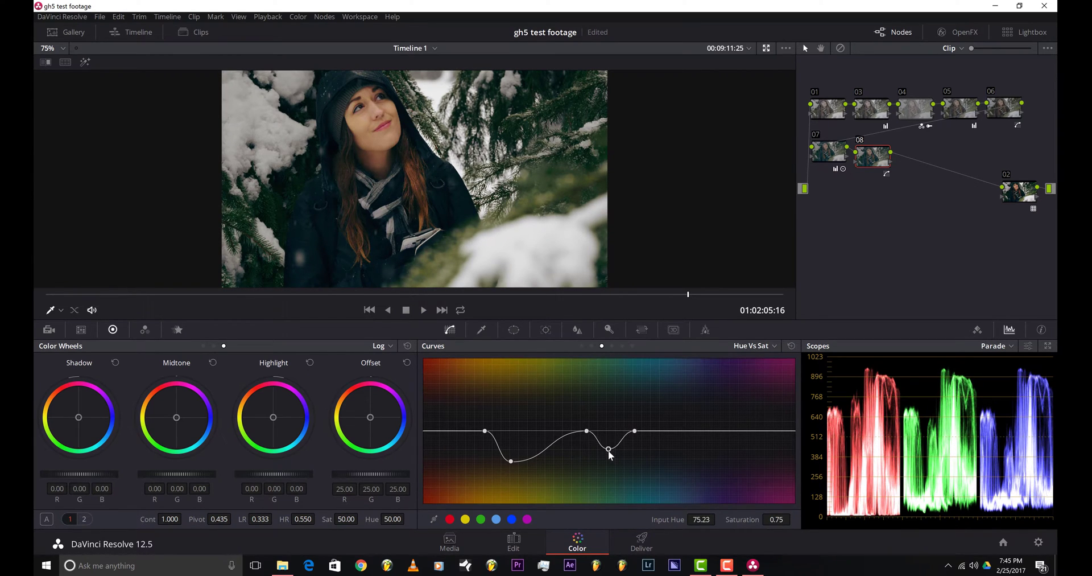
{"action": "left_click_drag", "start_coordinate": [608, 448], "coordinate": [592, 479]}
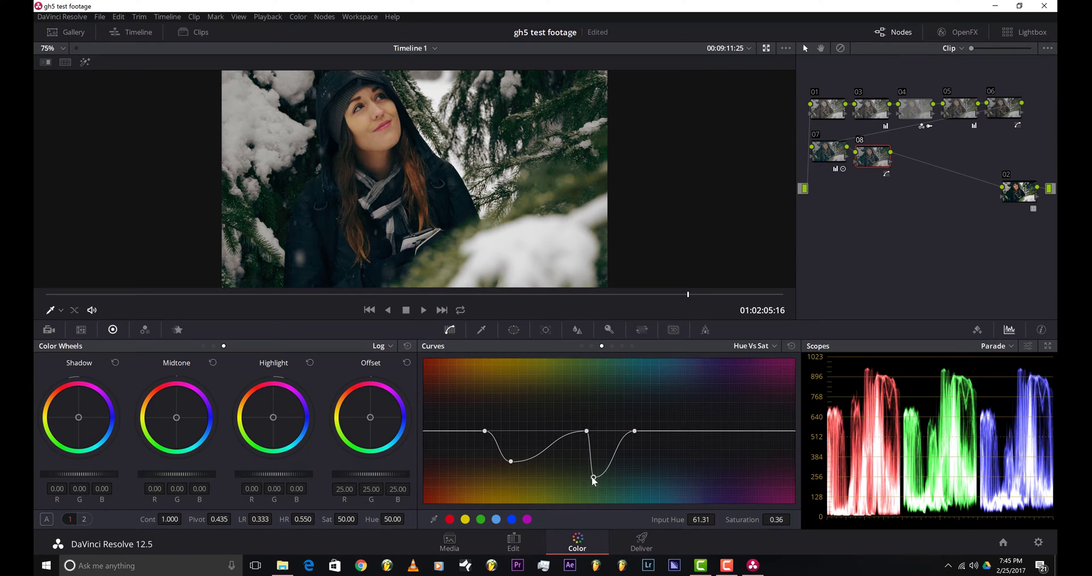
{"action": "left_click_drag", "start_coordinate": [593, 479], "coordinate": [602, 461]}
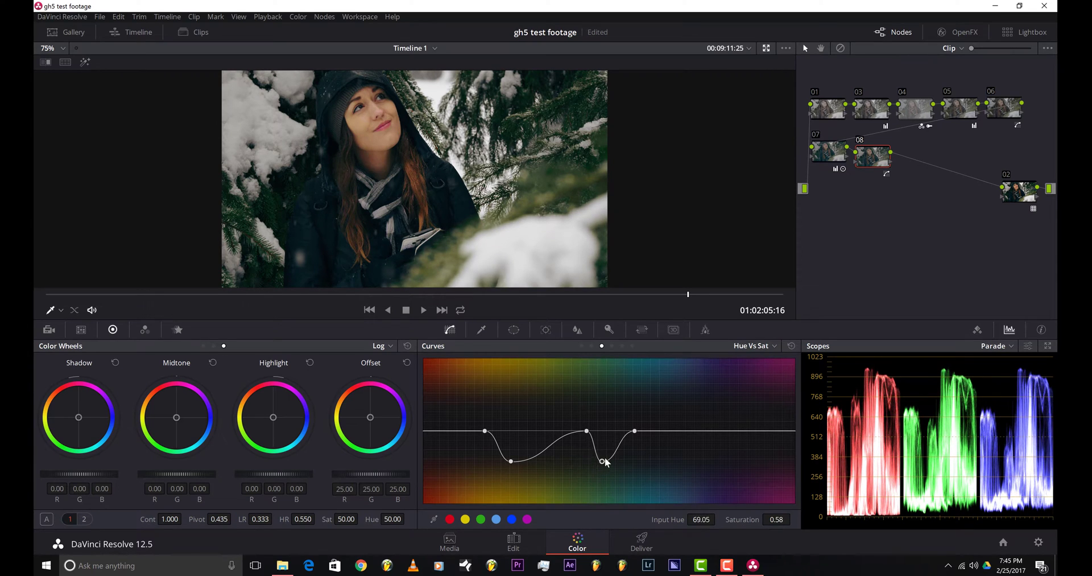
{"action": "left_click_drag", "start_coordinate": [603, 462], "coordinate": [617, 462]}
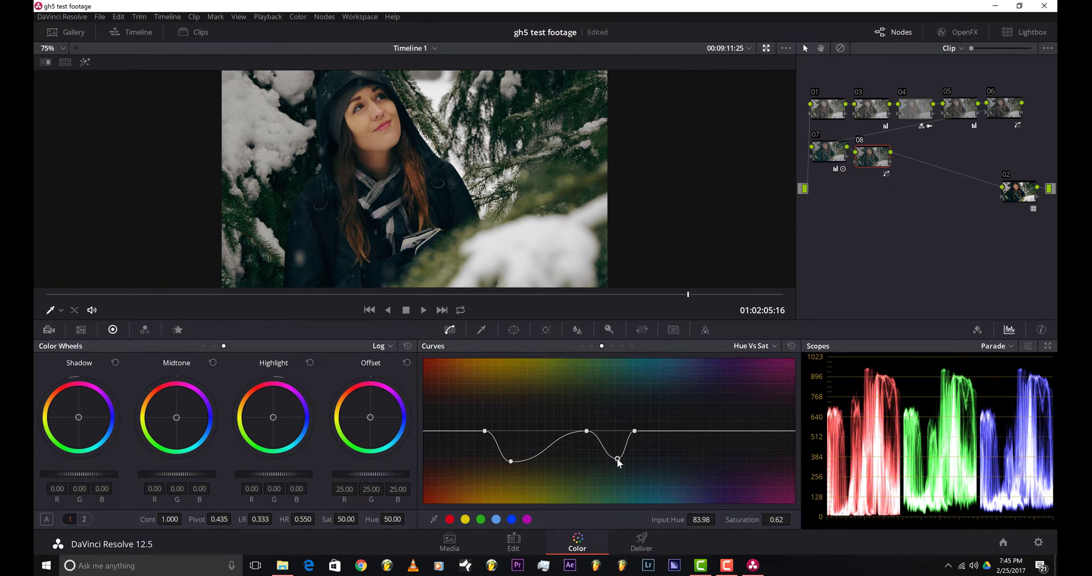
{"action": "left_click_drag", "start_coordinate": [617, 460], "coordinate": [608, 452]}
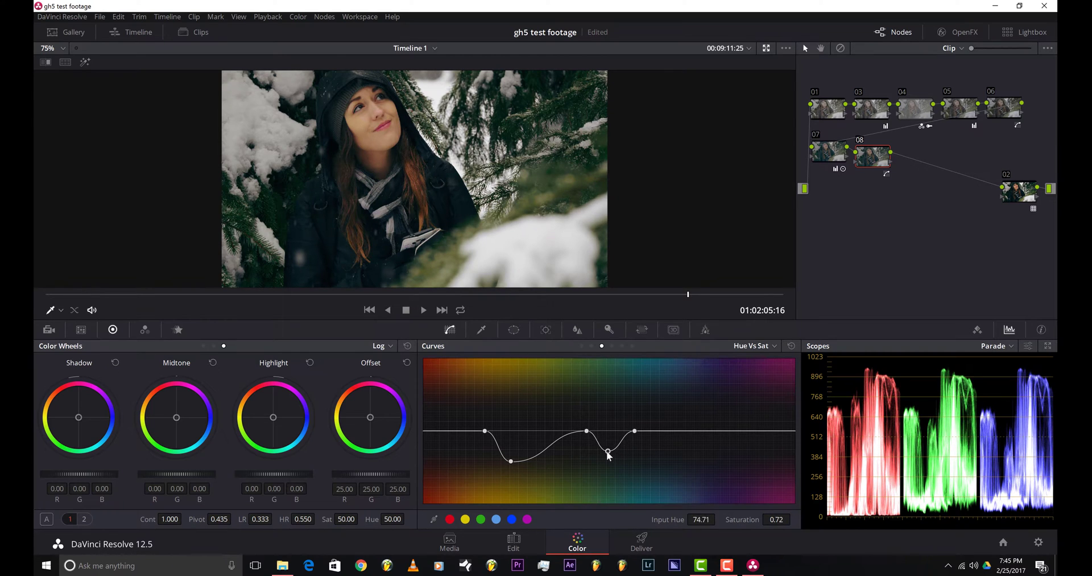
{"action": "left_click_drag", "start_coordinate": [608, 451], "coordinate": [606, 458]}
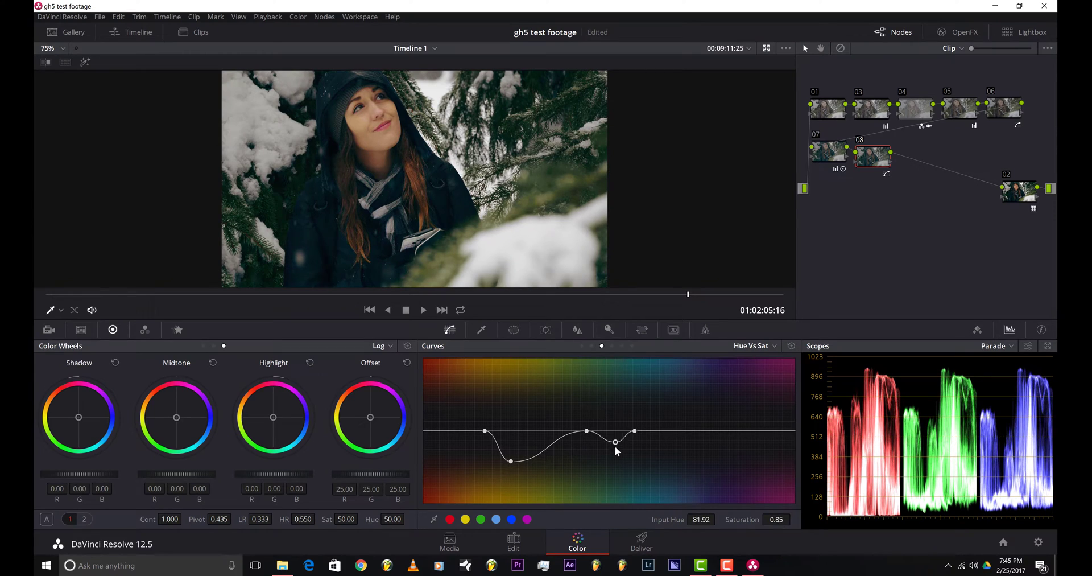
{"action": "left_click_drag", "start_coordinate": [616, 442], "coordinate": [611, 455]}
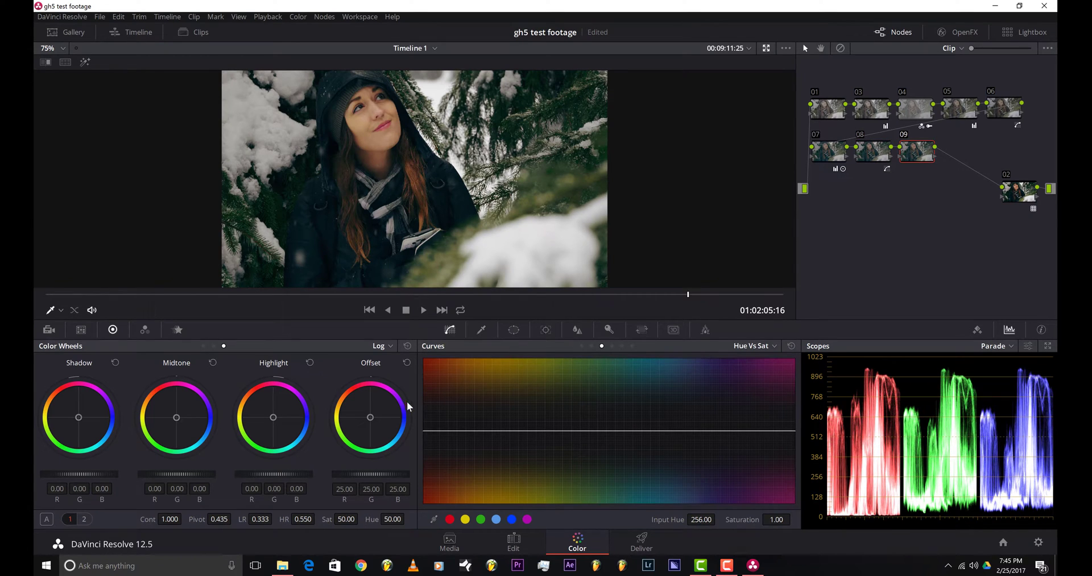
Step: In node 09's Blur palette Sharpen mode, set the radius to 0.48
{"action": "left_click", "coordinate": [577, 329]}
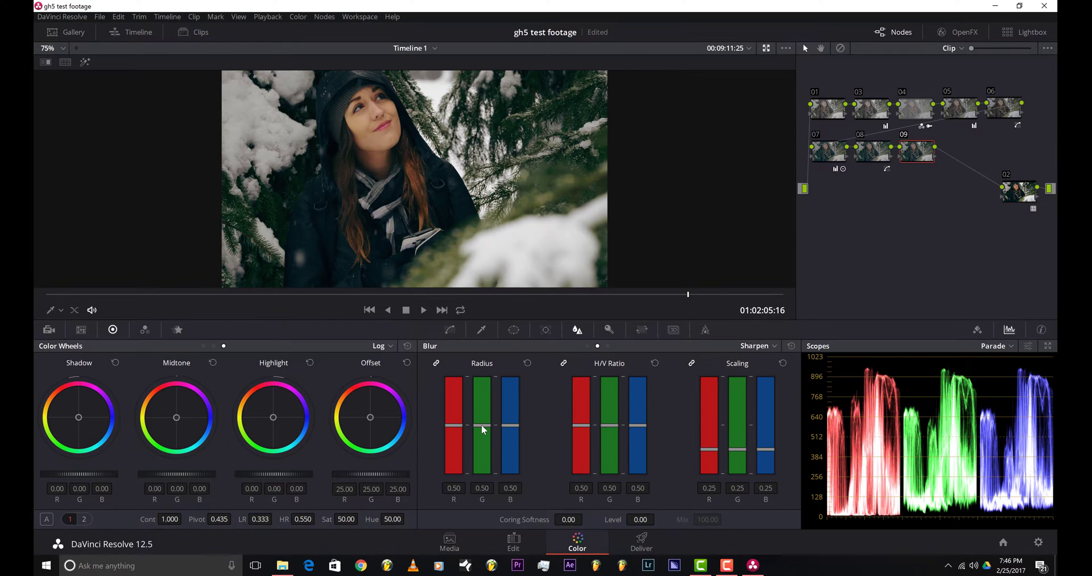
{"action": "left_click_drag", "start_coordinate": [481, 425], "coordinate": [481, 443]}
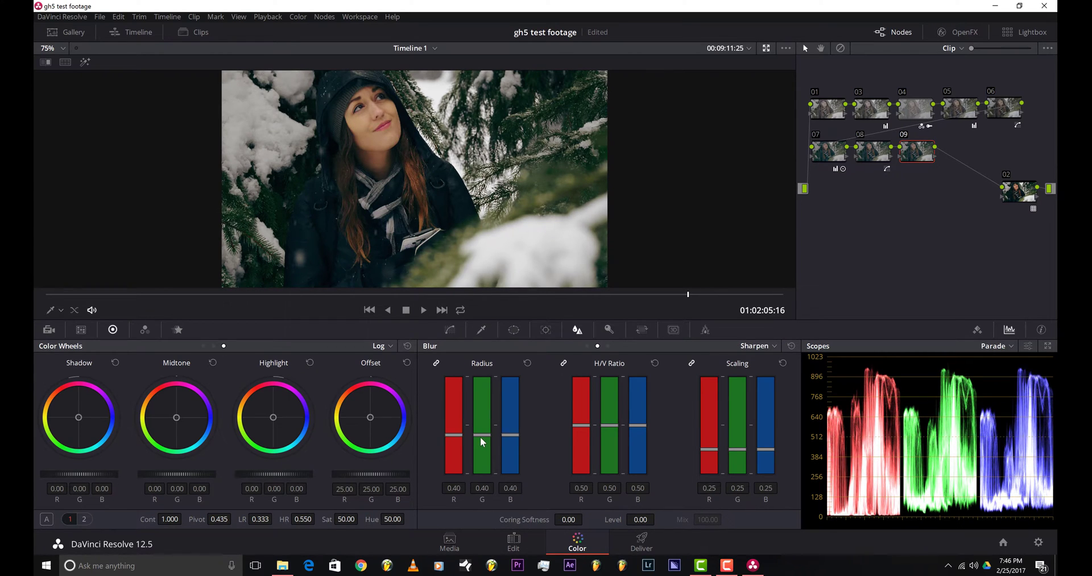
{"action": "left_click_drag", "start_coordinate": [482, 439], "coordinate": [484, 470]}
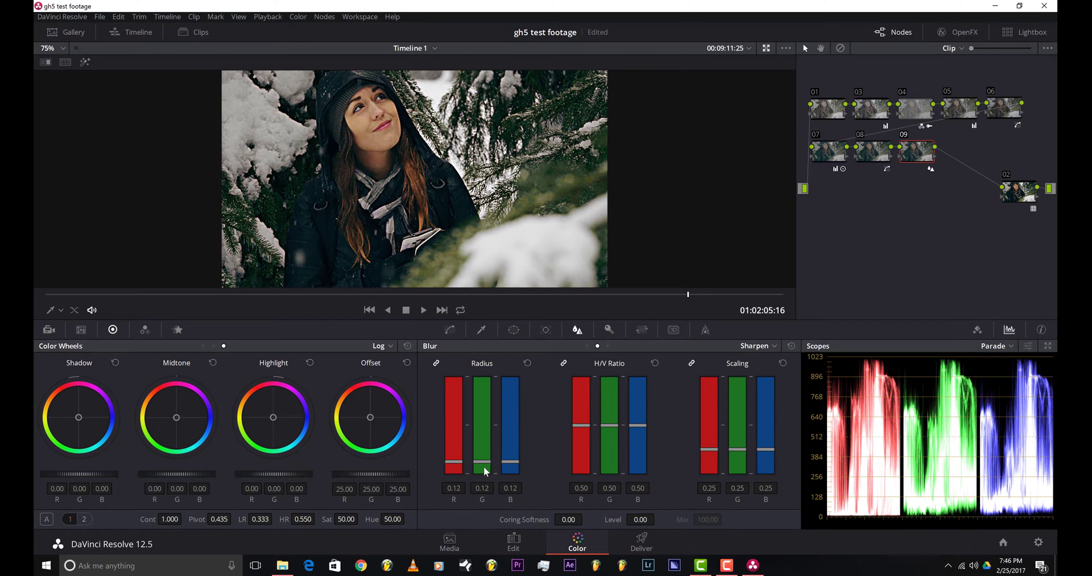
{"action": "left_click_drag", "start_coordinate": [482, 471], "coordinate": [481, 375]}
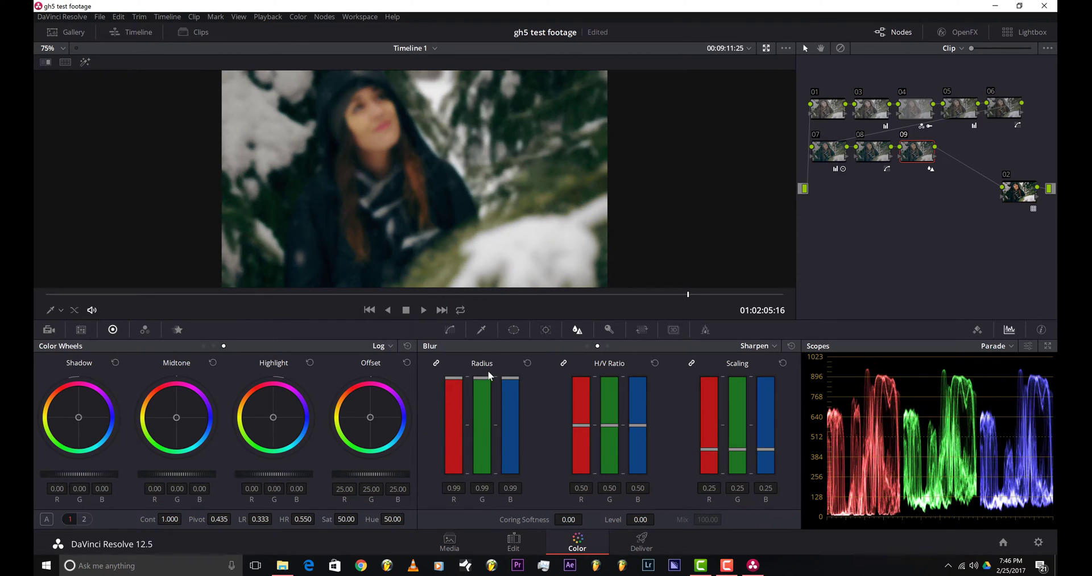
{"action": "left_click_drag", "start_coordinate": [481, 380], "coordinate": [482, 428]}
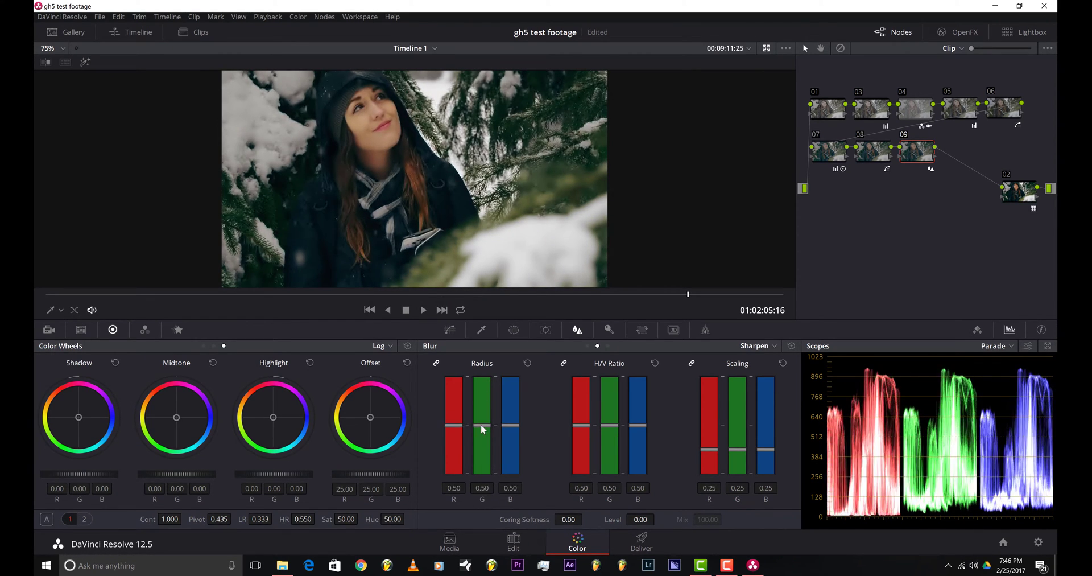
{"action": "left_click_drag", "start_coordinate": [482, 425], "coordinate": [481, 436]}
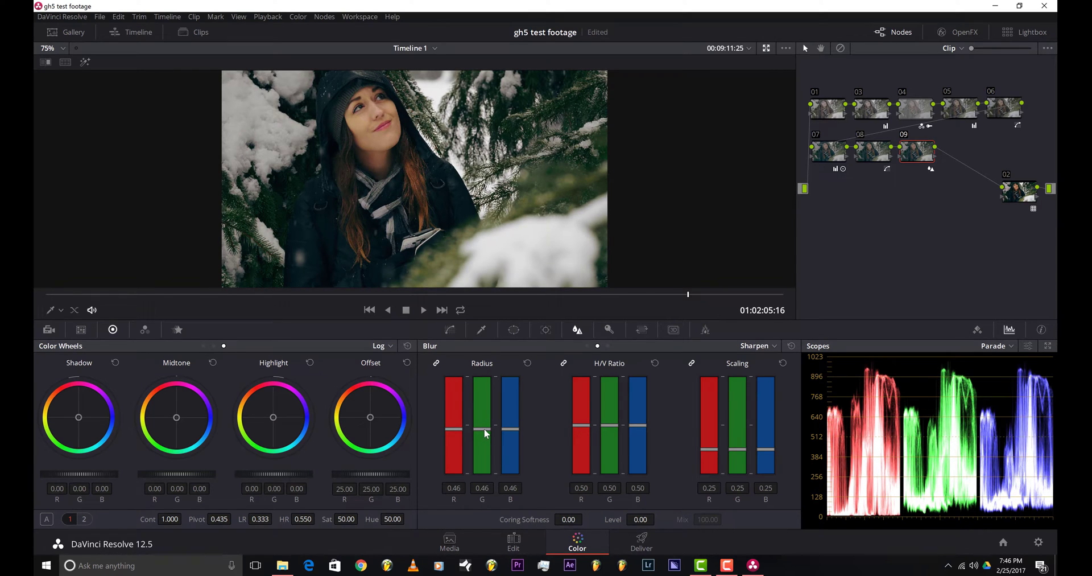
{"action": "left_click_drag", "start_coordinate": [481, 432], "coordinate": [481, 425]}
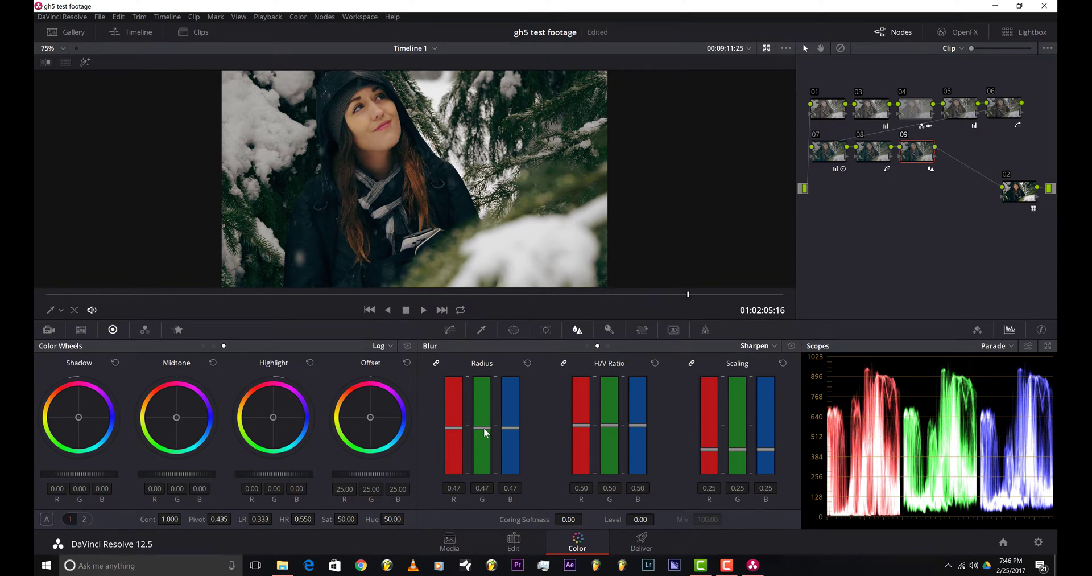
{"action": "left_click_drag", "start_coordinate": [485, 433], "coordinate": [481, 418]}
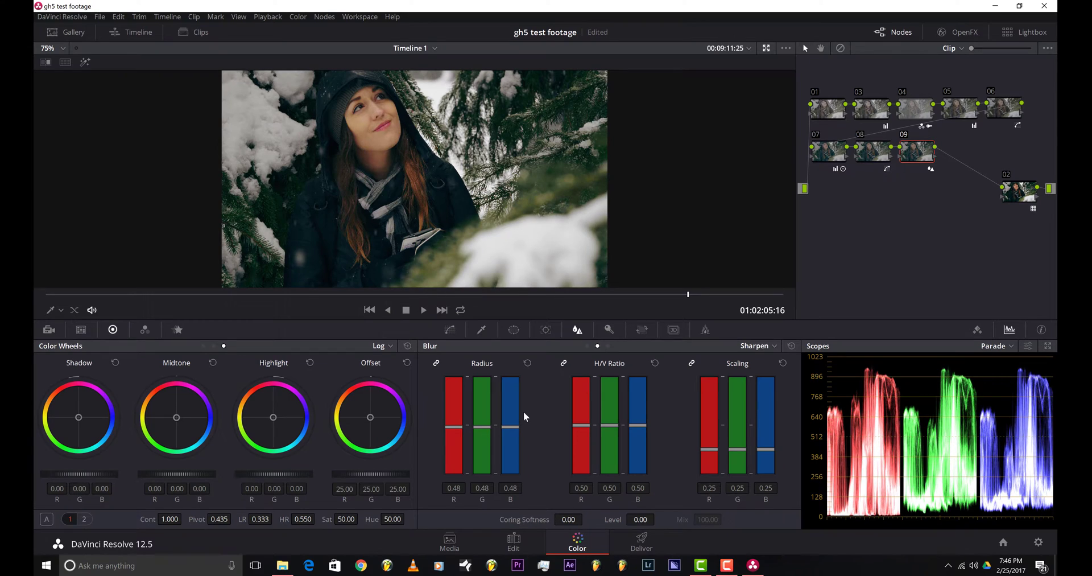
{"action": "mouse_move", "coordinate": [500, 231]}
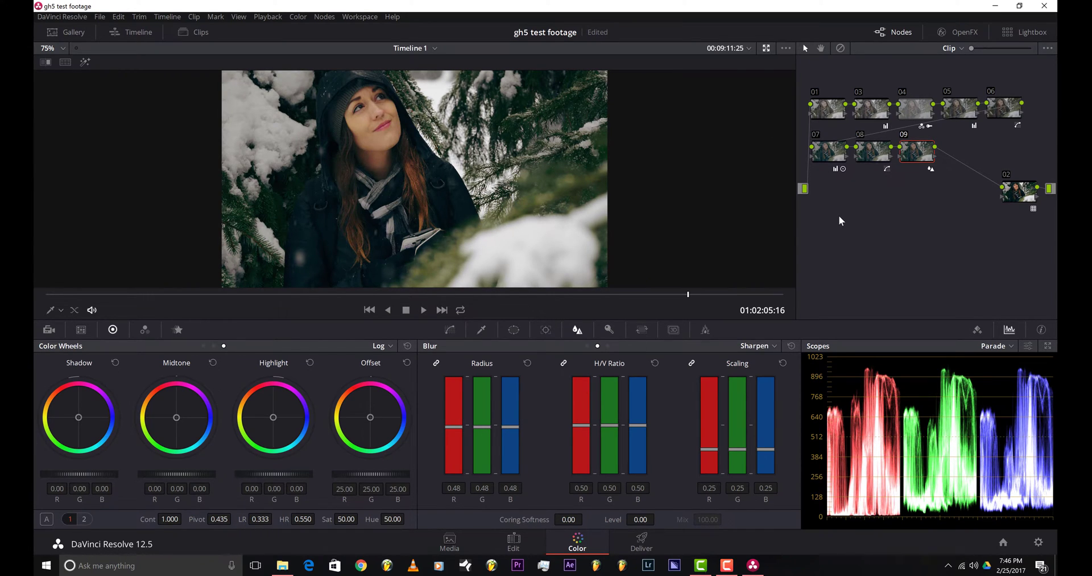
{"action": "mouse_move", "coordinate": [872, 228]}
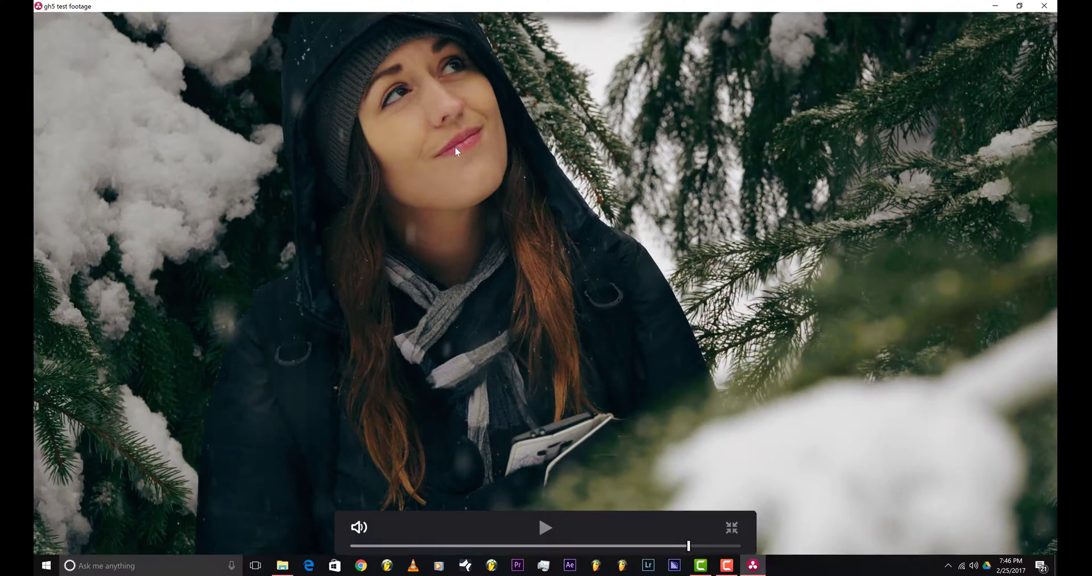
Step: Exit the full-screen preview of the nine-node graded footage and return to grading
{"action": "left_click", "coordinate": [731, 527]}
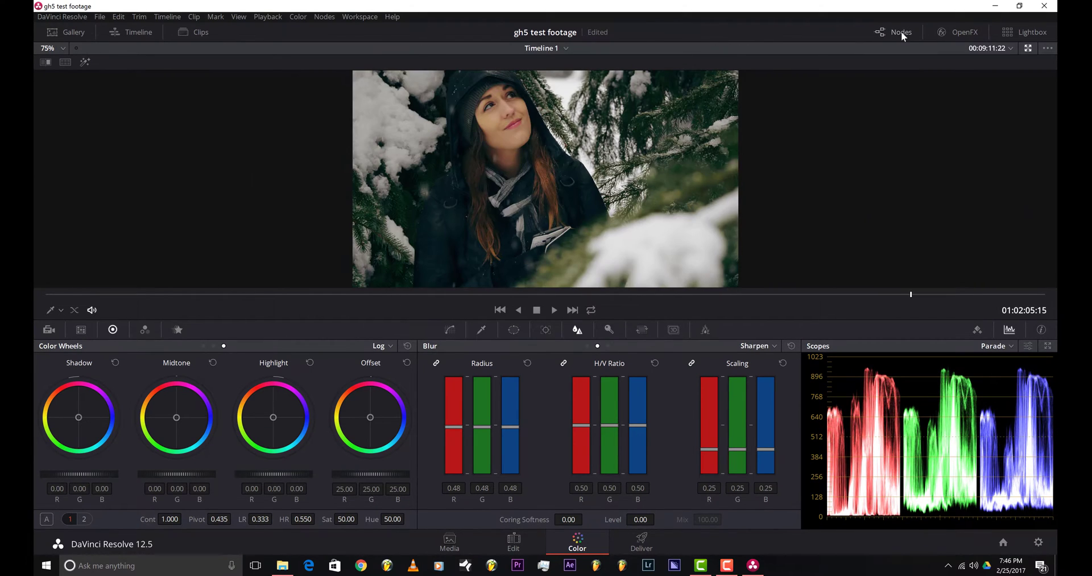
{"action": "left_click", "coordinate": [900, 32]}
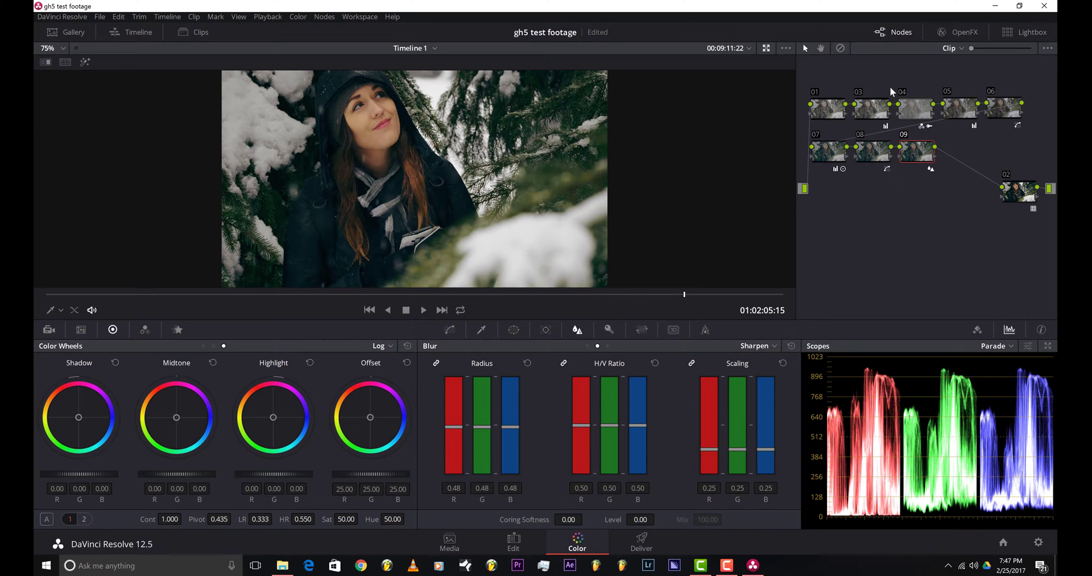
{"action": "mouse_move", "coordinate": [880, 179]}
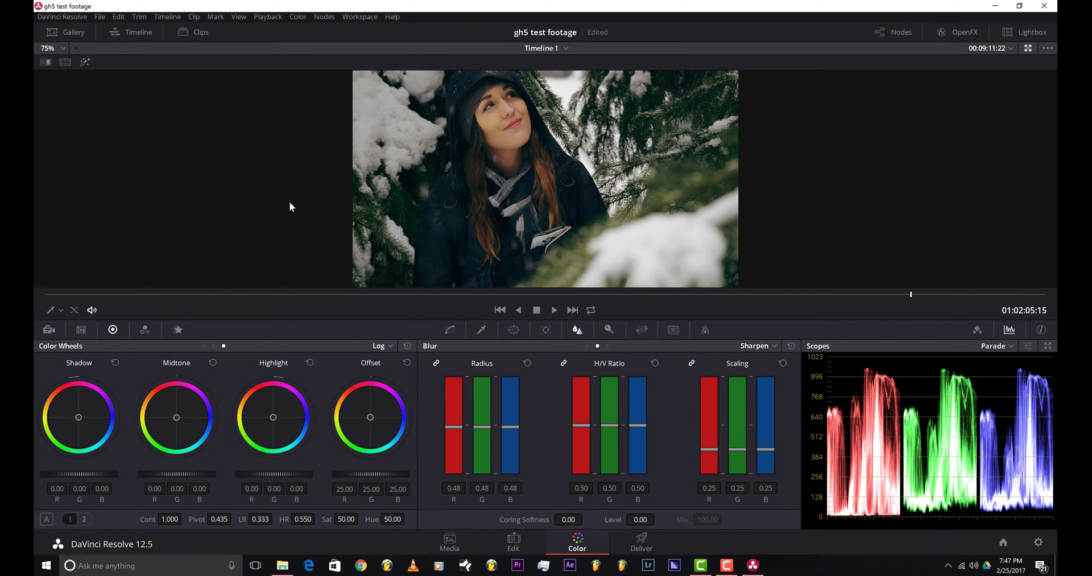
{"action": "mouse_move", "coordinate": [562, 196]}
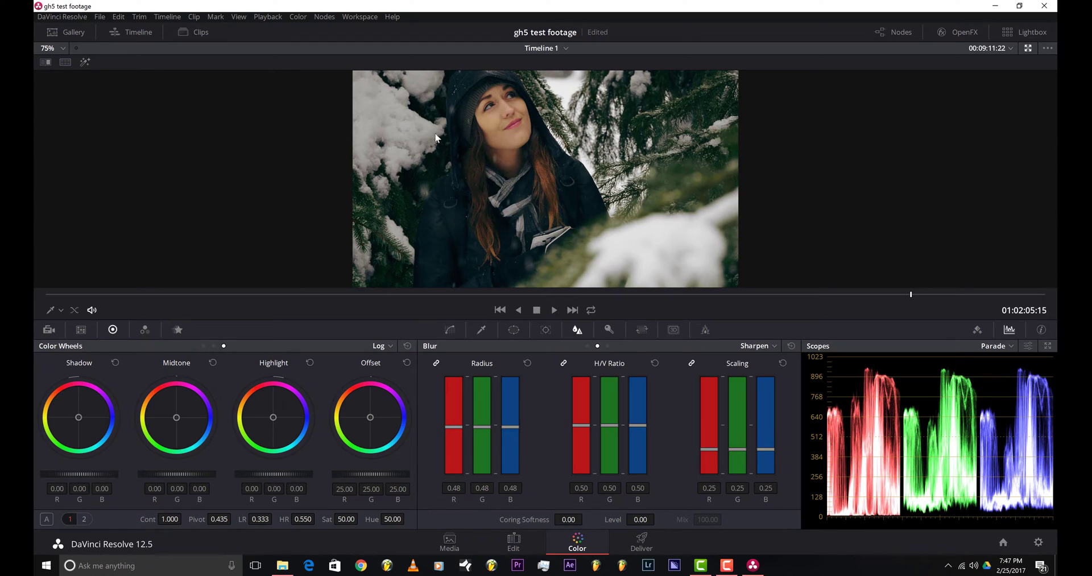
{"action": "mouse_move", "coordinate": [569, 305]}
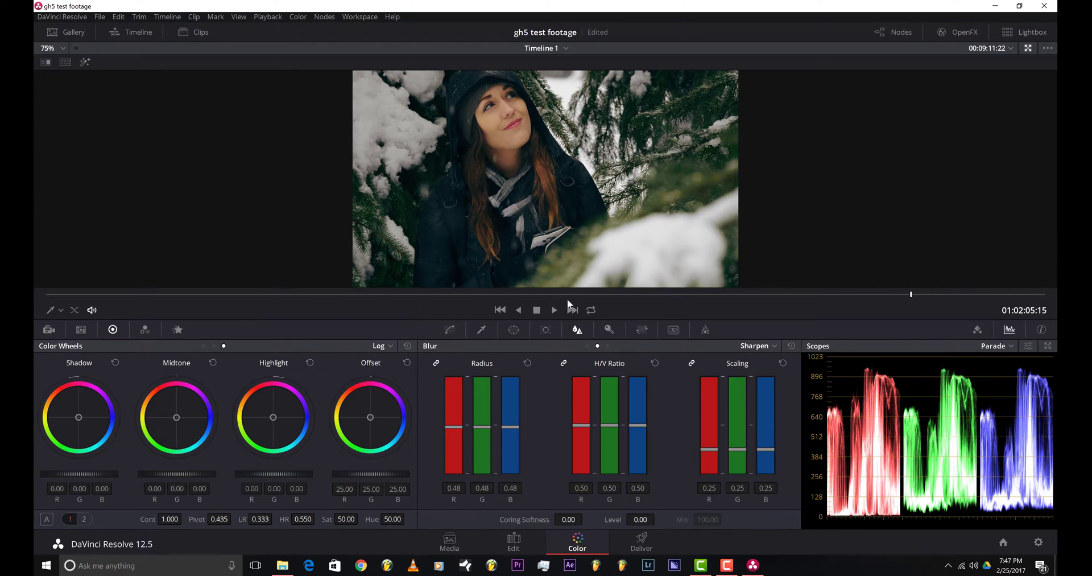
{"action": "mouse_move", "coordinate": [736, 286]}
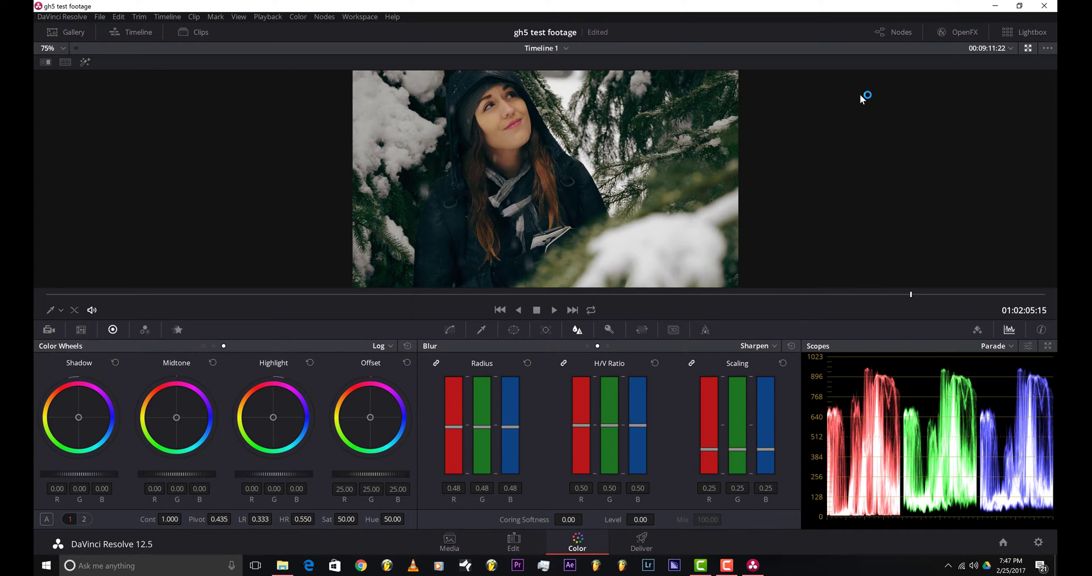
{"action": "mouse_move", "coordinate": [264, 281]}
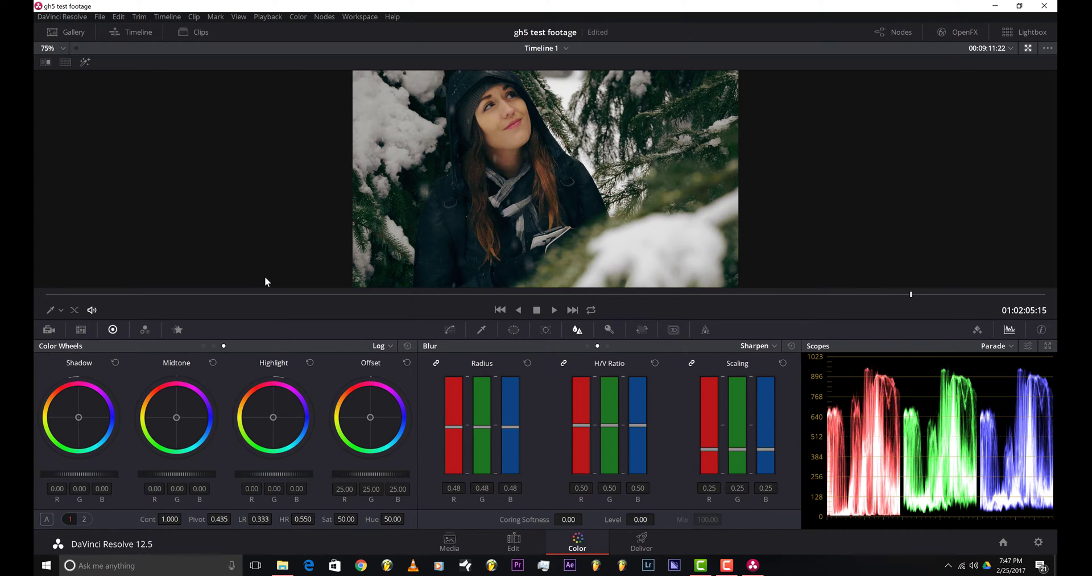
{"action": "mouse_move", "coordinate": [871, 45]}
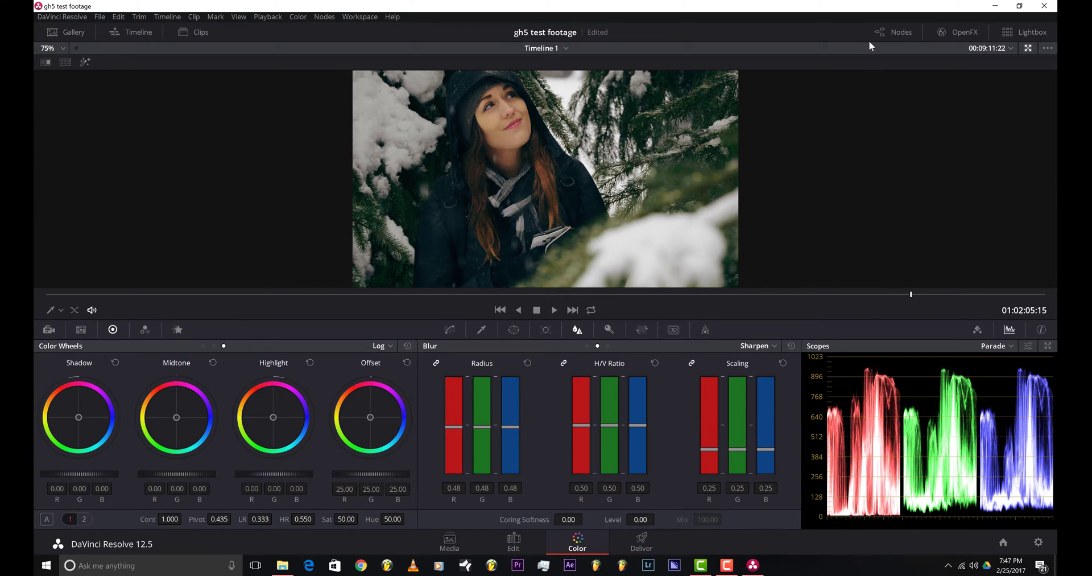